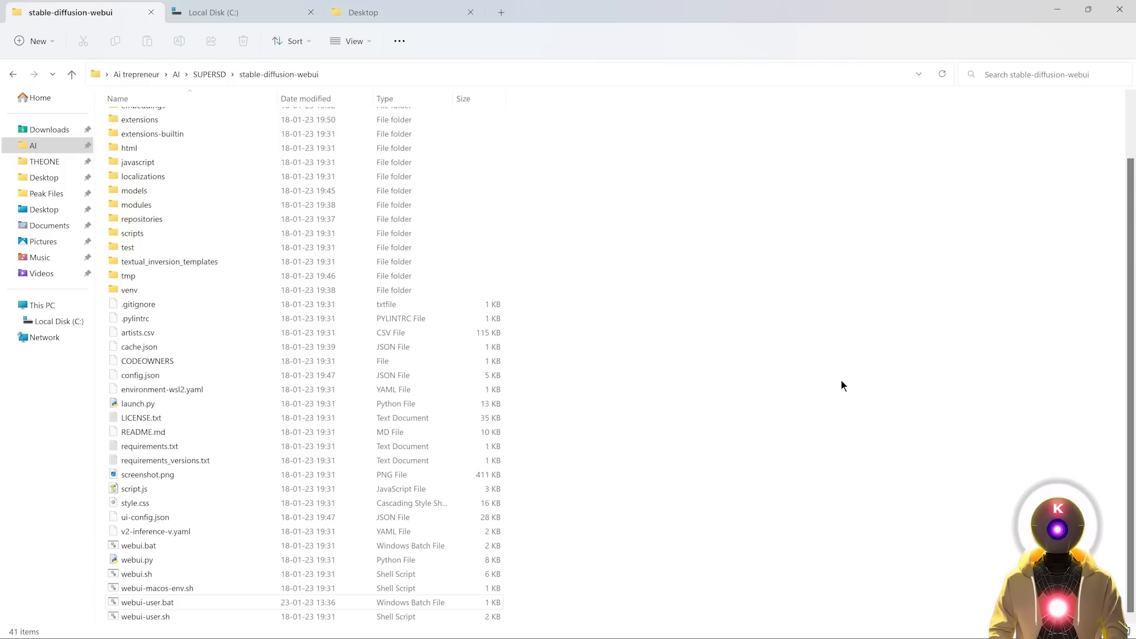
# Edit webui-user.bat in Notepad++ so COMMANDLINE_ARGS reads --xformers --api
pyautogui.click(147, 603)
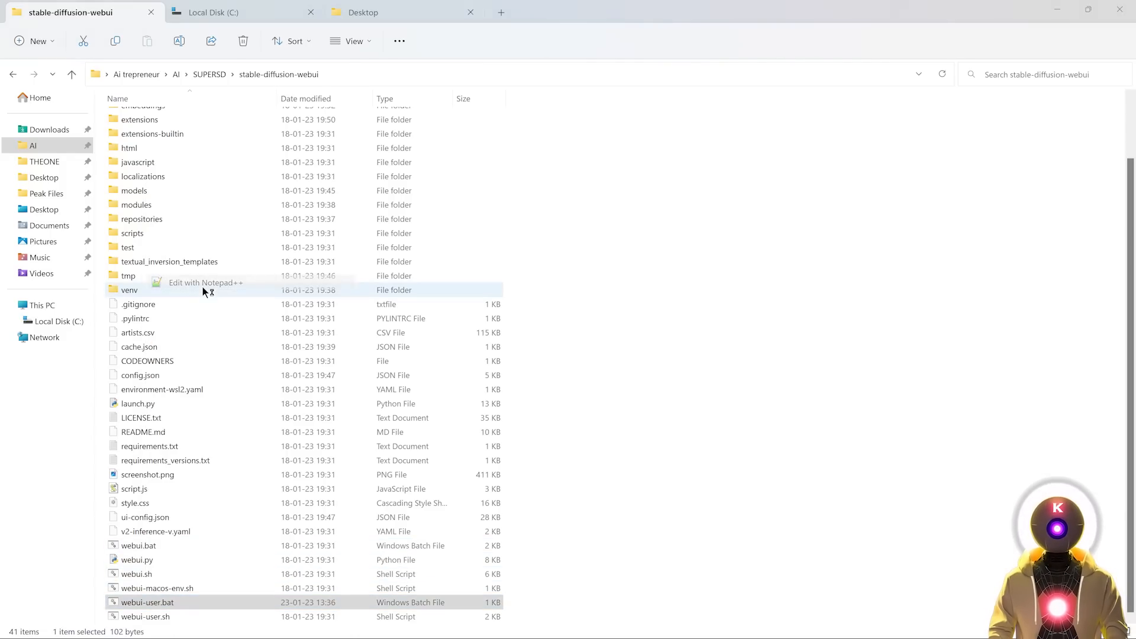
pyautogui.click(206, 283)
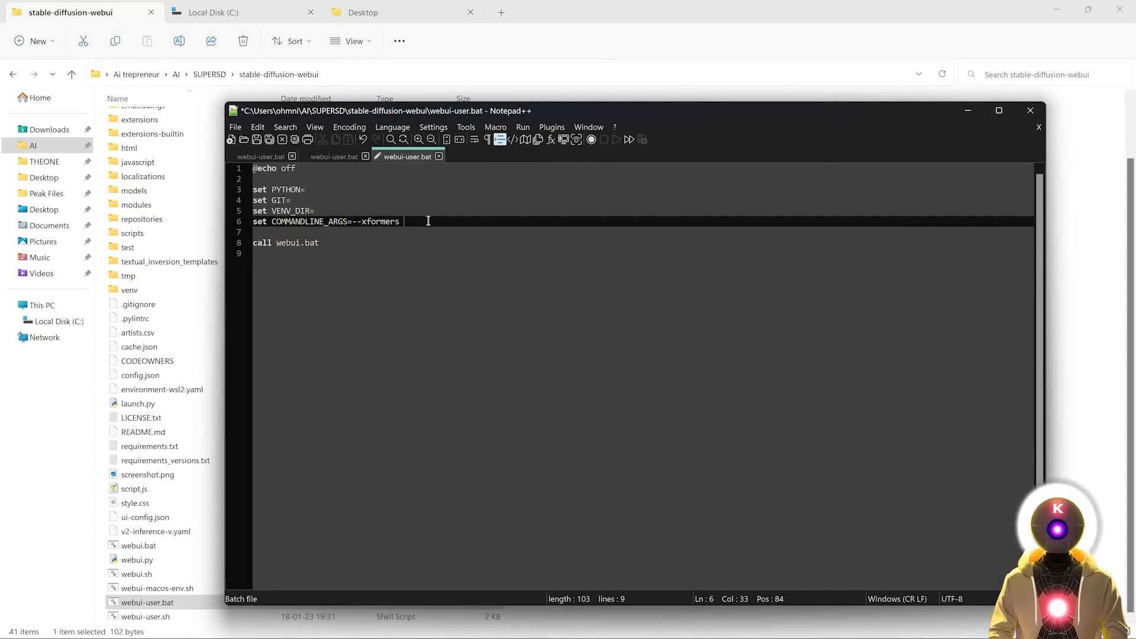
pyautogui.write('--ap')
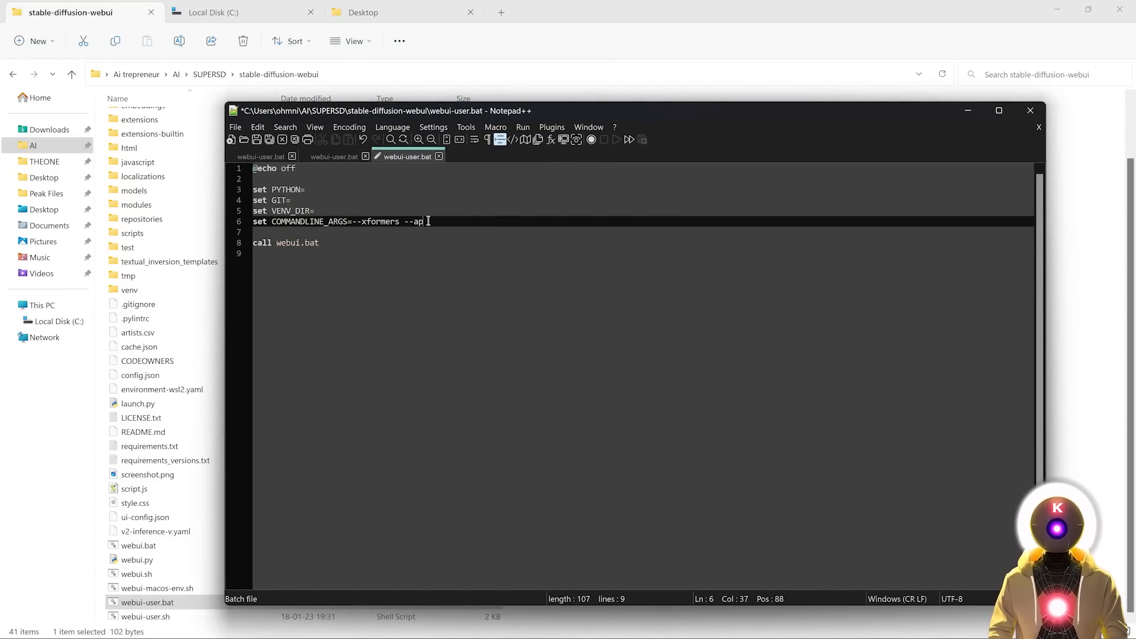
pyautogui.write('i')
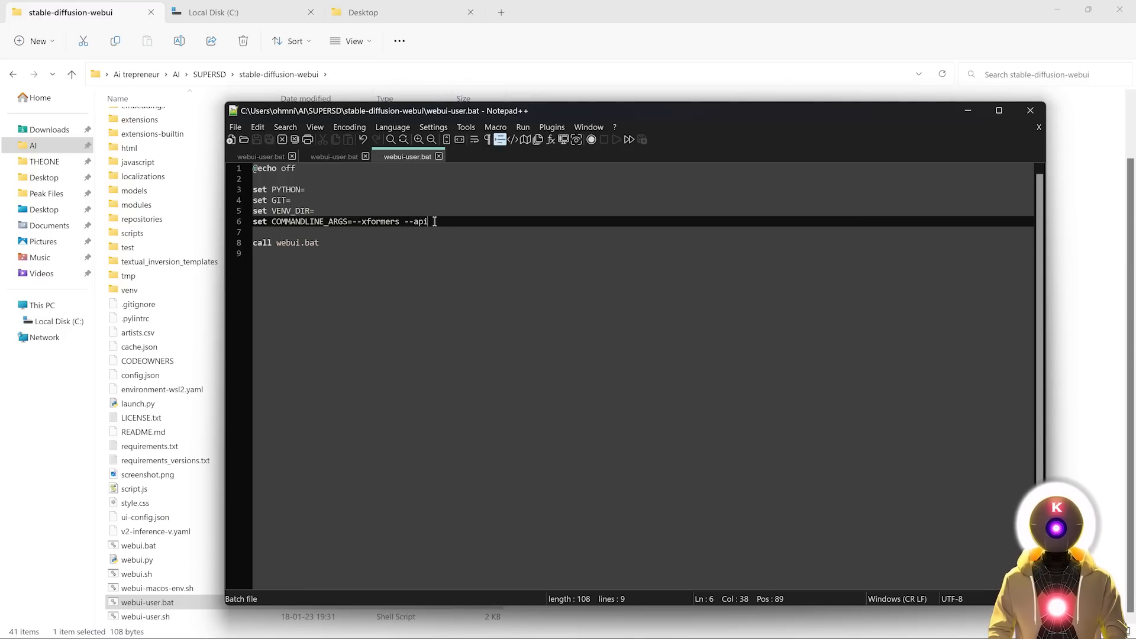
pyautogui.moveTo(859, 169)
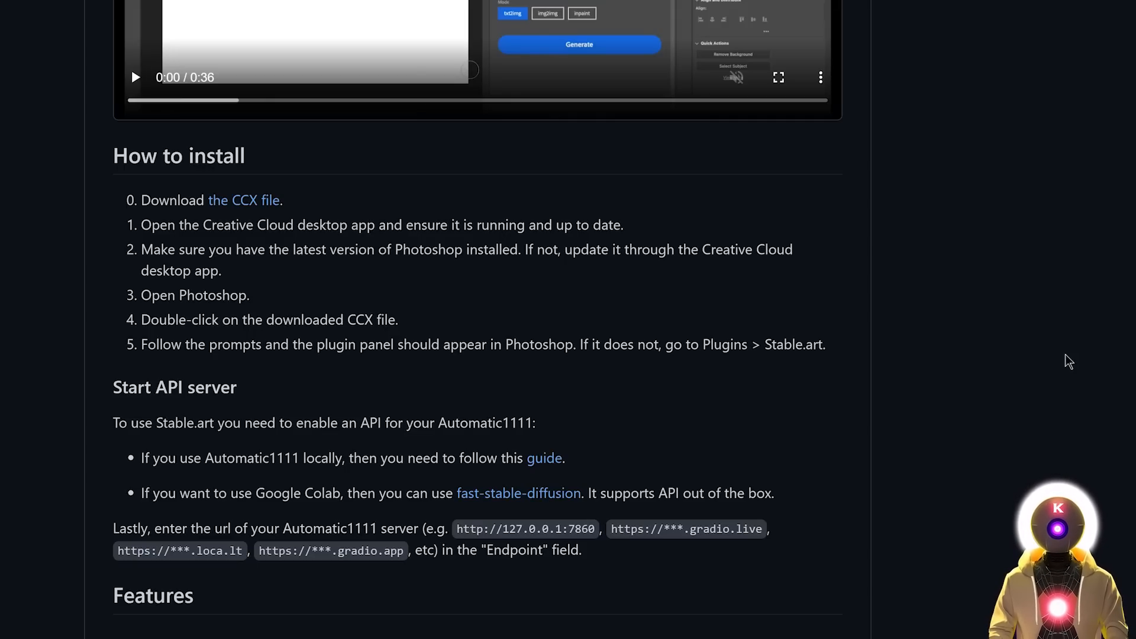
pyautogui.moveTo(1060, 216)
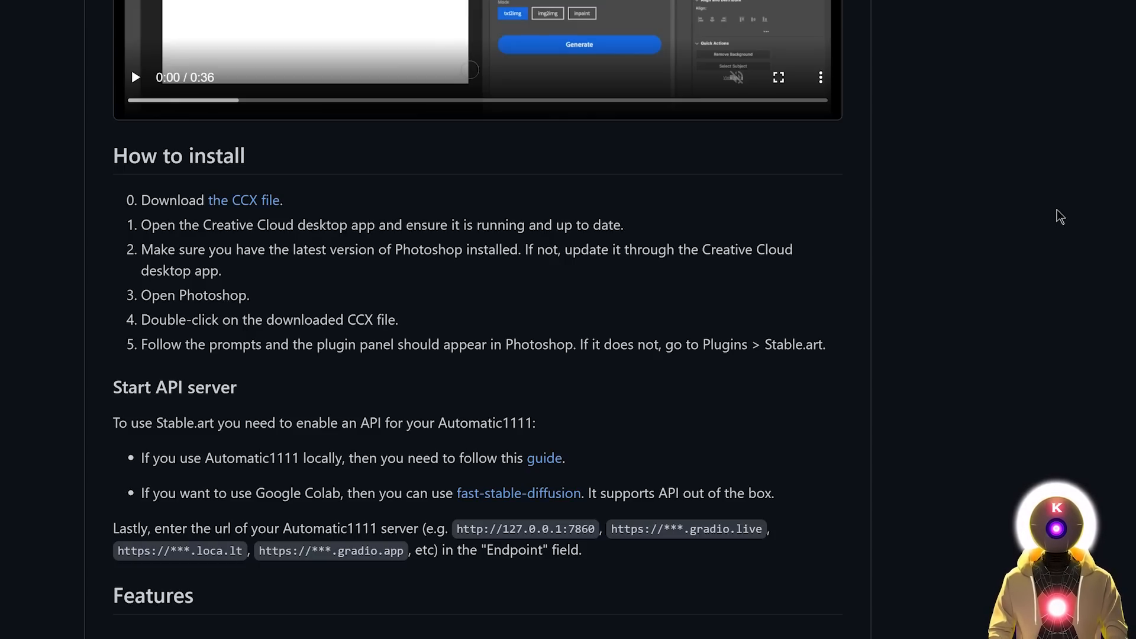
pyautogui.moveTo(315, 186)
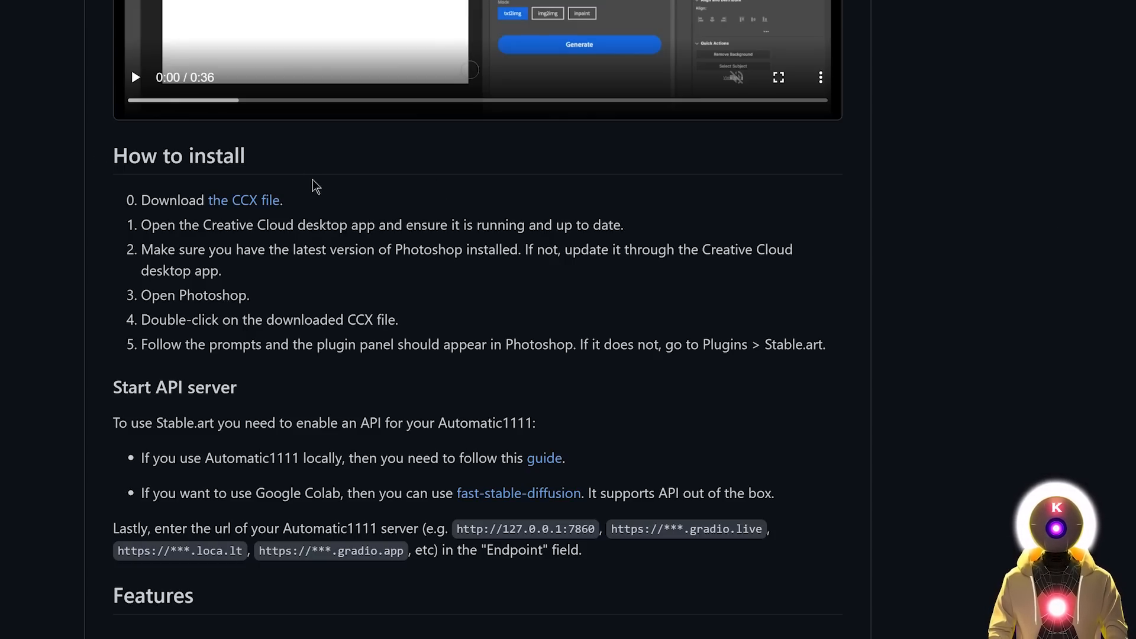
pyautogui.moveTo(250, 222)
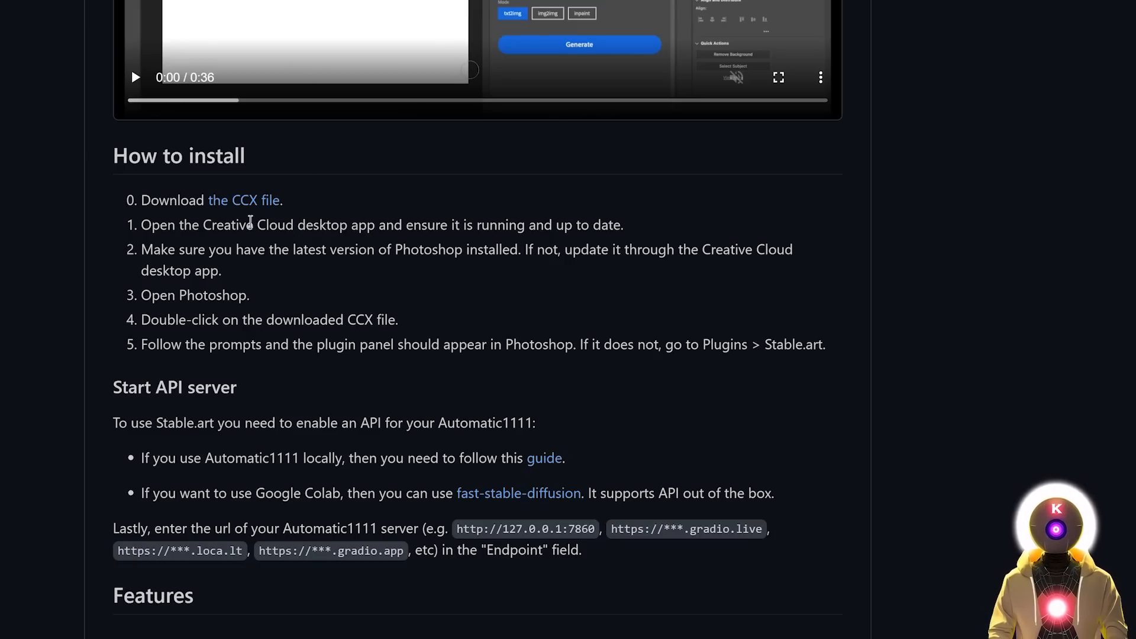
pyautogui.moveTo(244, 206)
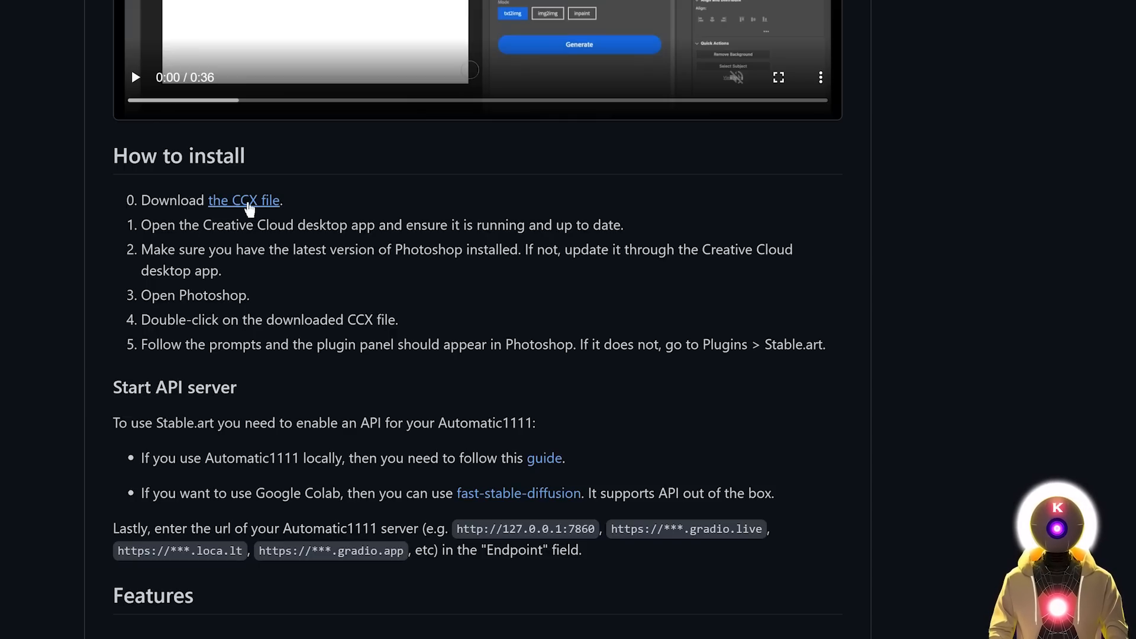
# Download the Stable.art plugin's CCX file from the GitHub install instructions
pyautogui.click(244, 200)
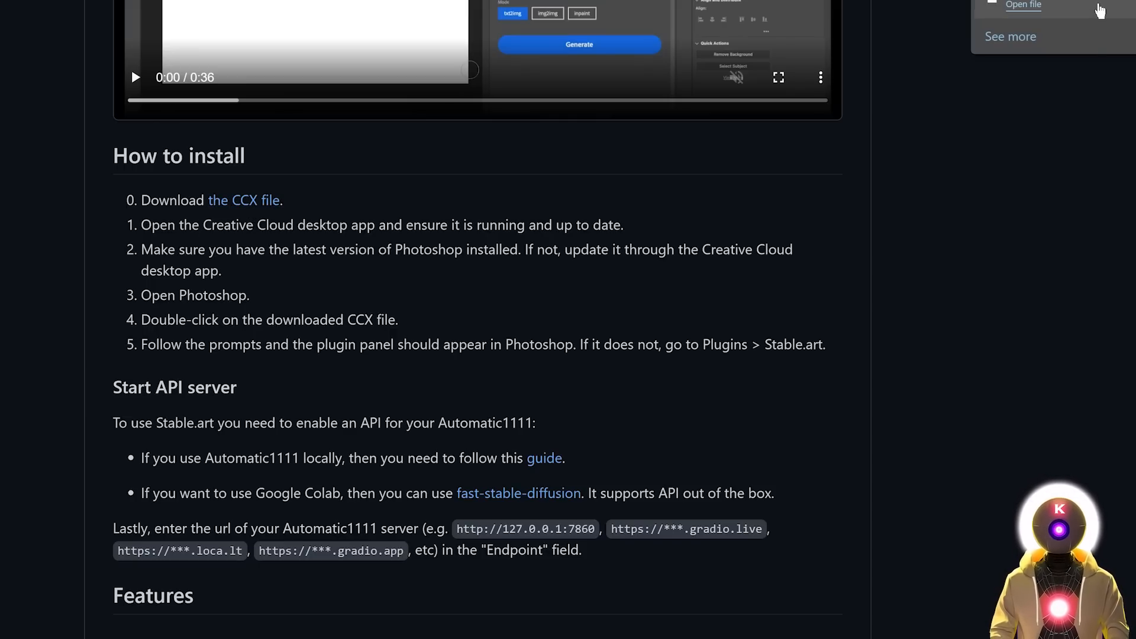
# Rename the downloaded plugin file to stable.art_0.0.1.rar in Downloads
pyautogui.rightClick(138, 141)
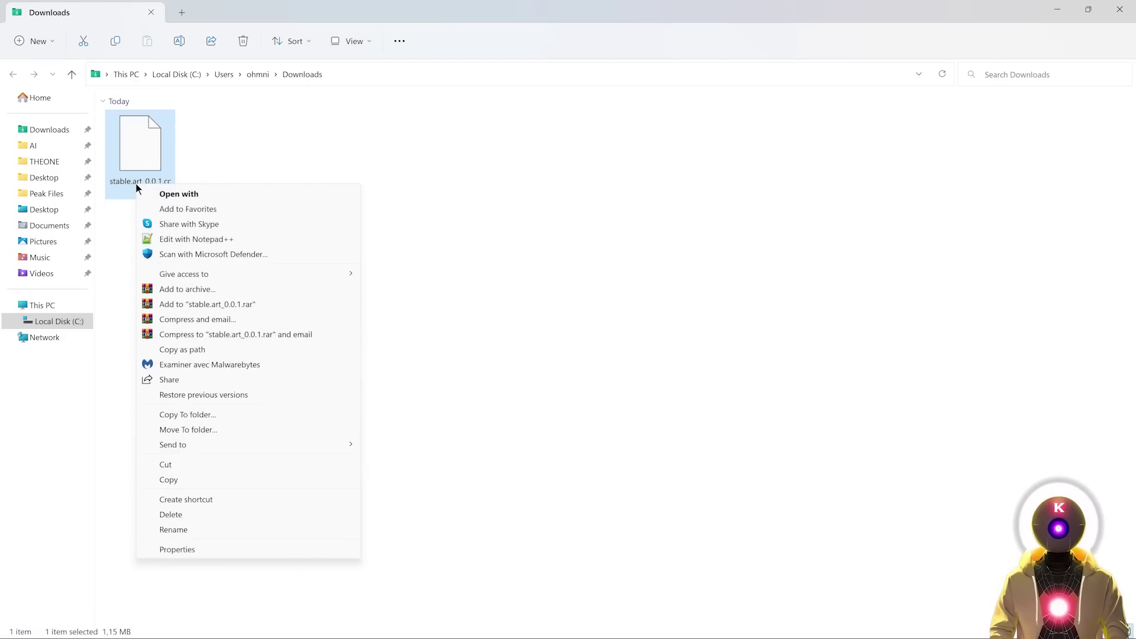
pyautogui.click(173, 529)
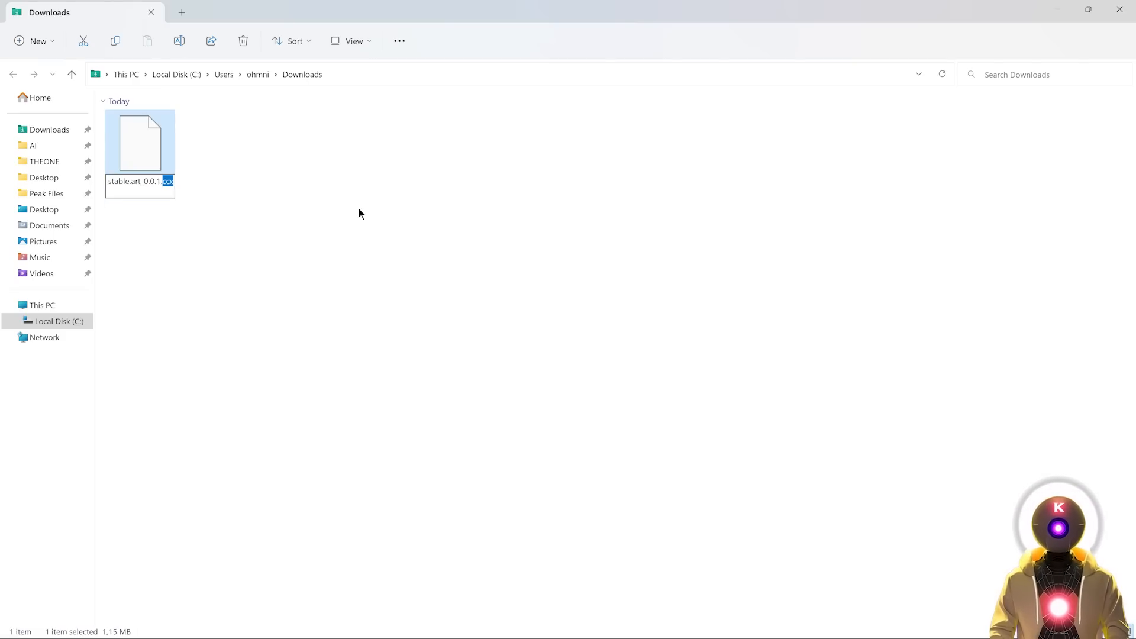
pyautogui.click(228, 205)
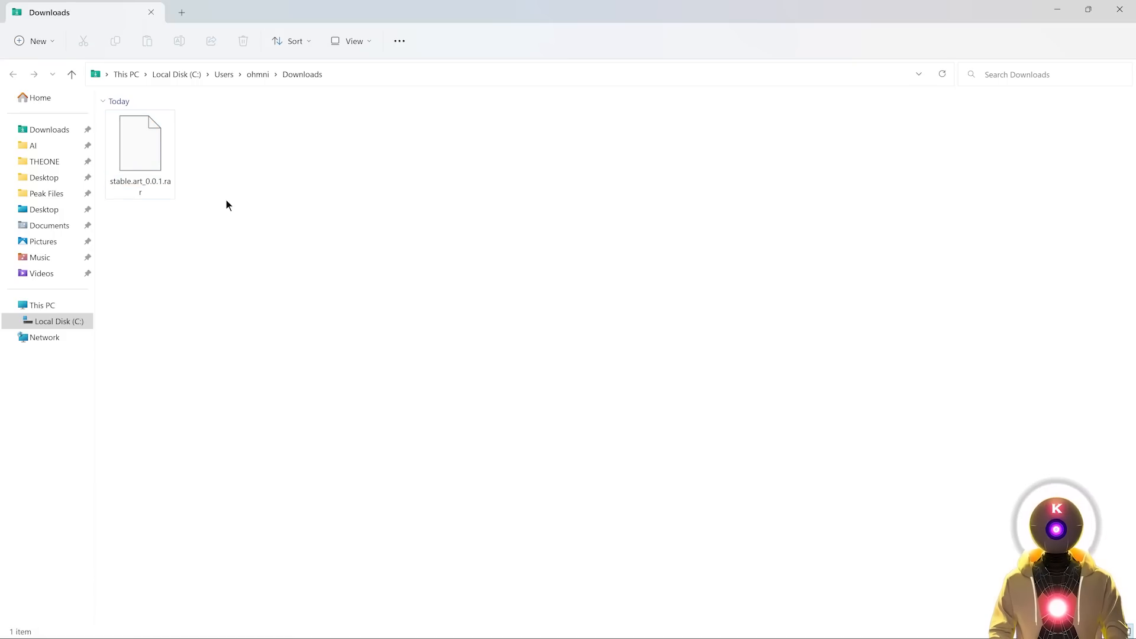
pyautogui.moveTo(210, 196)
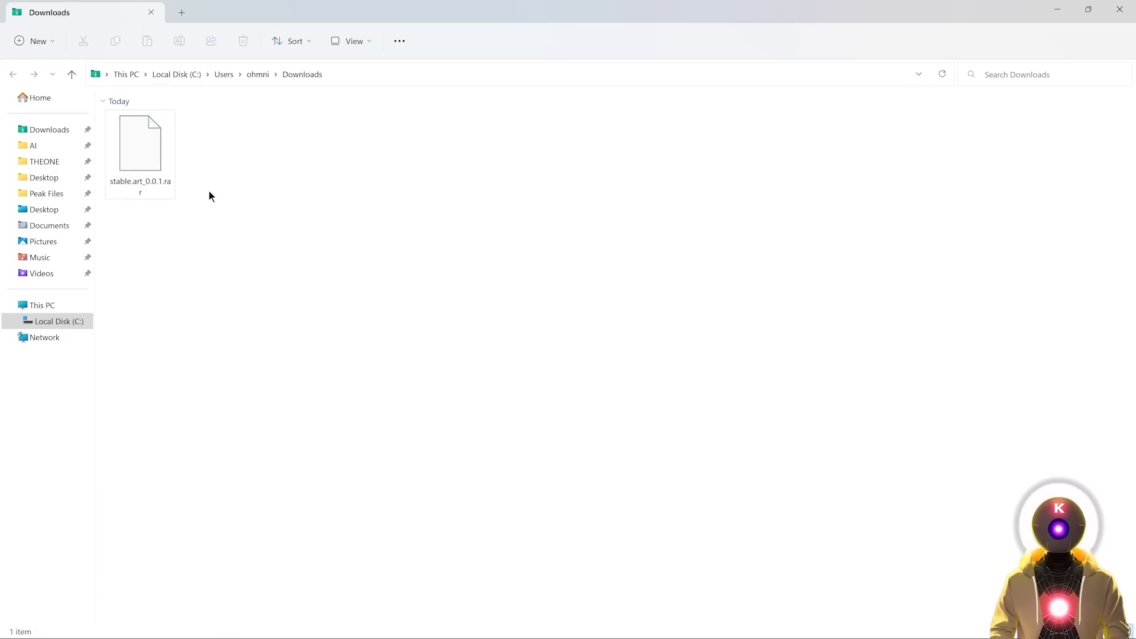
# Extract the archive into a stable.art_0.0.1 folder and view its contents
pyautogui.click(140, 145)
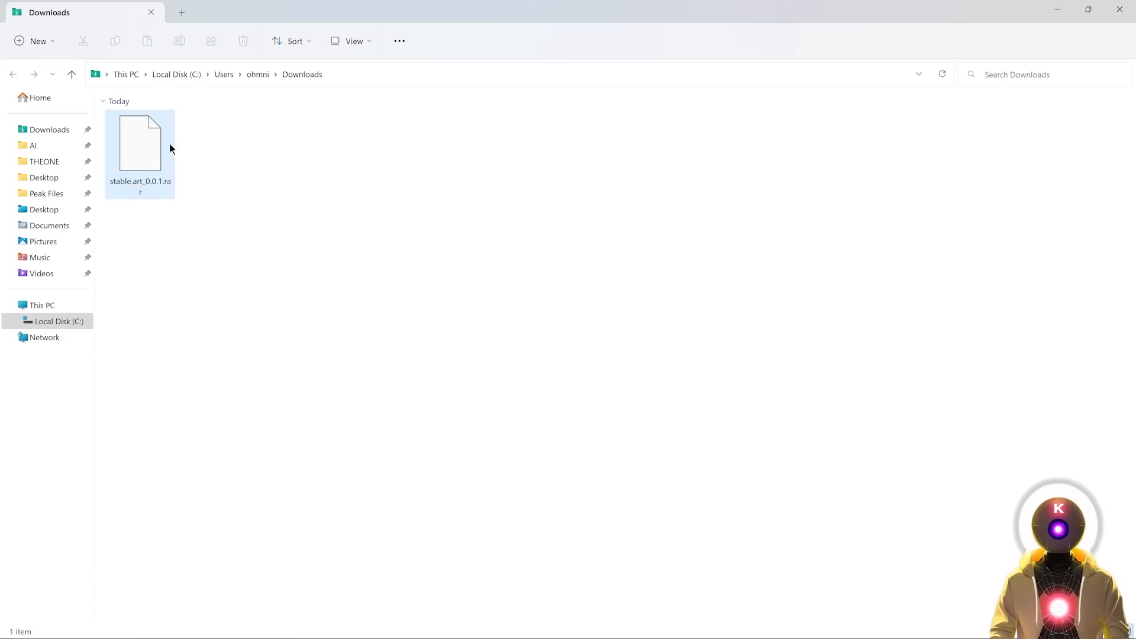
pyautogui.rightClick(140, 145)
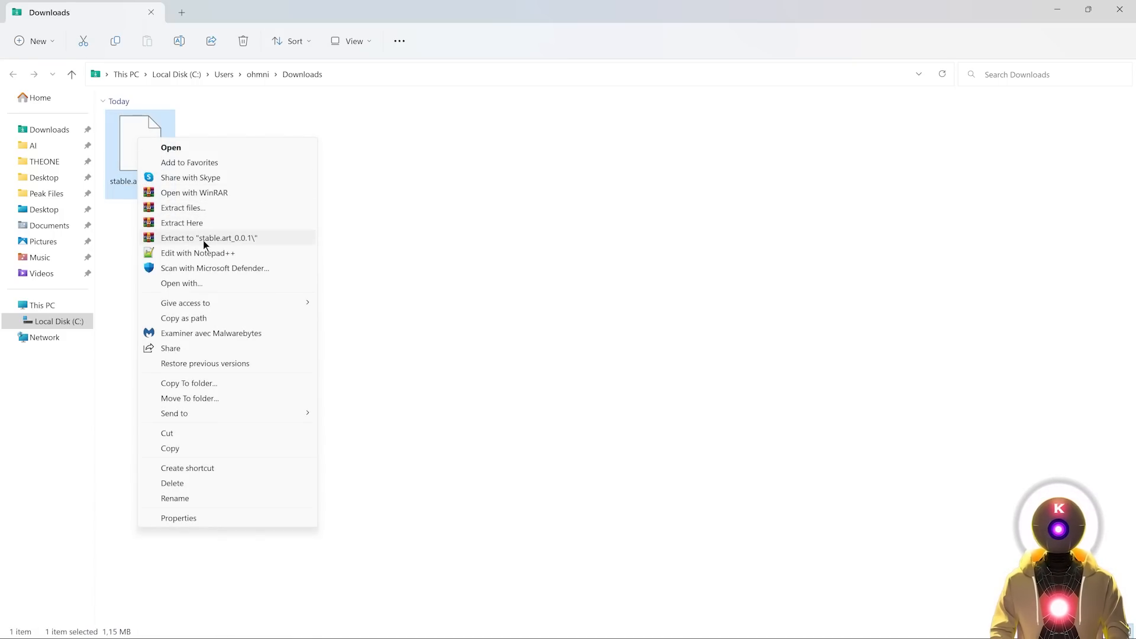
pyautogui.click(208, 238)
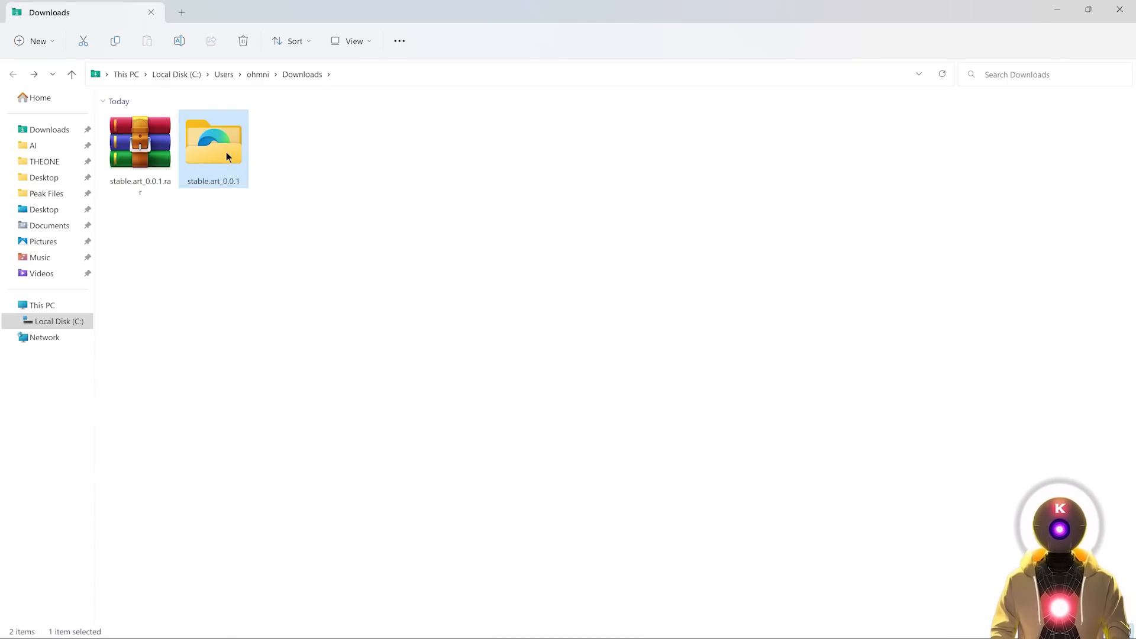
pyautogui.doubleClick(213, 141)
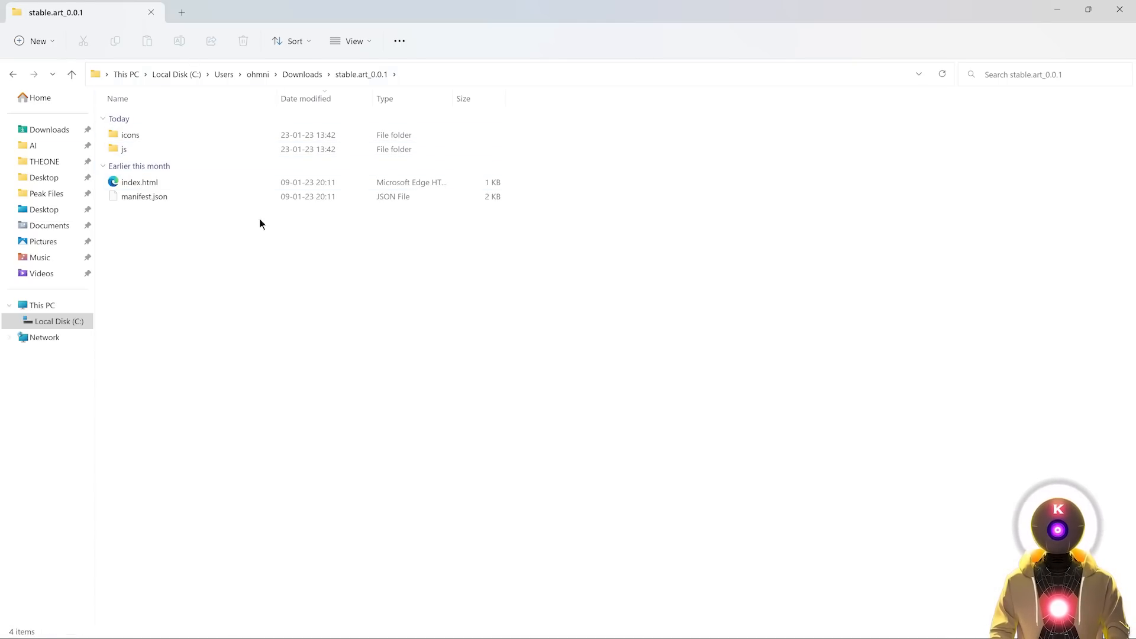
pyautogui.moveTo(392, 243)
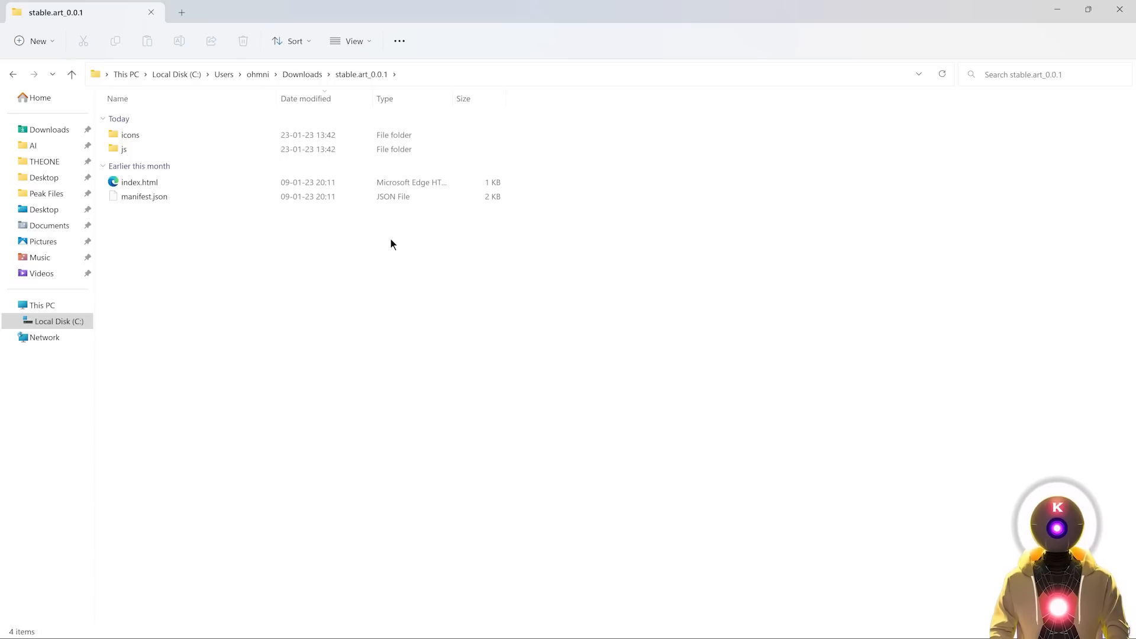
pyautogui.moveTo(390, 234)
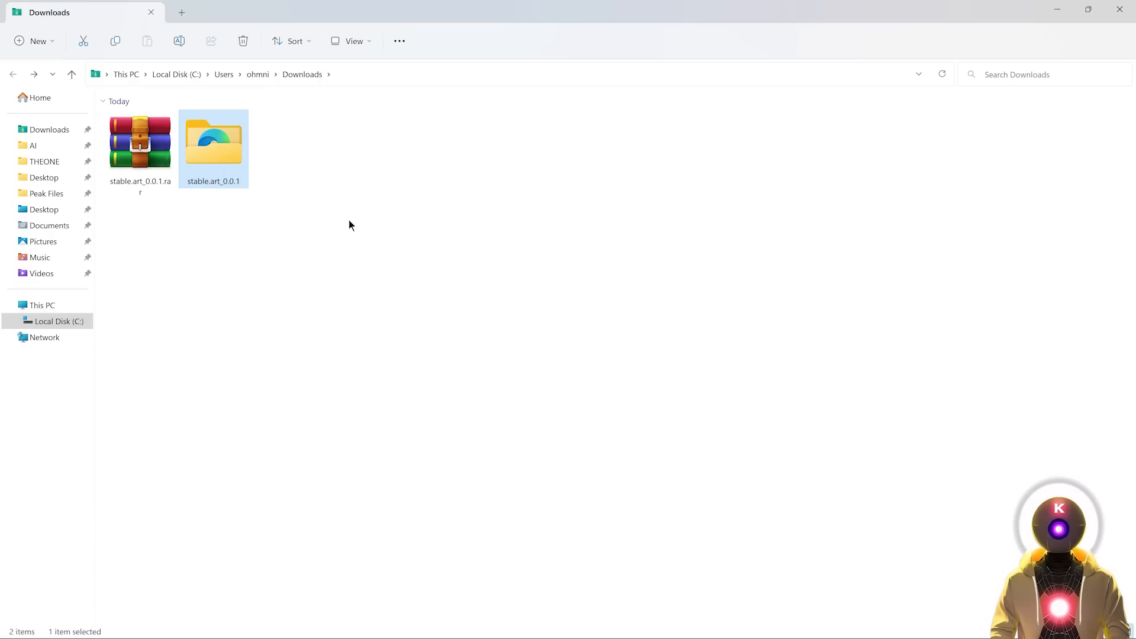
# Move the stable.art_0.0.1 folder into Photoshop 2023's Plug-ins folder, granting administrator permission
pyautogui.click(59, 320)
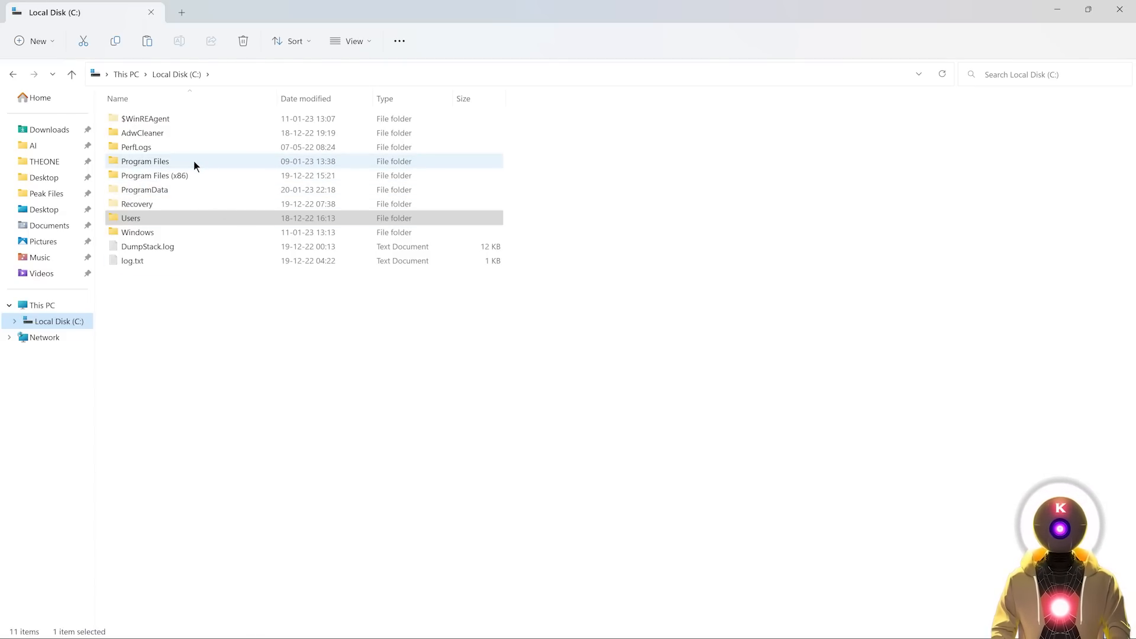
pyautogui.doubleClick(145, 161)
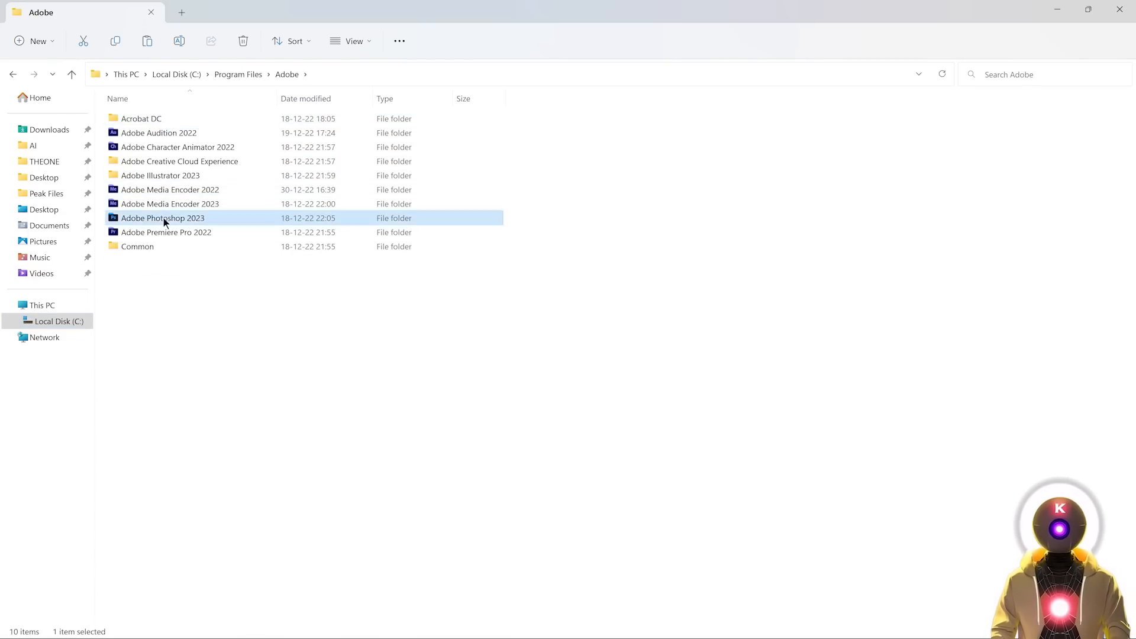
pyautogui.doubleClick(162, 218)
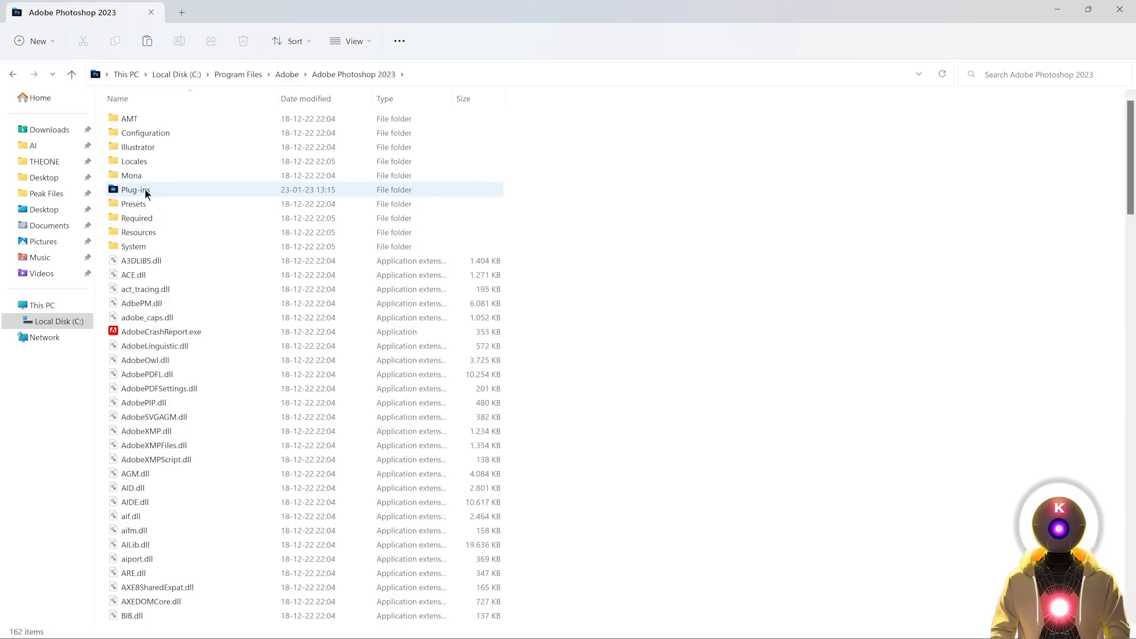
pyautogui.doubleClick(136, 189)
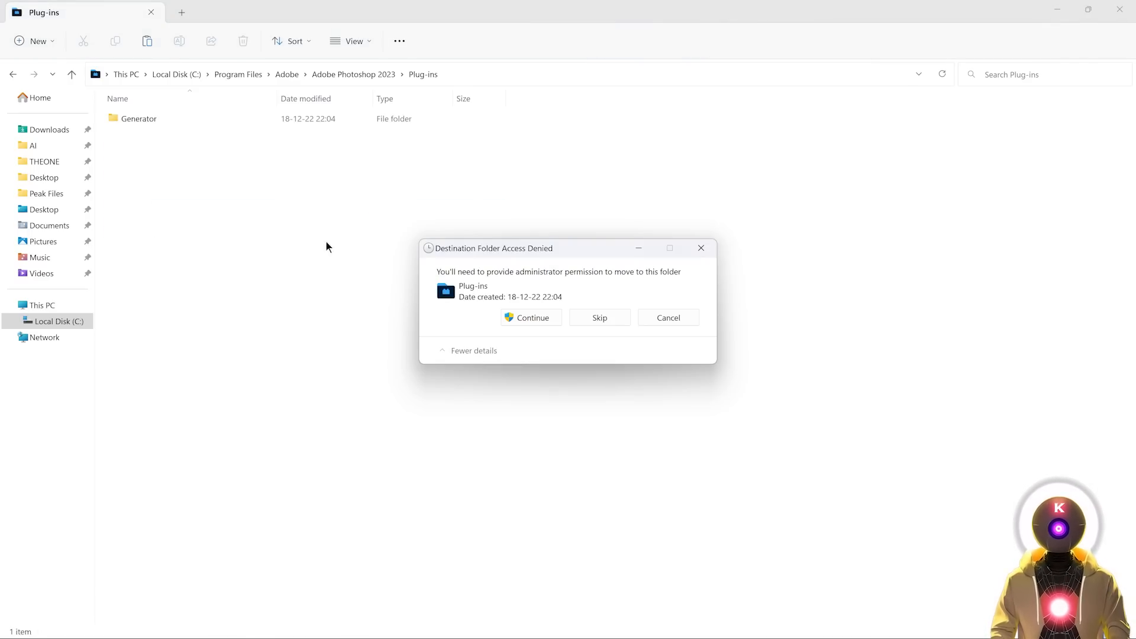
pyautogui.click(530, 318)
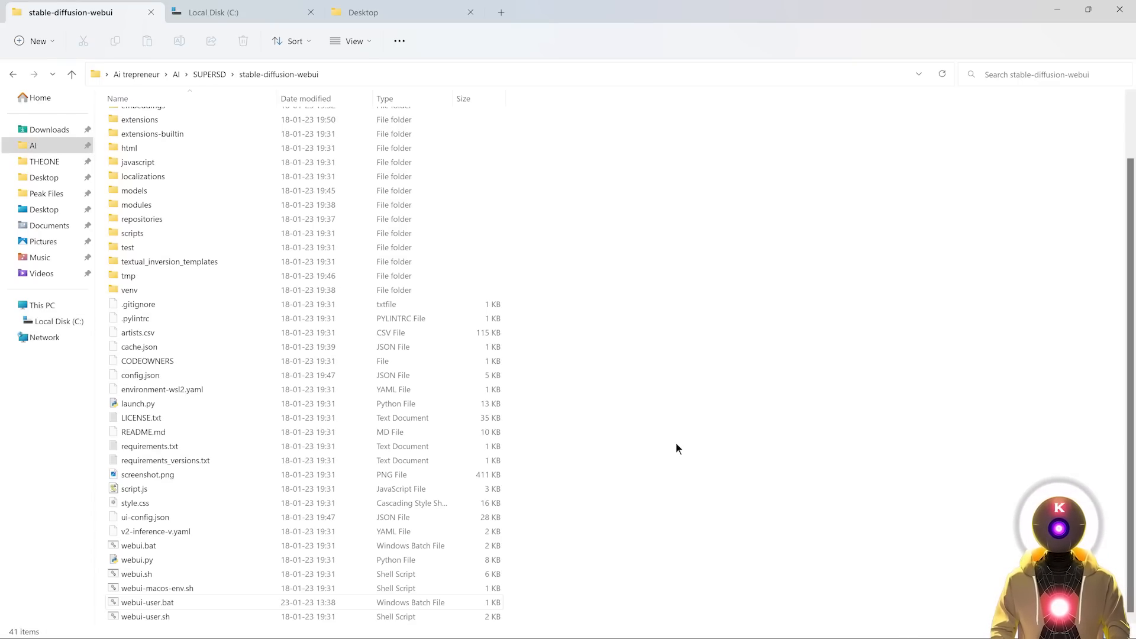
pyautogui.doubleClick(147, 603)
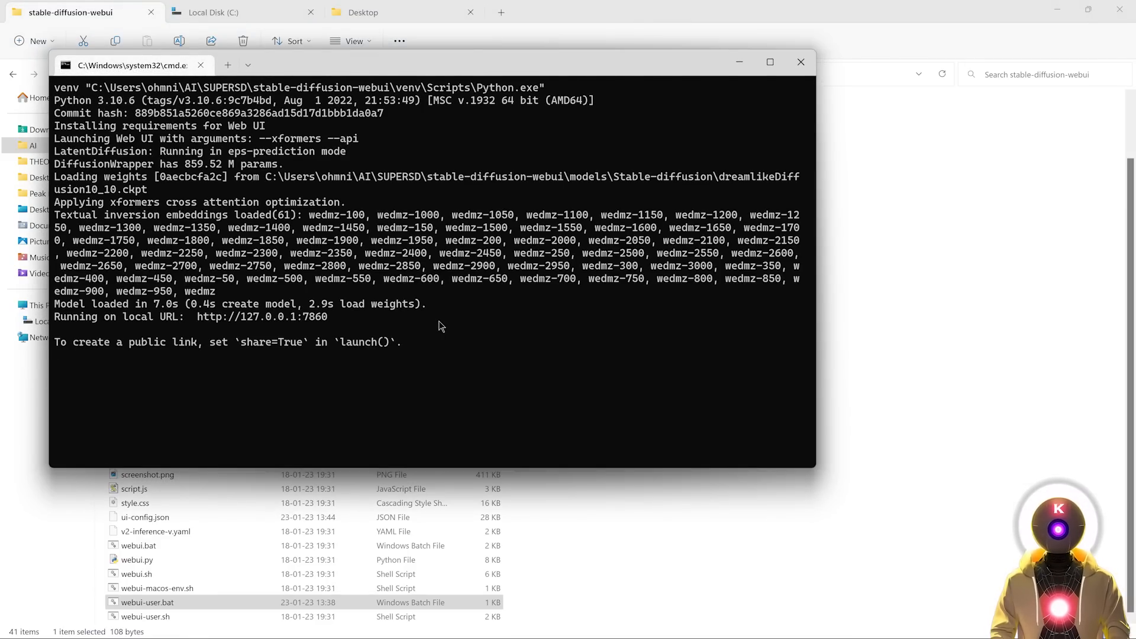
pyautogui.doubleClick(260, 318)
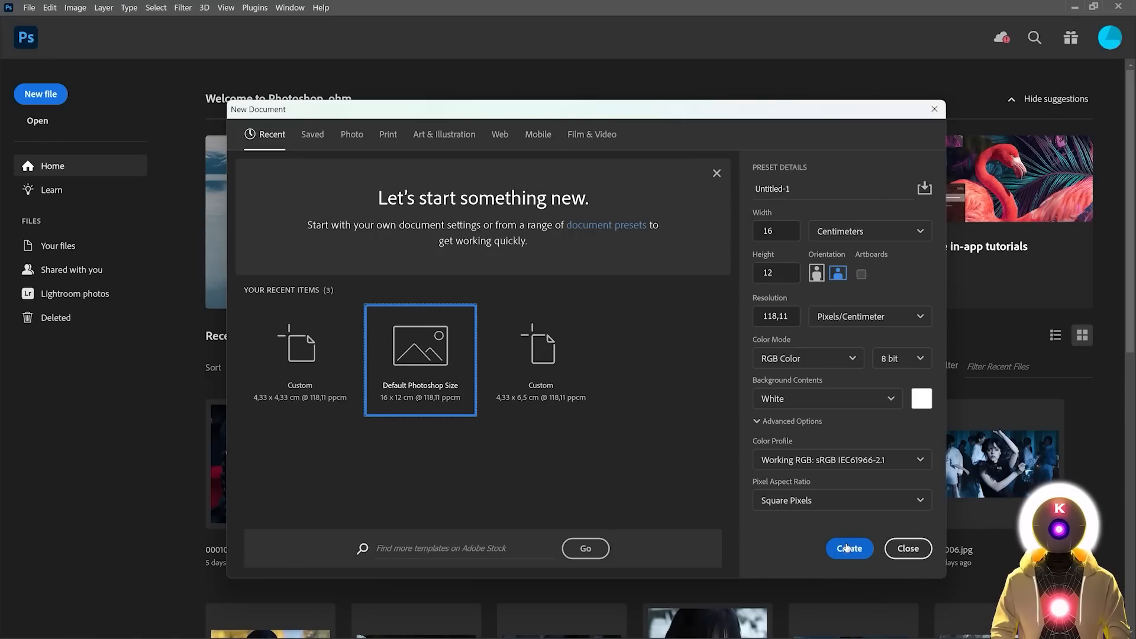
# Create a default-size Untitled-1 document and bring up the Stable.art plugin panel
pyautogui.click(848, 548)
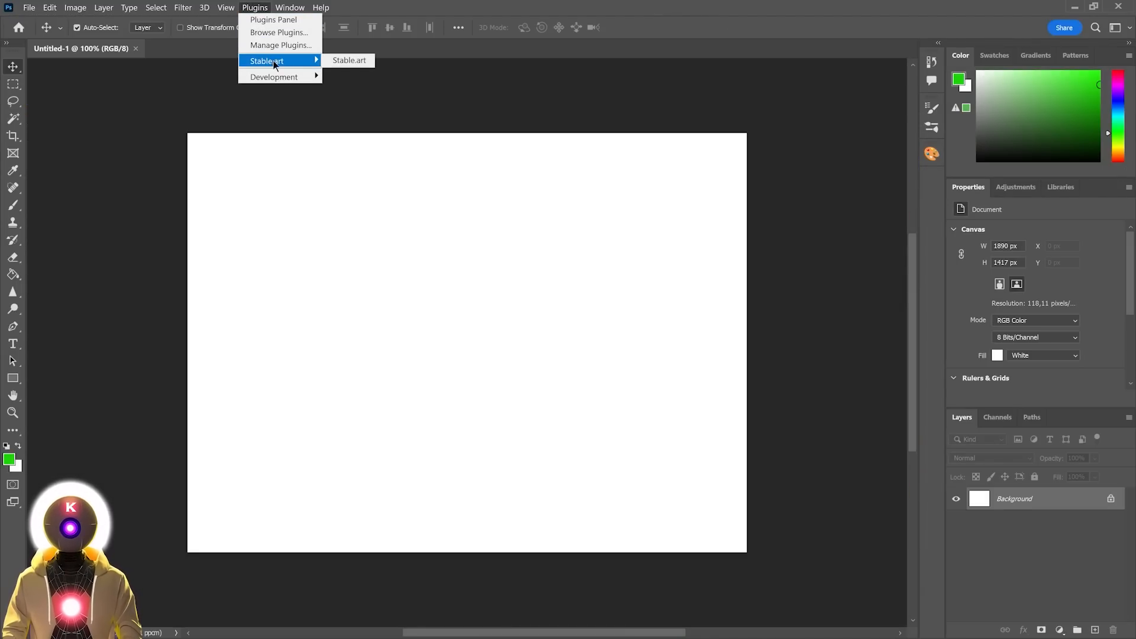
pyautogui.moveTo(348, 61)
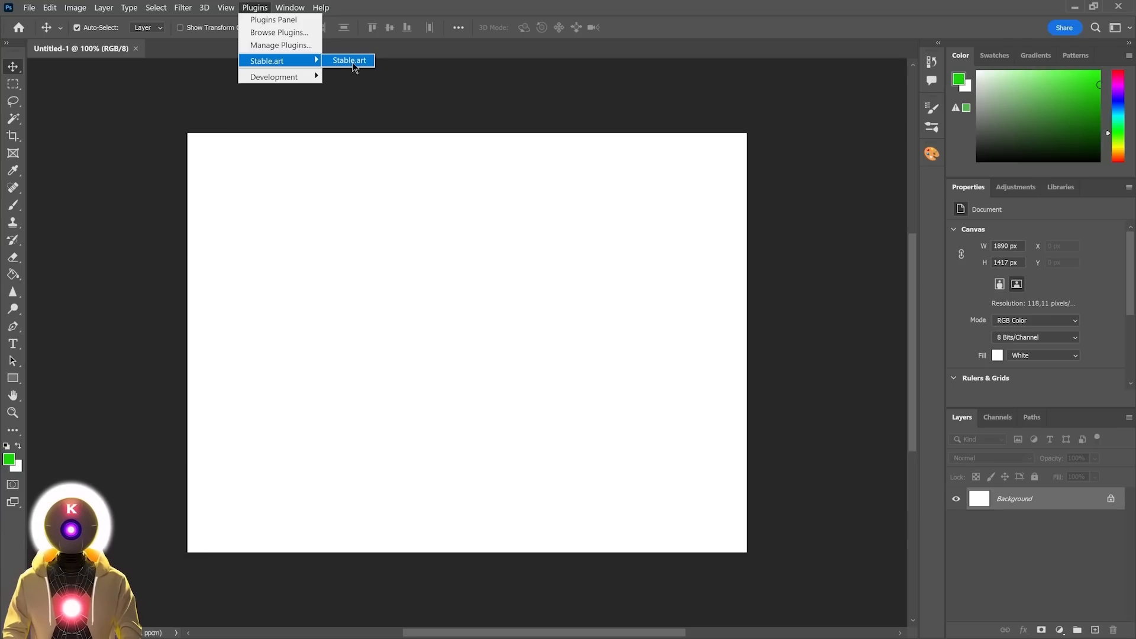
pyautogui.click(348, 60)
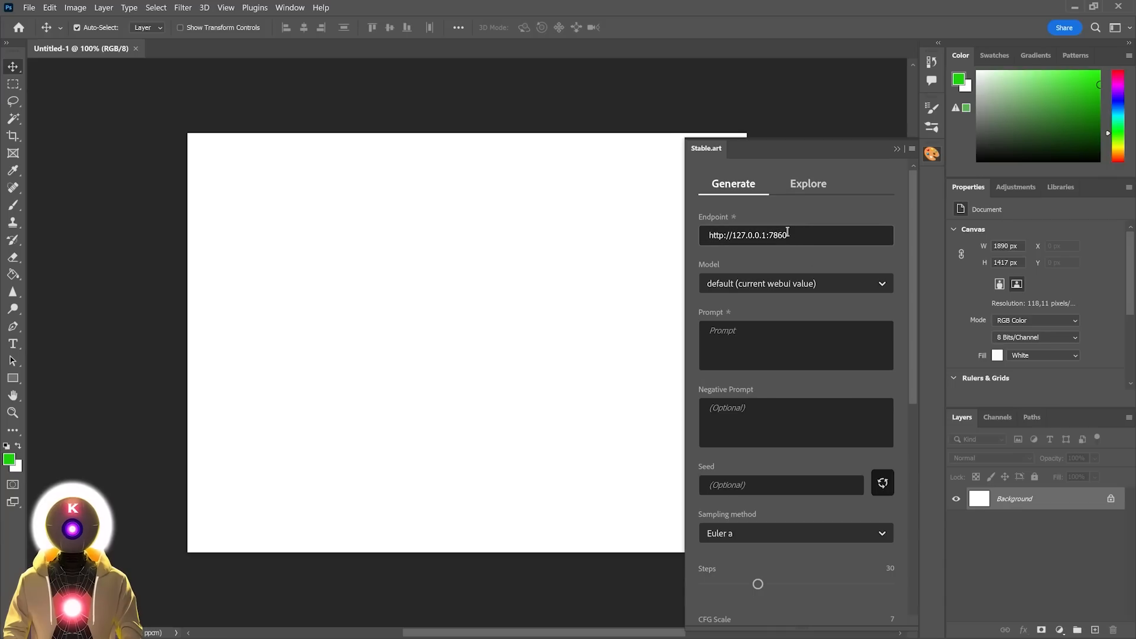
# Choose the protogenV22Anime_22.ckpt model and txt2img mode in Stable.art
pyautogui.click(795, 283)
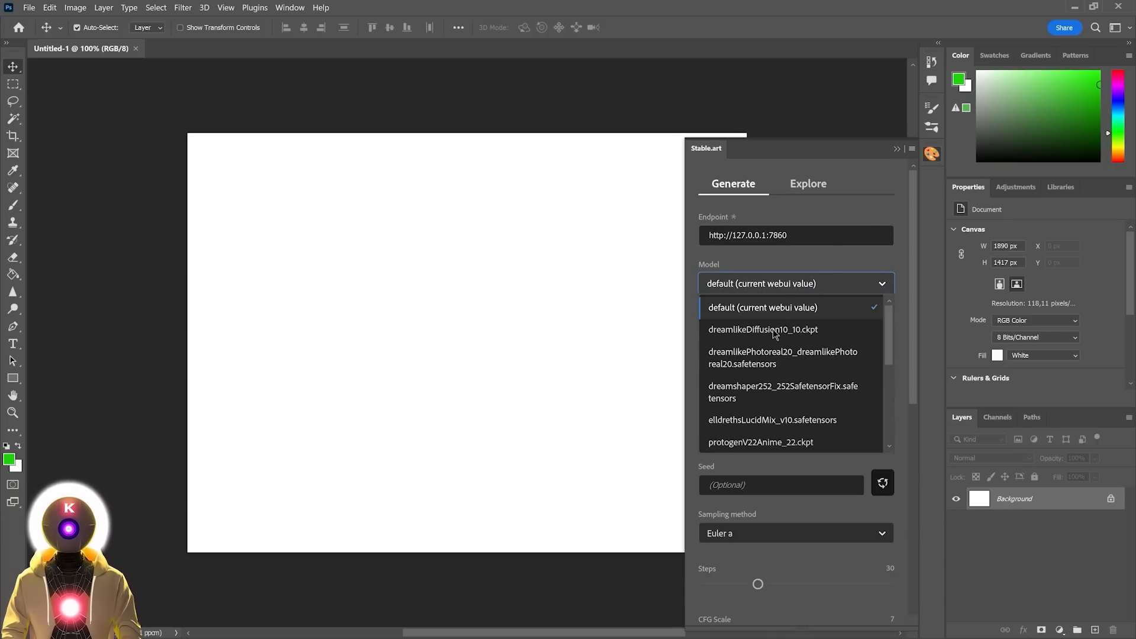
pyautogui.moveTo(782, 392)
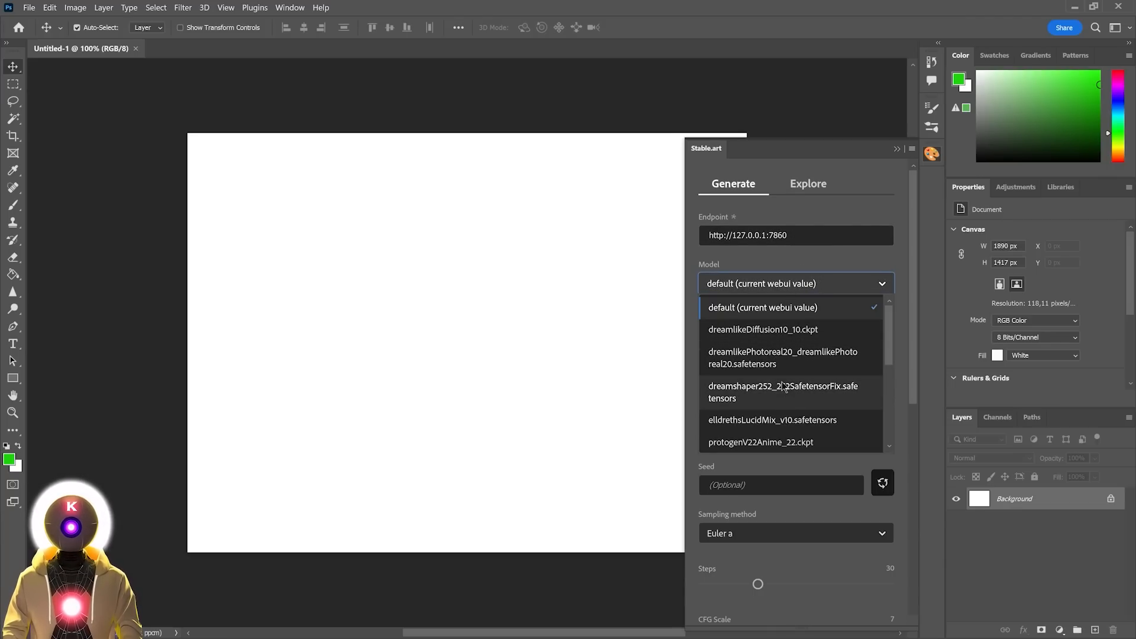
pyautogui.moveTo(785, 429)
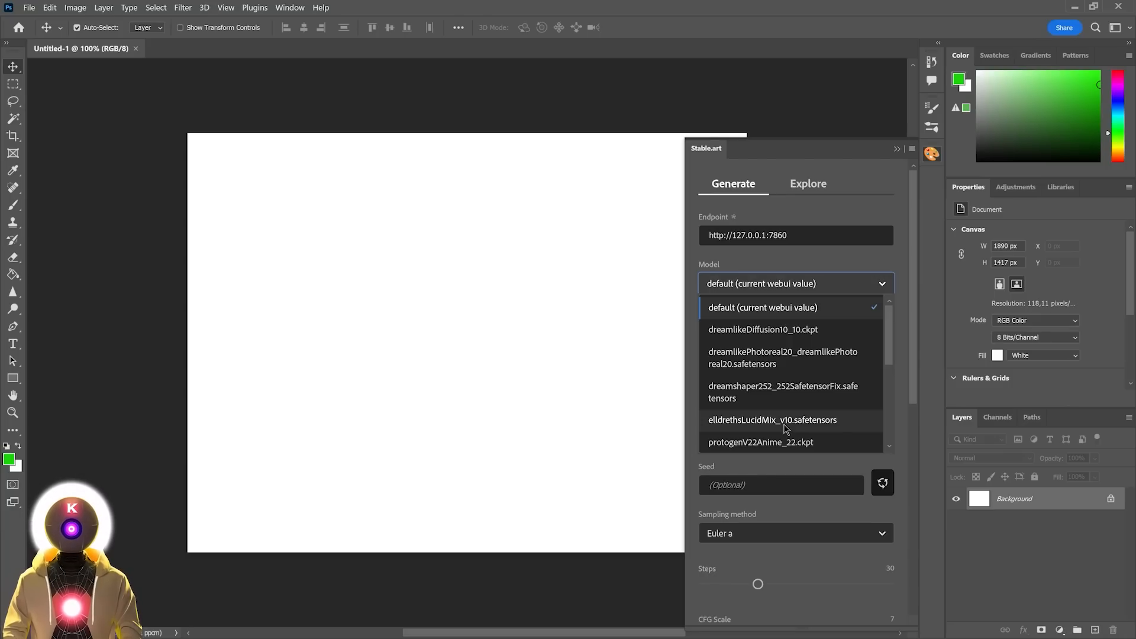
pyautogui.click(761, 441)
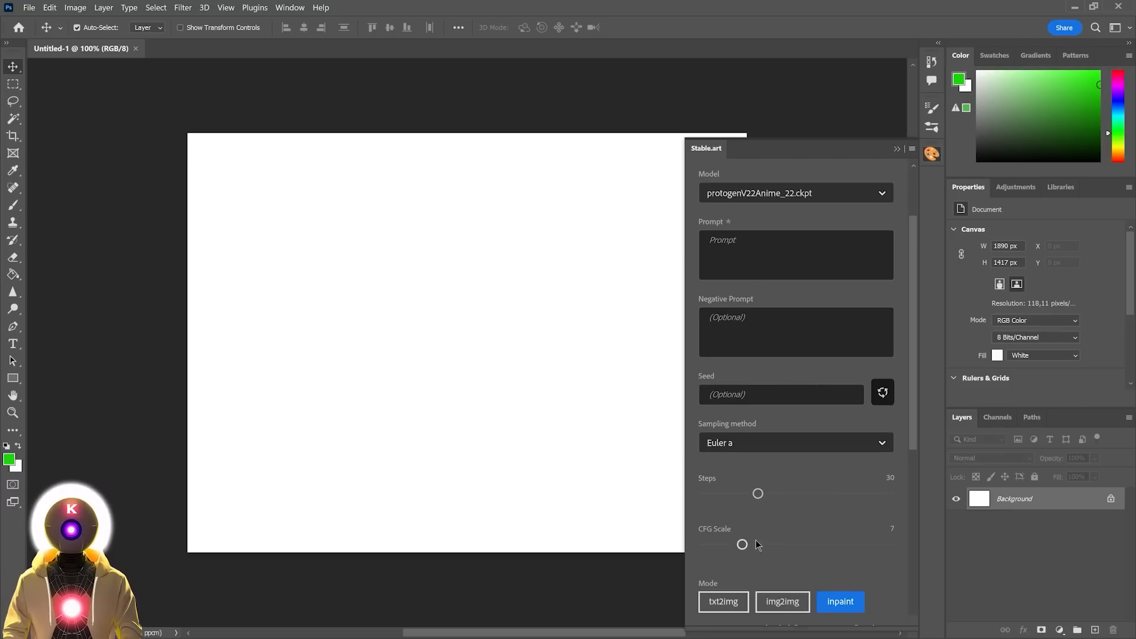
pyautogui.scroll(-3)
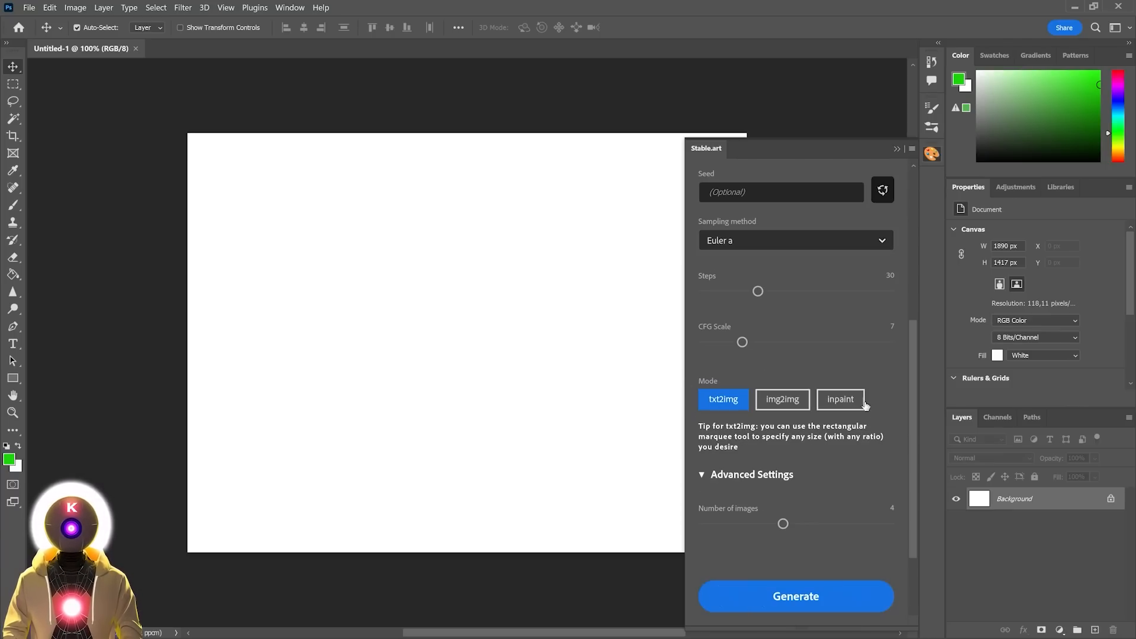
pyautogui.moveTo(732, 418)
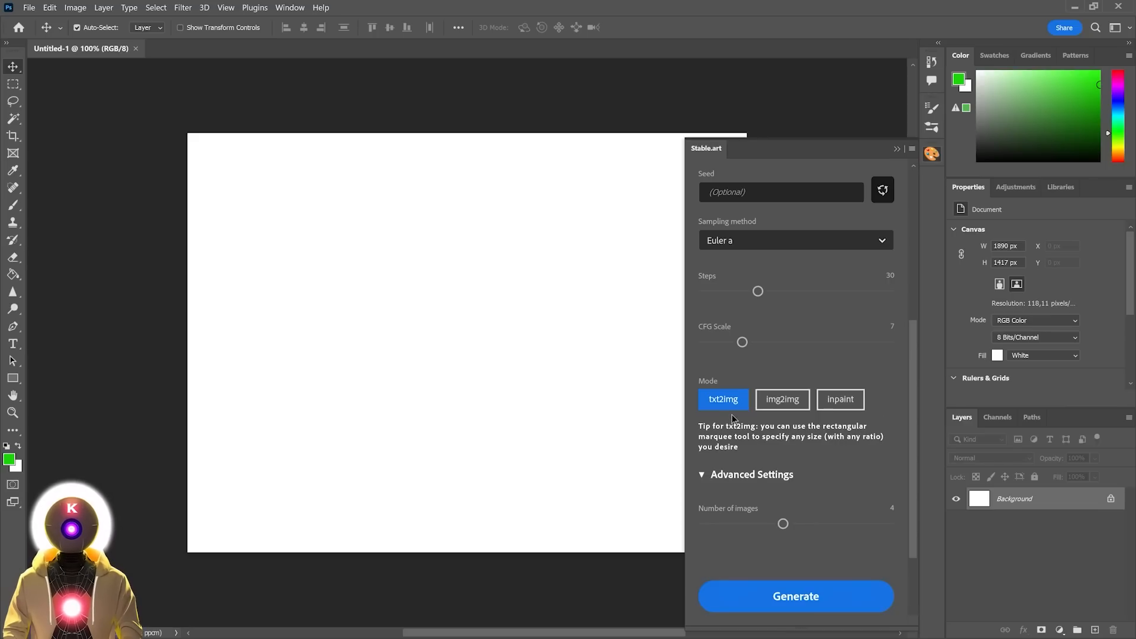
pyautogui.moveTo(845, 424)
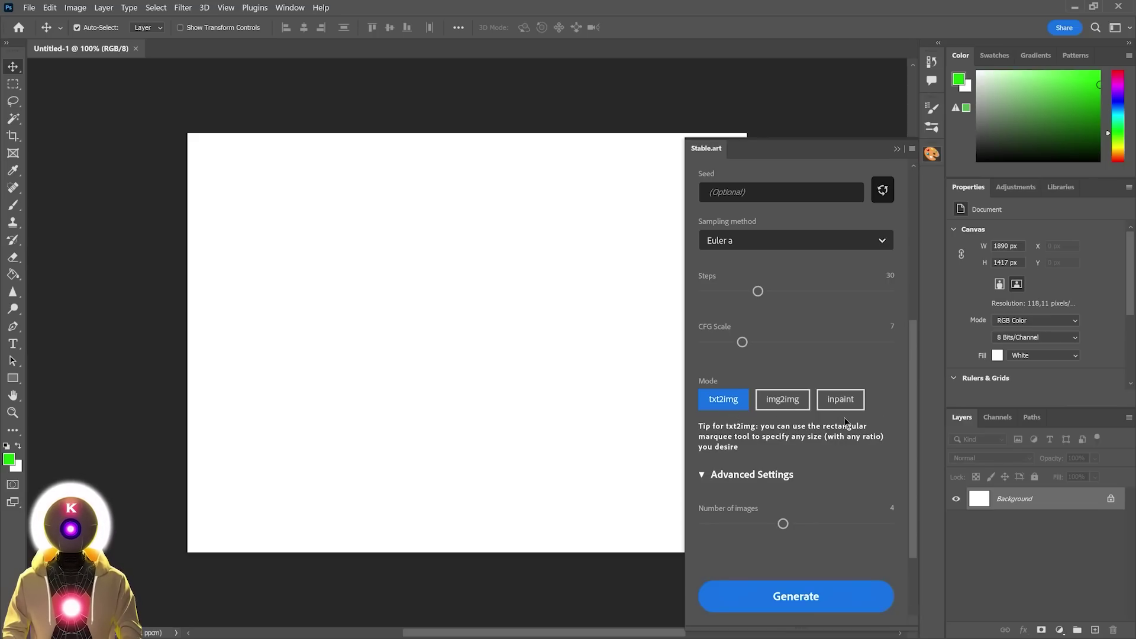
pyautogui.moveTo(834, 357)
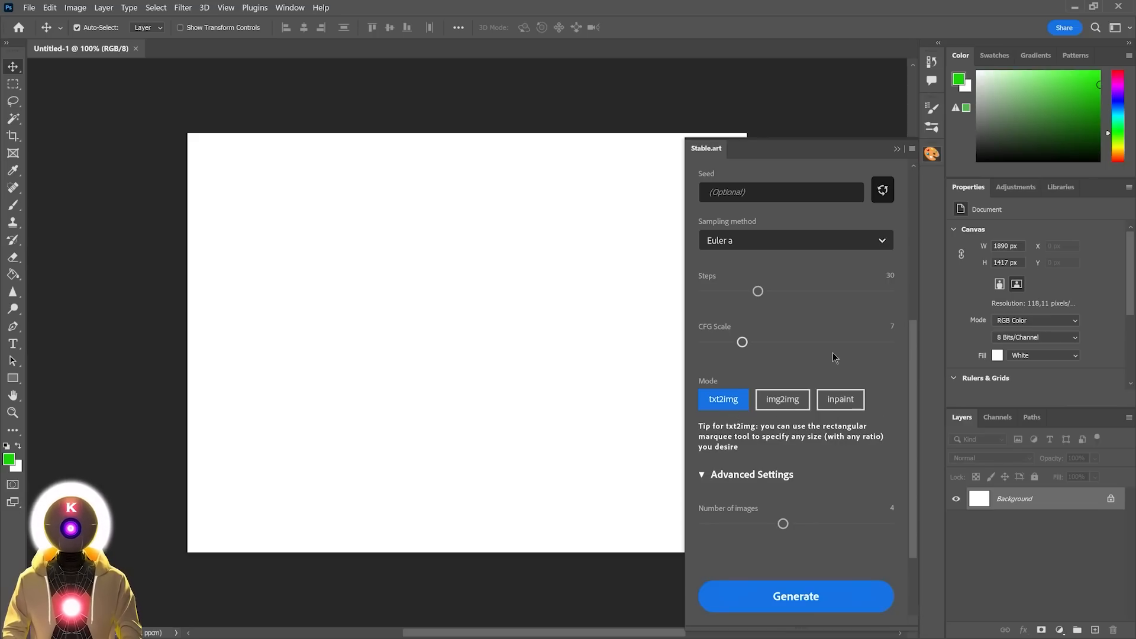
pyautogui.moveTo(729, 384)
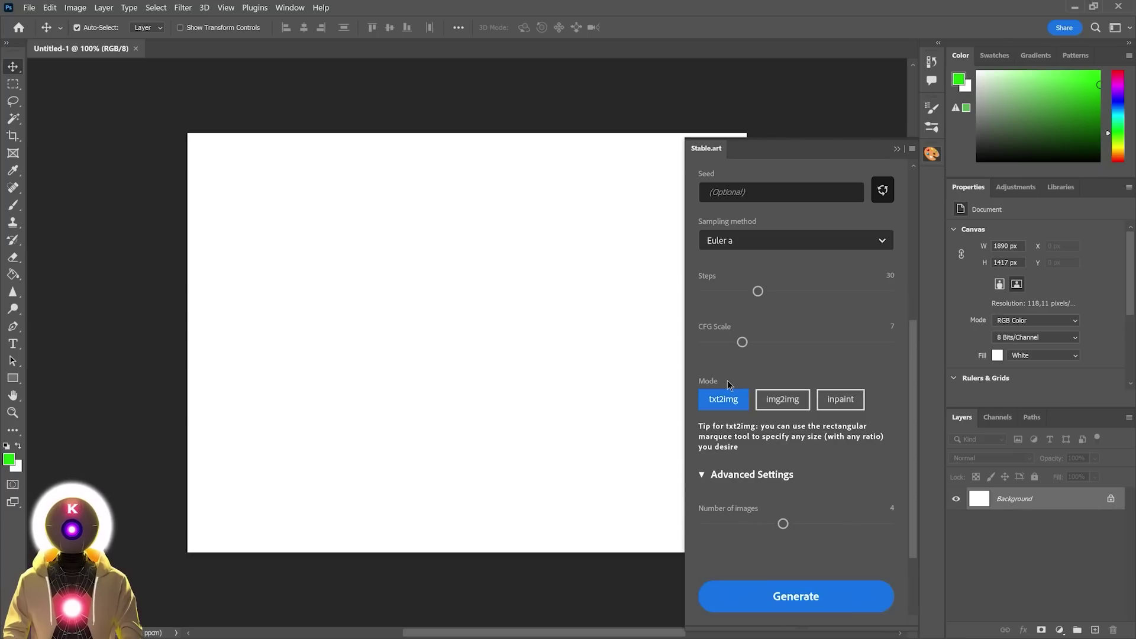
pyautogui.scroll(3)
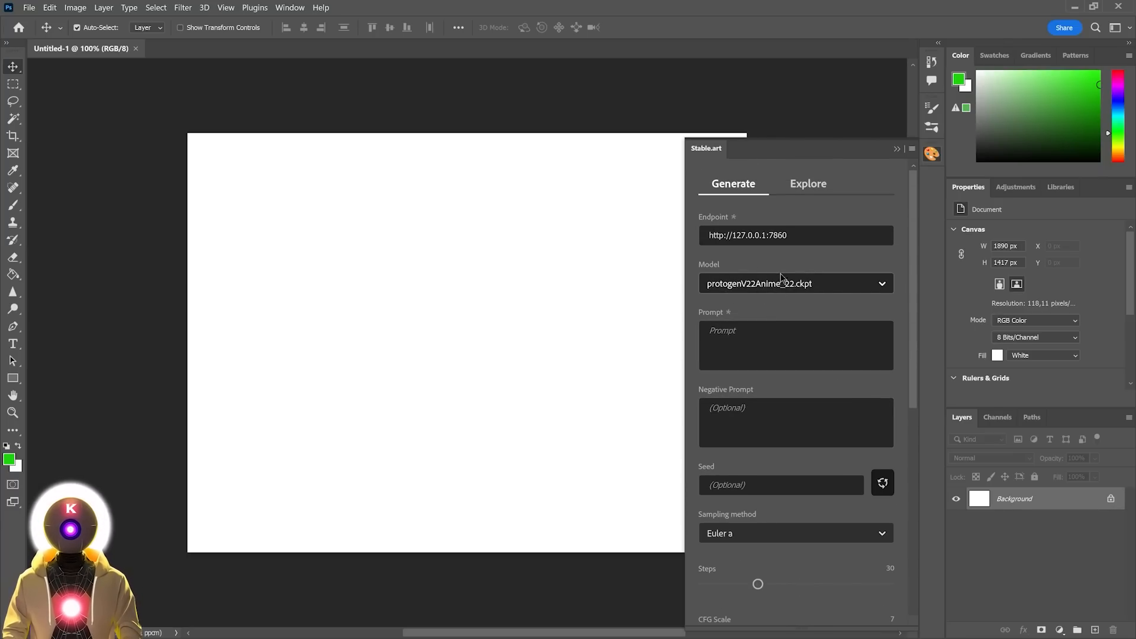
pyautogui.moveTo(753, 304)
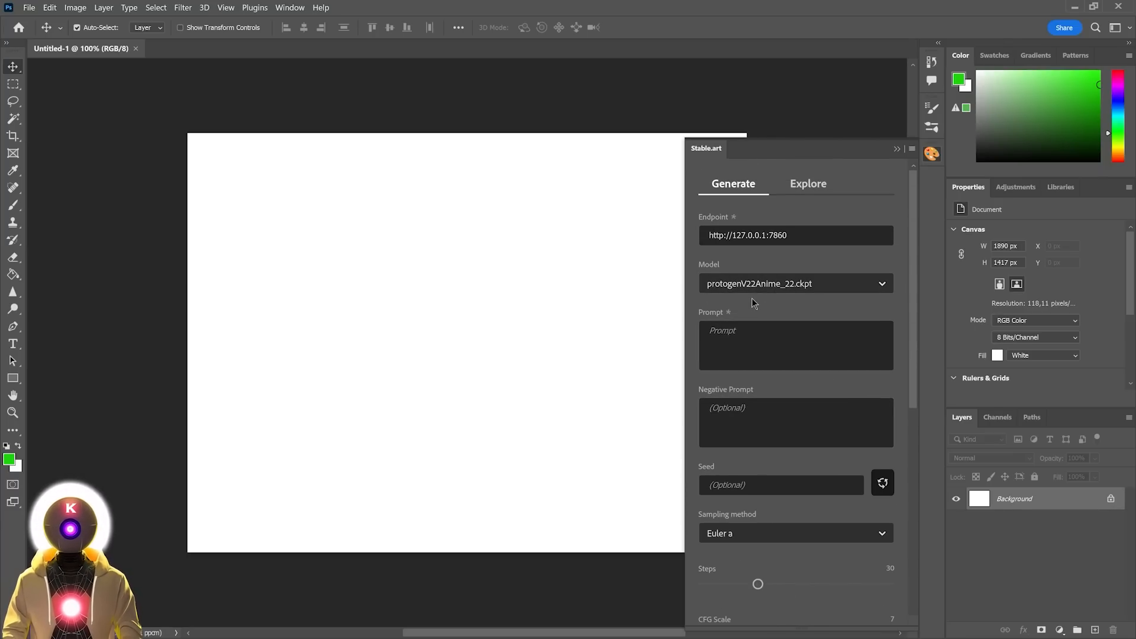
# Enter the blonde Viking shieldmaiden prompt and mark a ~527×745 px selection on the canvas
pyautogui.click(796, 345)
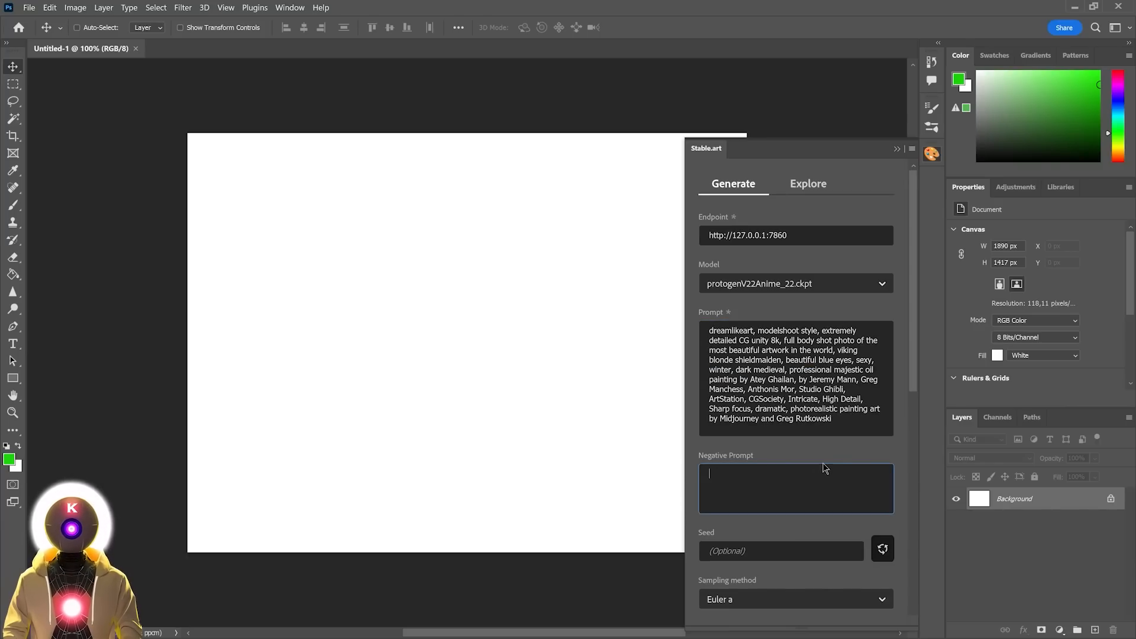
pyautogui.scroll(-3)
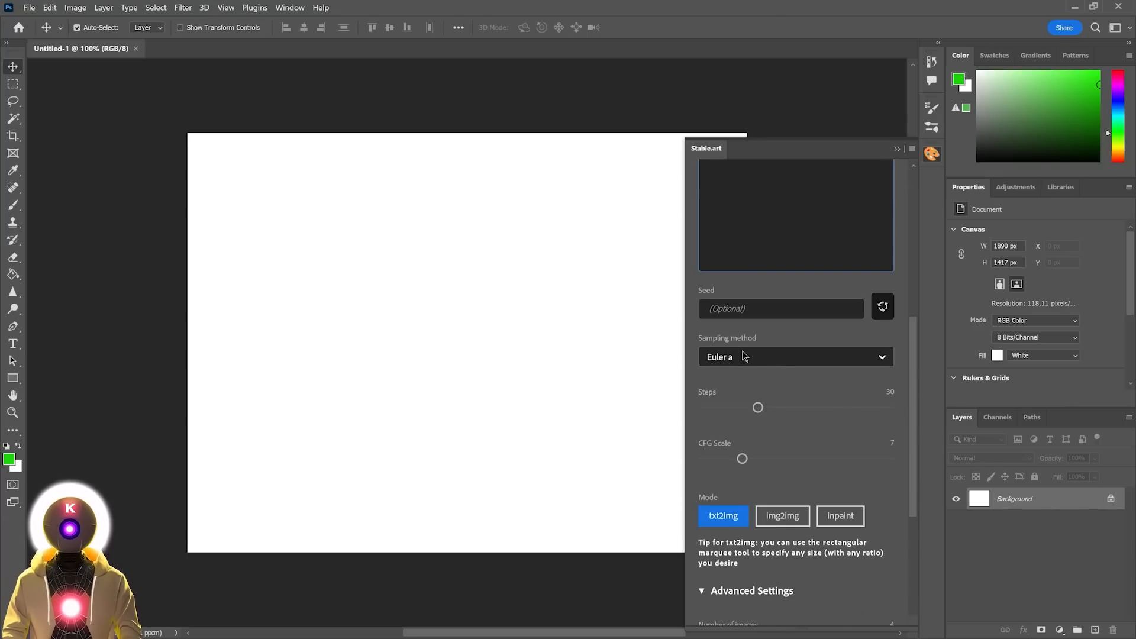
pyautogui.scroll(-3)
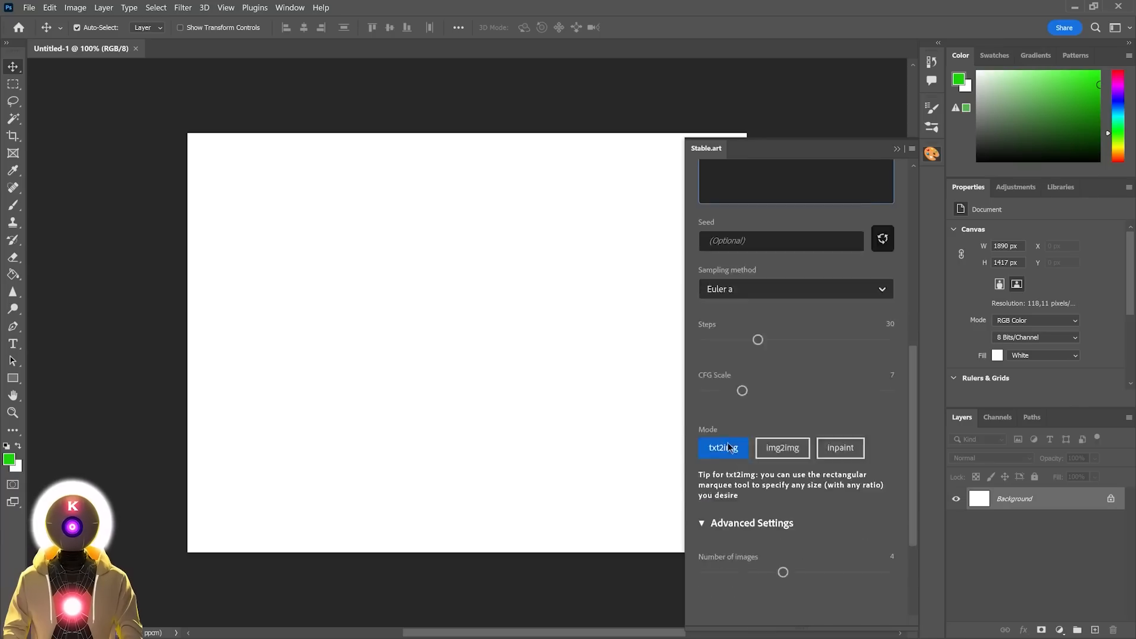
pyautogui.scroll(-3)
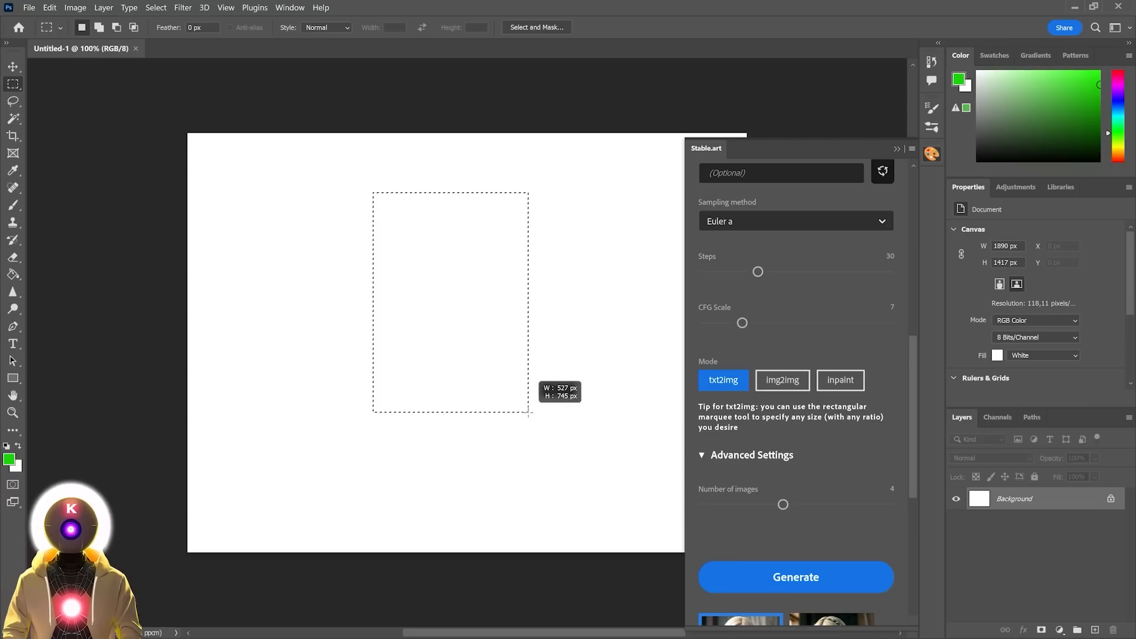
pyautogui.moveTo(790, 583)
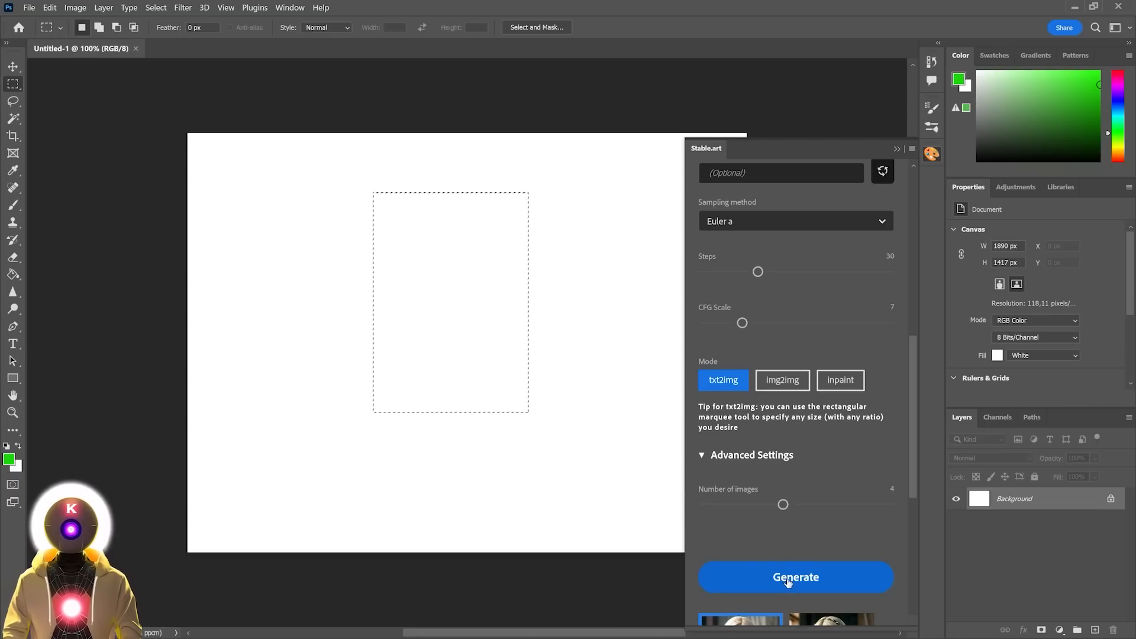
# Generate four portraits and preview the braided armoured and dark-cloak variants on the canvas
pyautogui.click(796, 577)
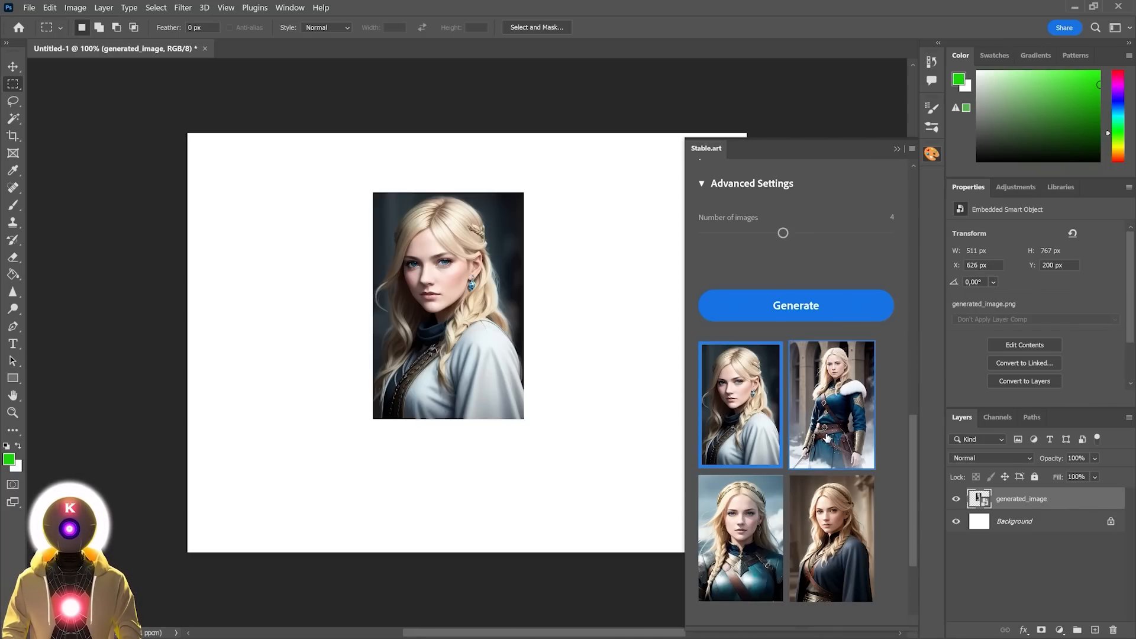
pyautogui.moveTo(846, 410)
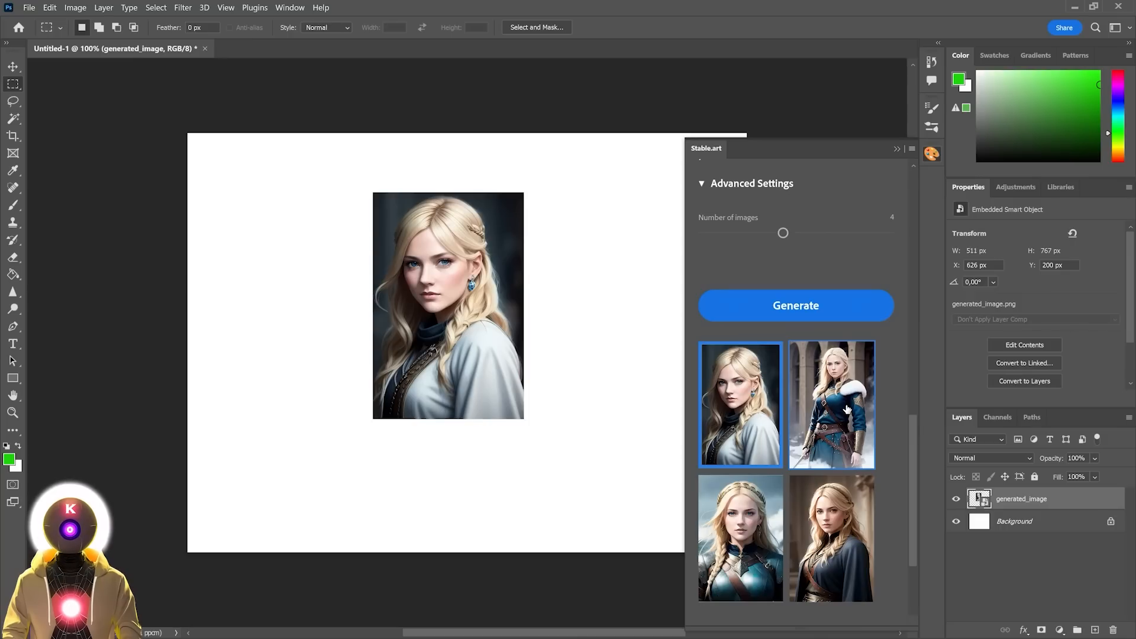
pyautogui.click(739, 537)
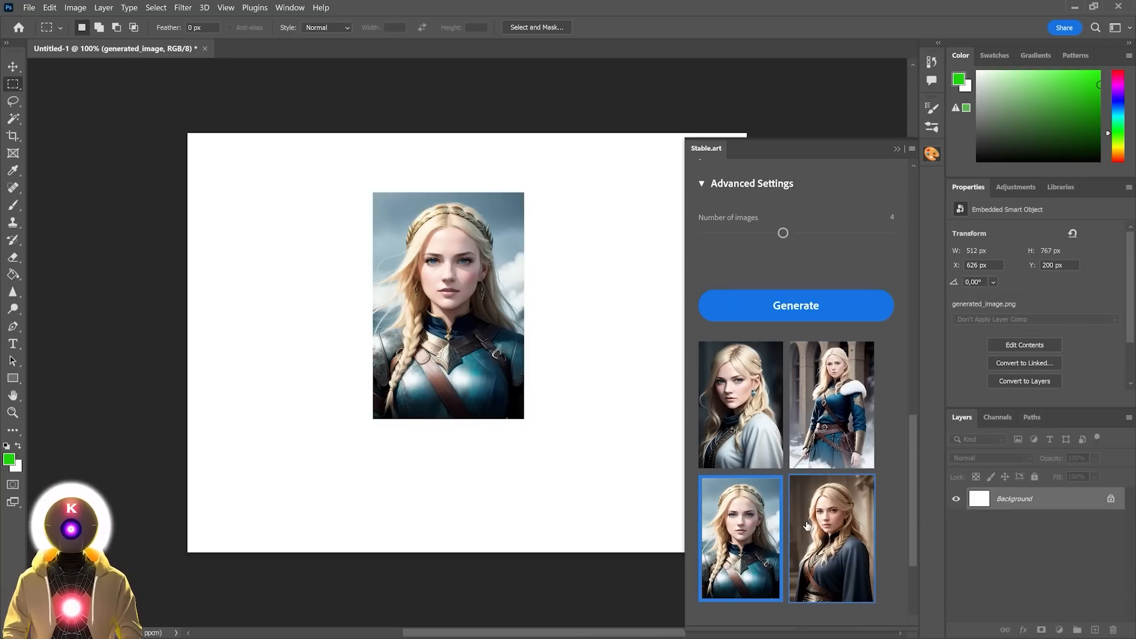
pyautogui.click(831, 538)
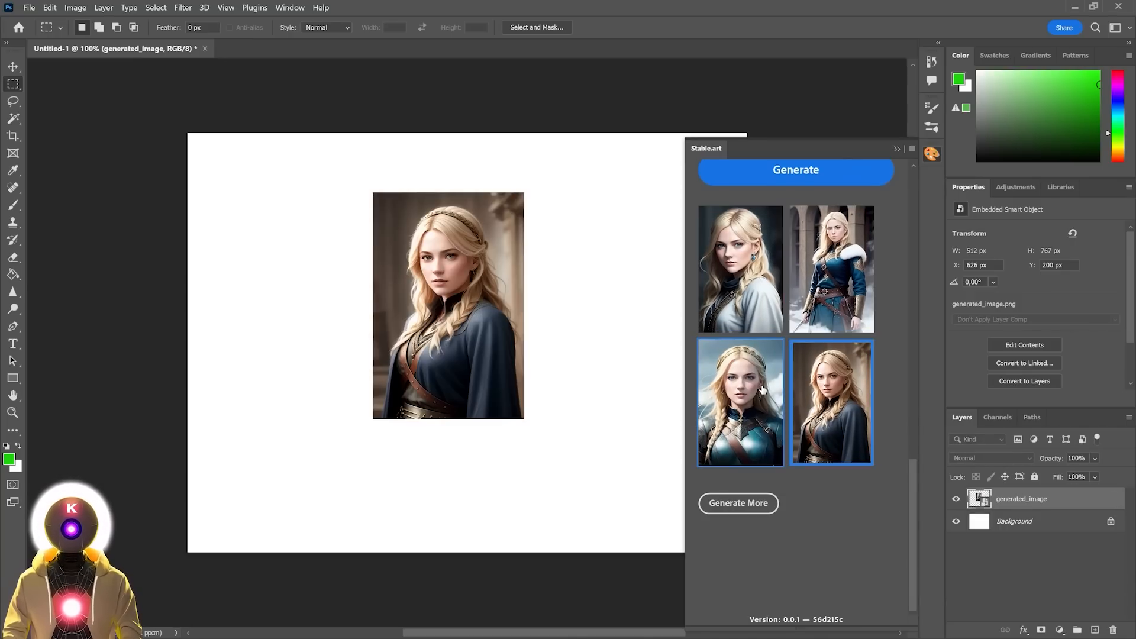
pyautogui.click(740, 402)
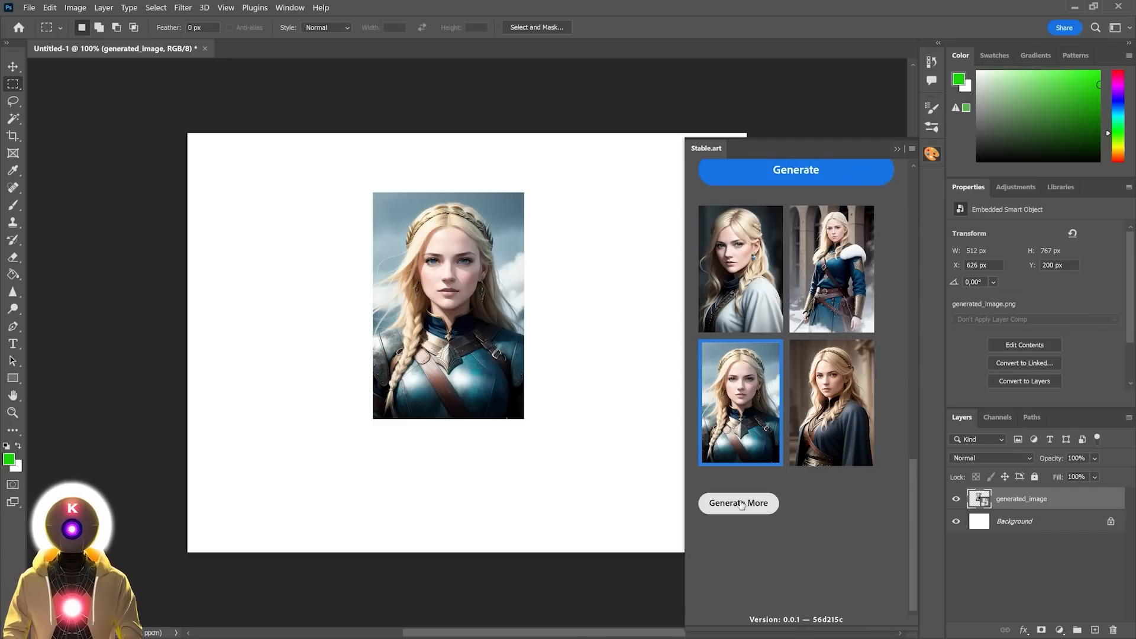
# Generate four more variants and keep the pale tunic portrait as its own layer
pyautogui.click(738, 504)
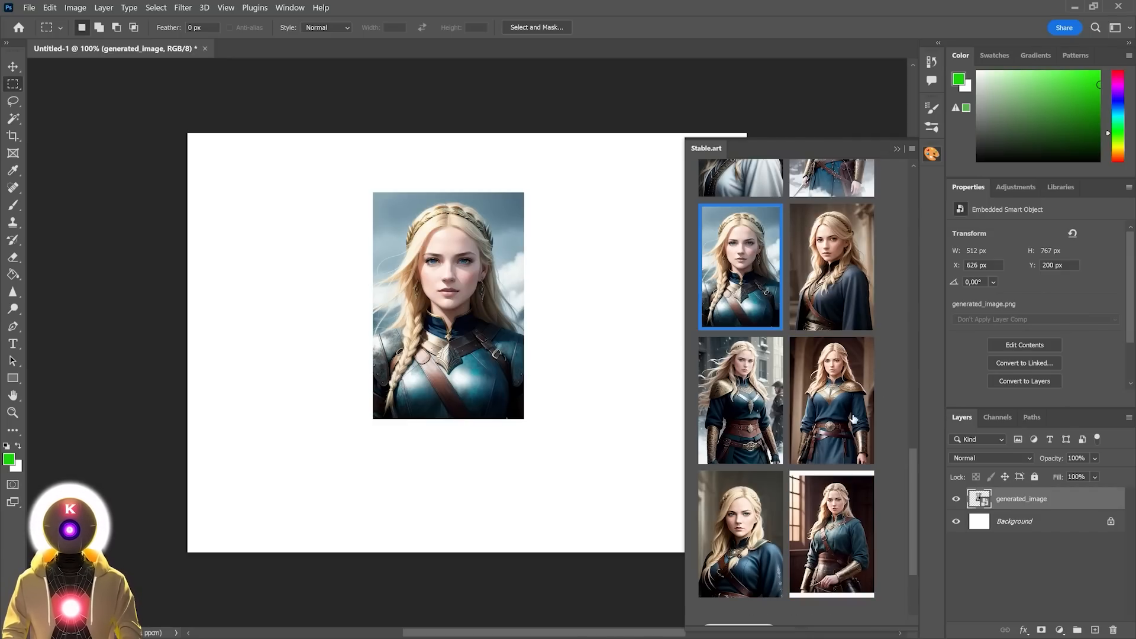
pyautogui.scroll(3)
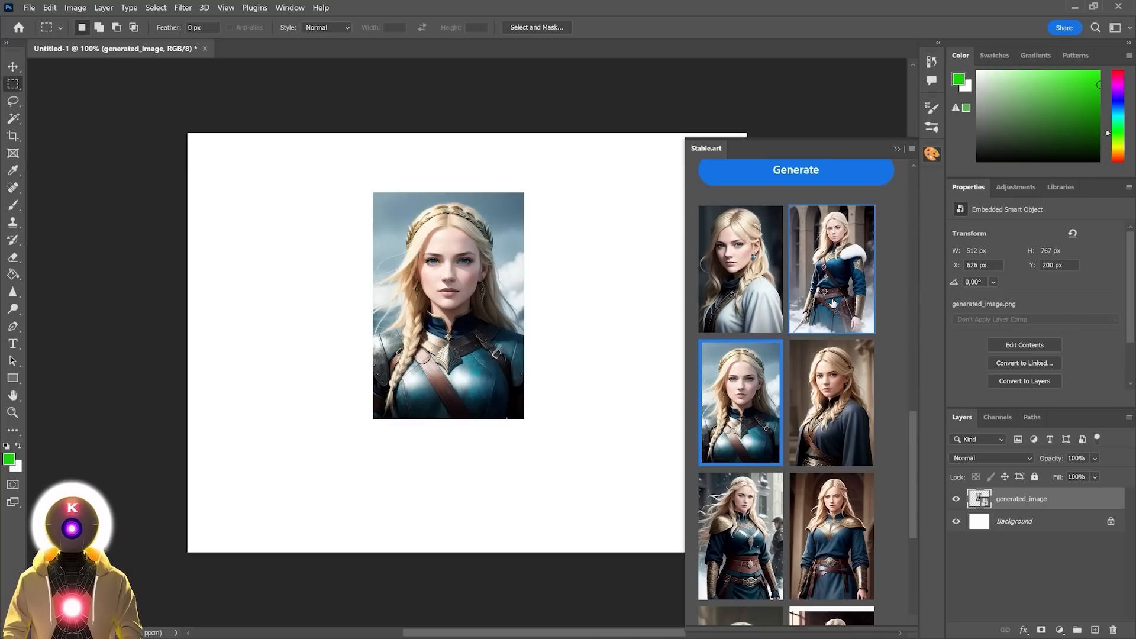
pyautogui.scroll(-3)
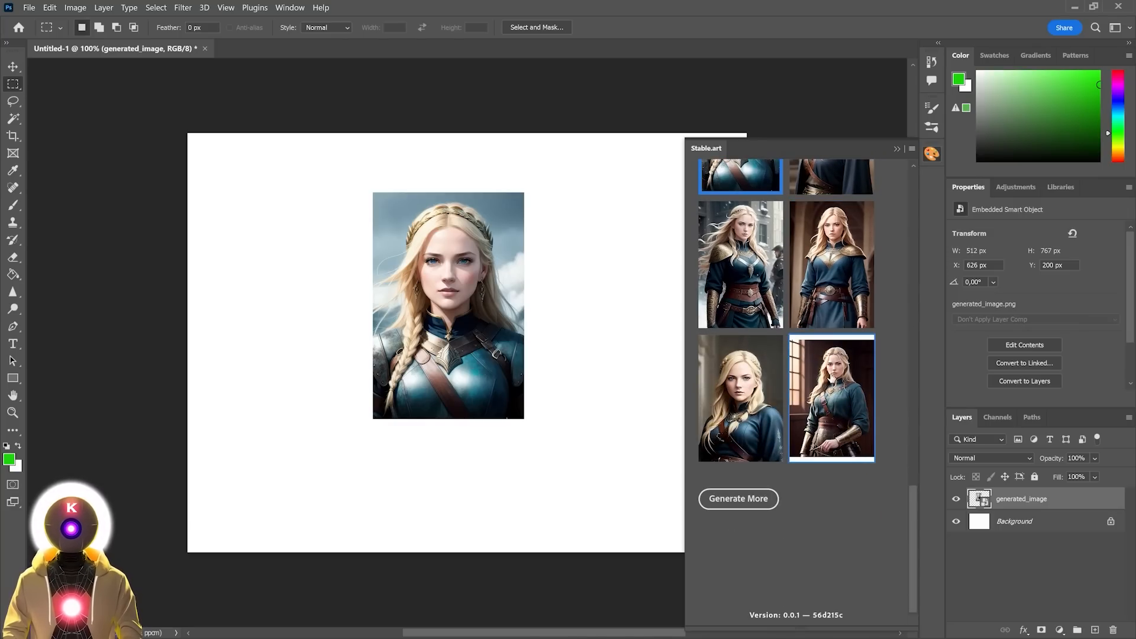
pyautogui.scroll(-3)
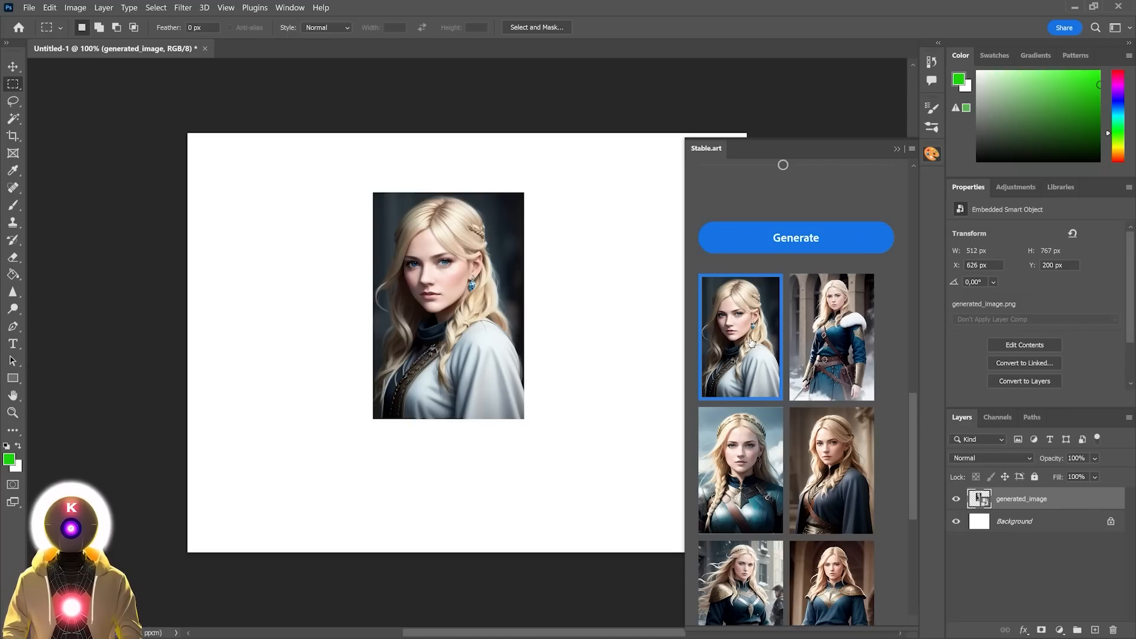
pyautogui.click(831, 336)
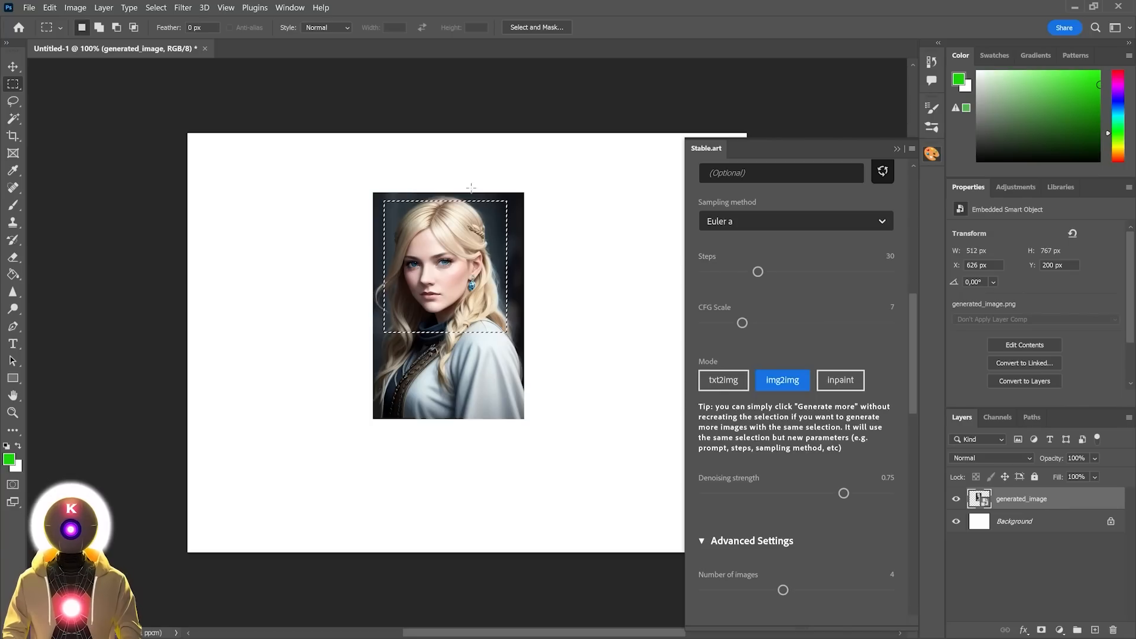
pyautogui.moveTo(890, 466)
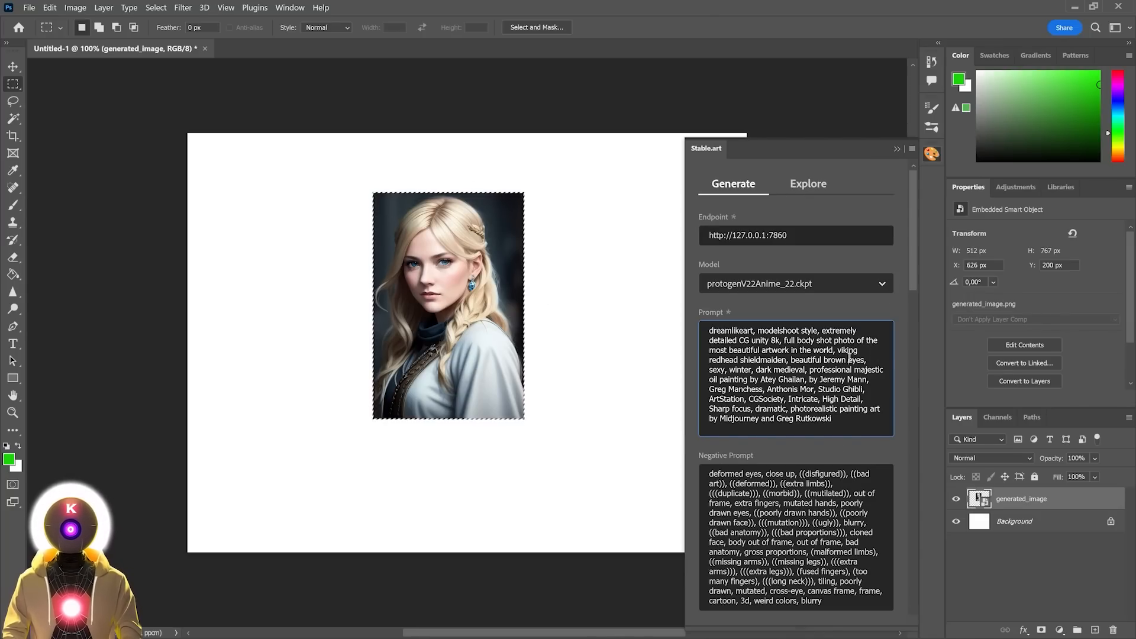
# Generate four red-haired img2img variants and place a different one on the canvas
pyautogui.scroll(-3)
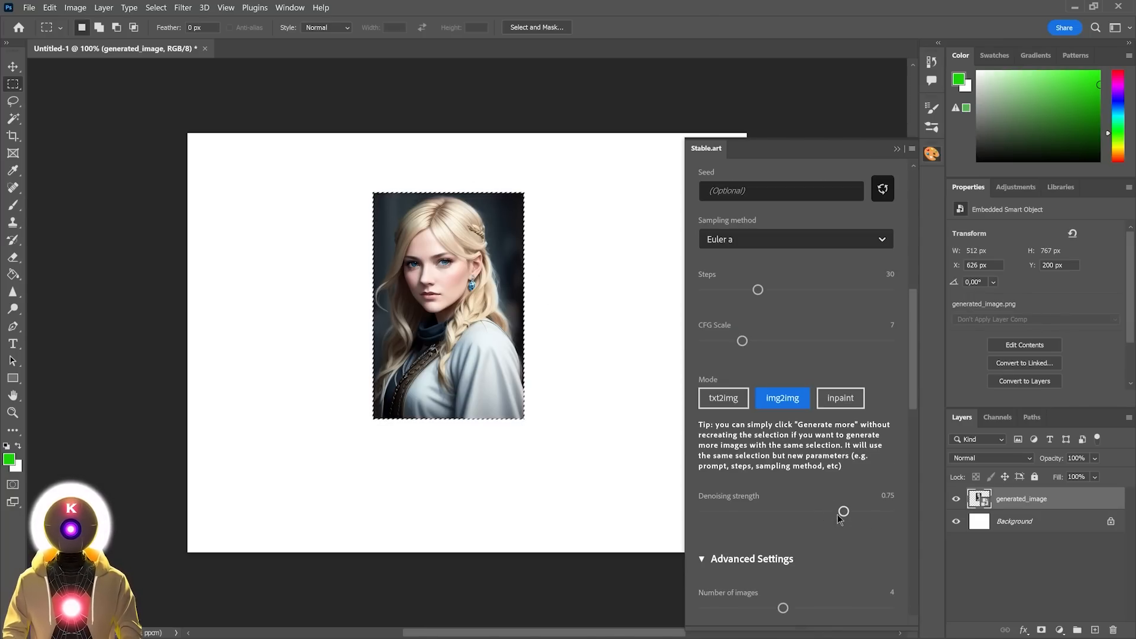
pyautogui.click(796, 256)
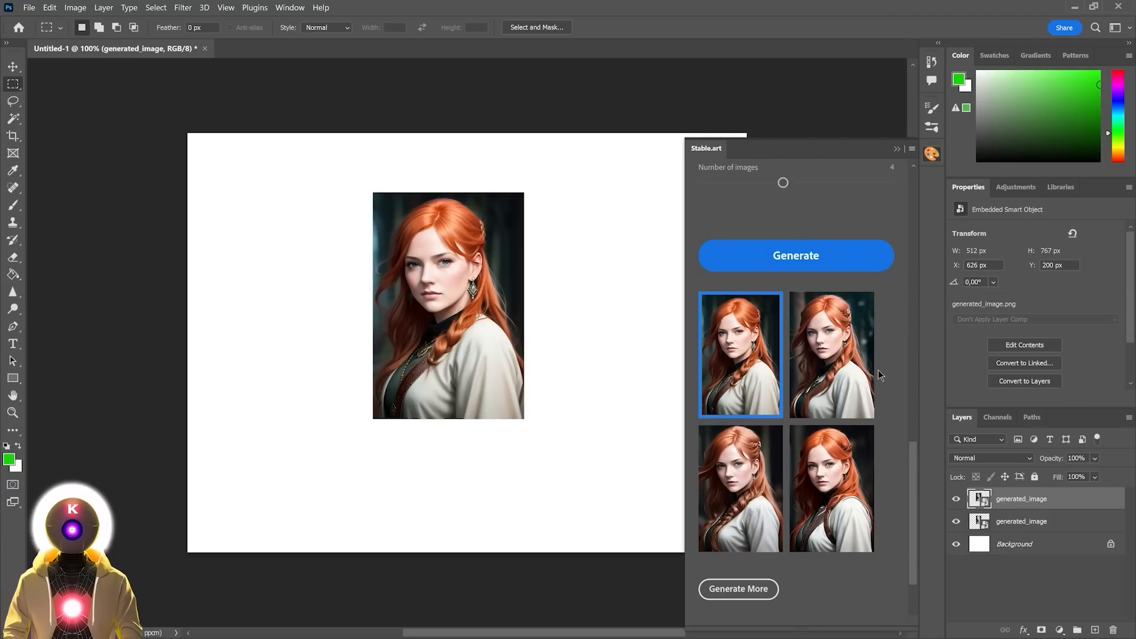
pyautogui.click(833, 354)
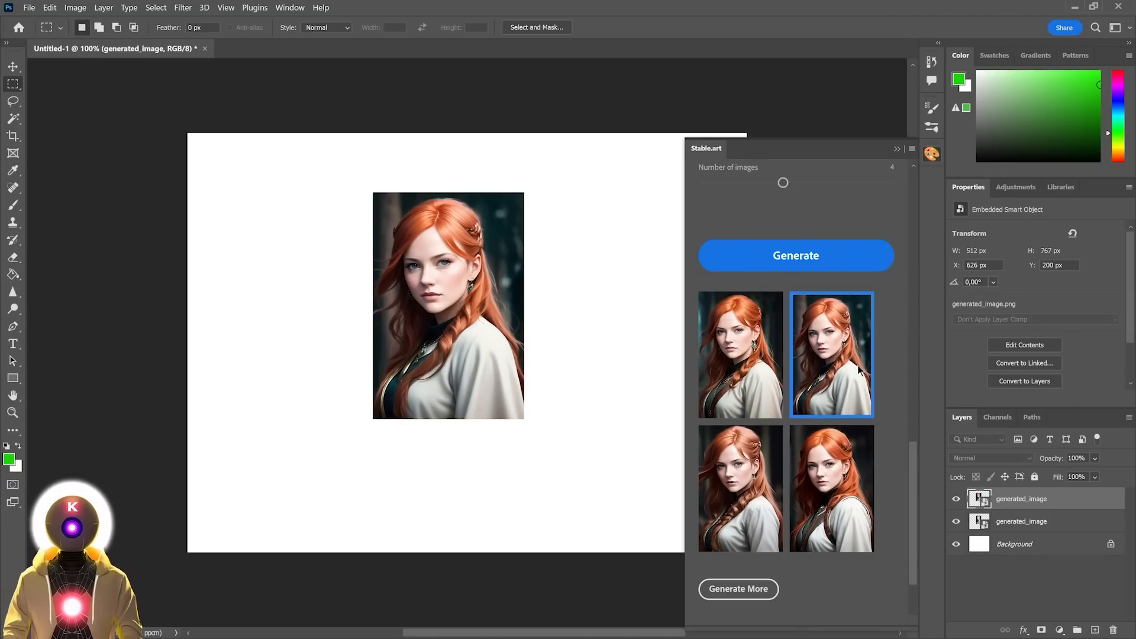
pyautogui.click(740, 486)
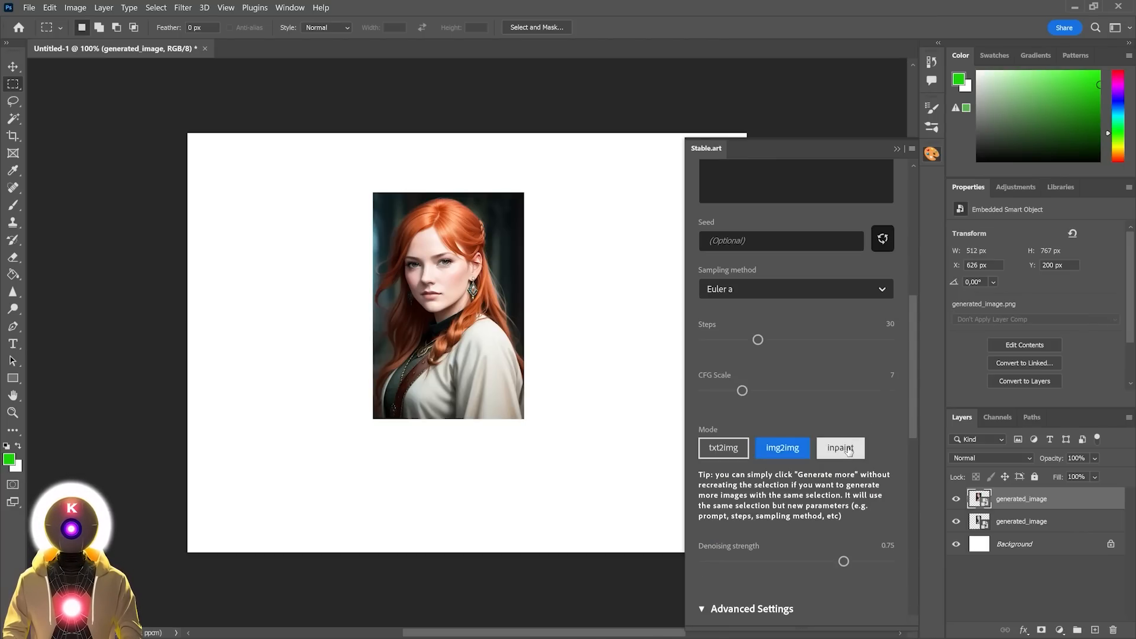
# Switch the Stable.art generator from img2img to inpaint mode for the eye selection
pyautogui.click(841, 447)
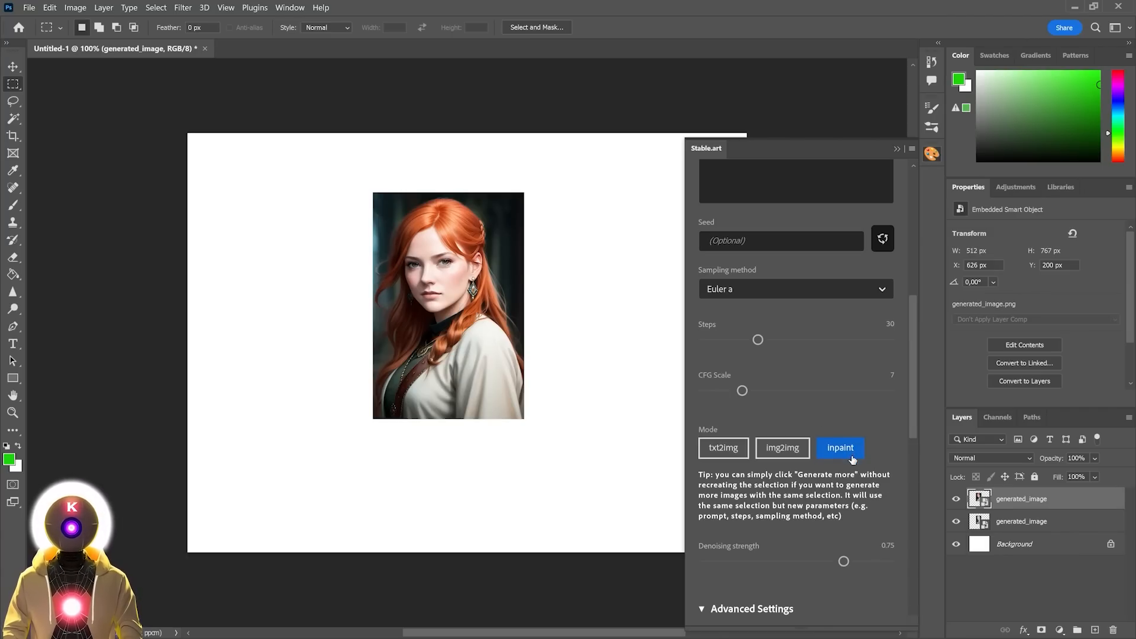
pyautogui.moveTo(797, 441)
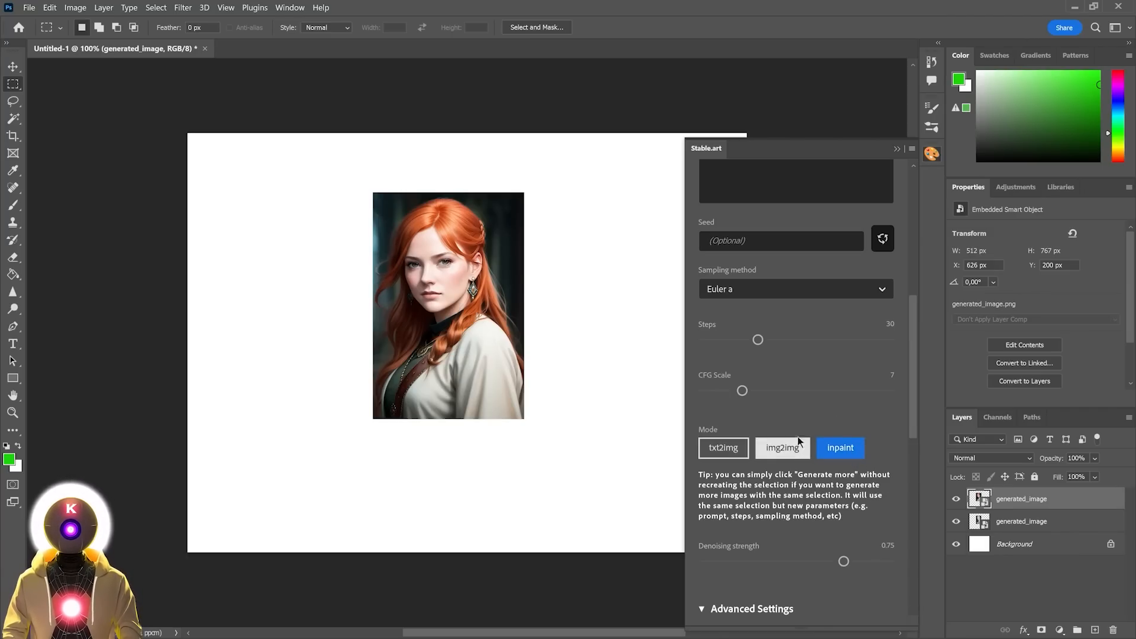
pyautogui.click(13, 102)
pyautogui.write('blue eyes')
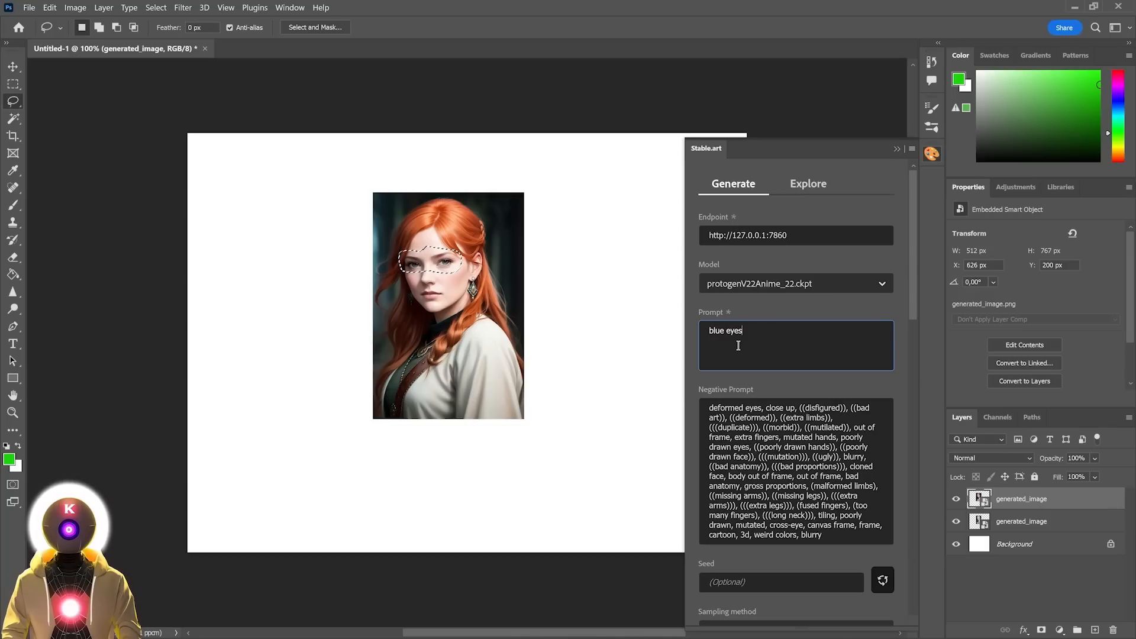
# Lower denoising strength to 0.6, generate blue-eye variants and apply the first one
pyautogui.scroll(-3)
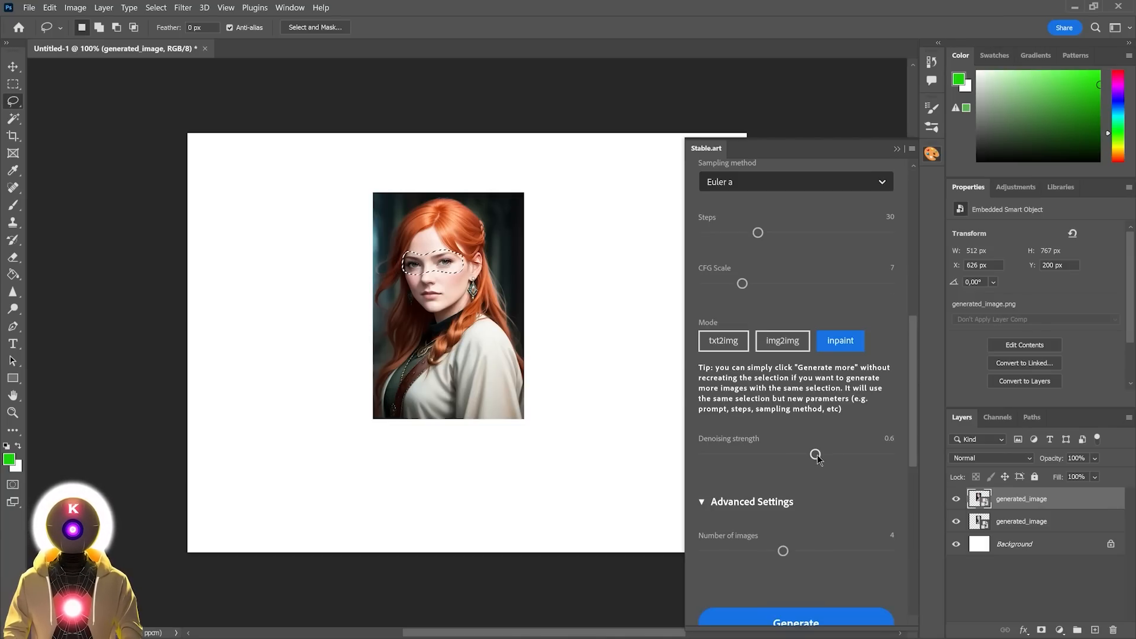
pyautogui.click(795, 620)
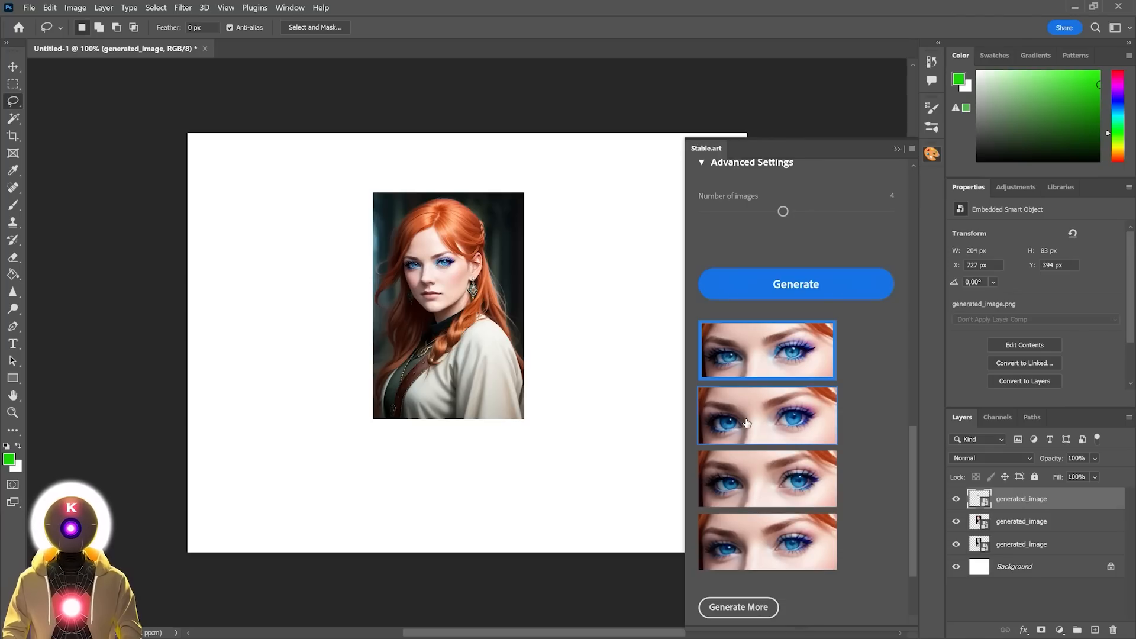
pyautogui.click(767, 541)
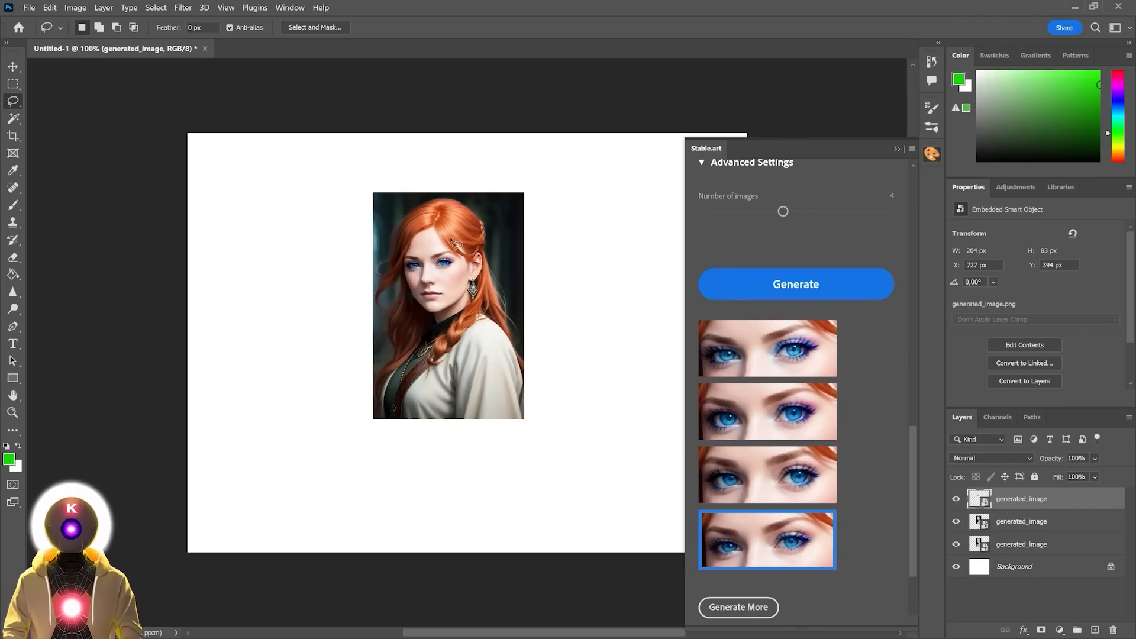
pyautogui.click(767, 350)
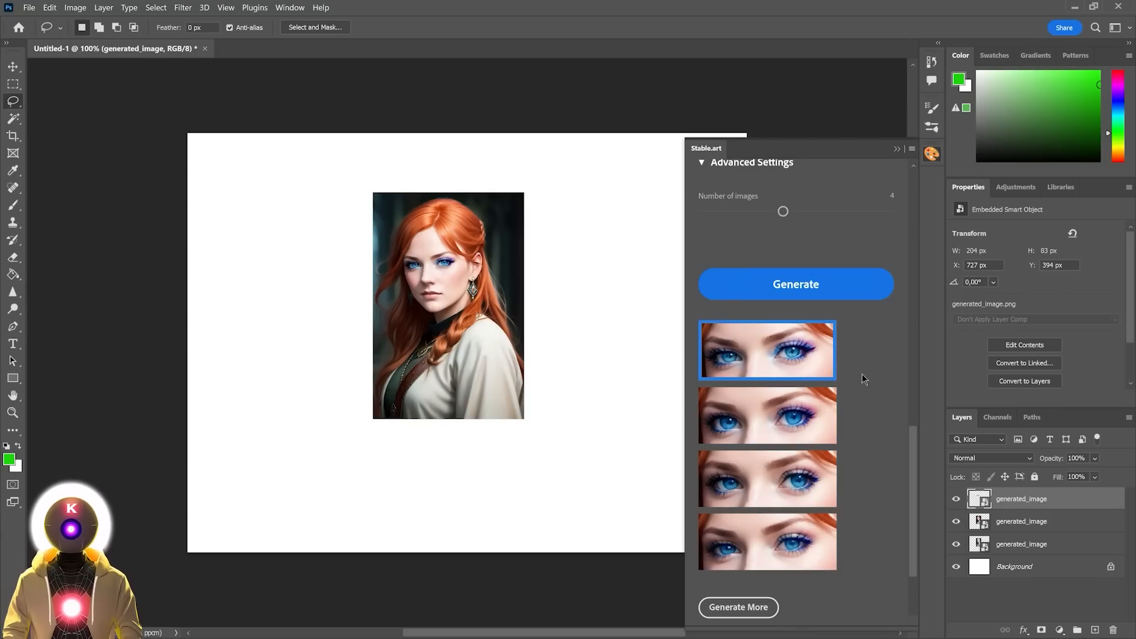
pyautogui.moveTo(868, 487)
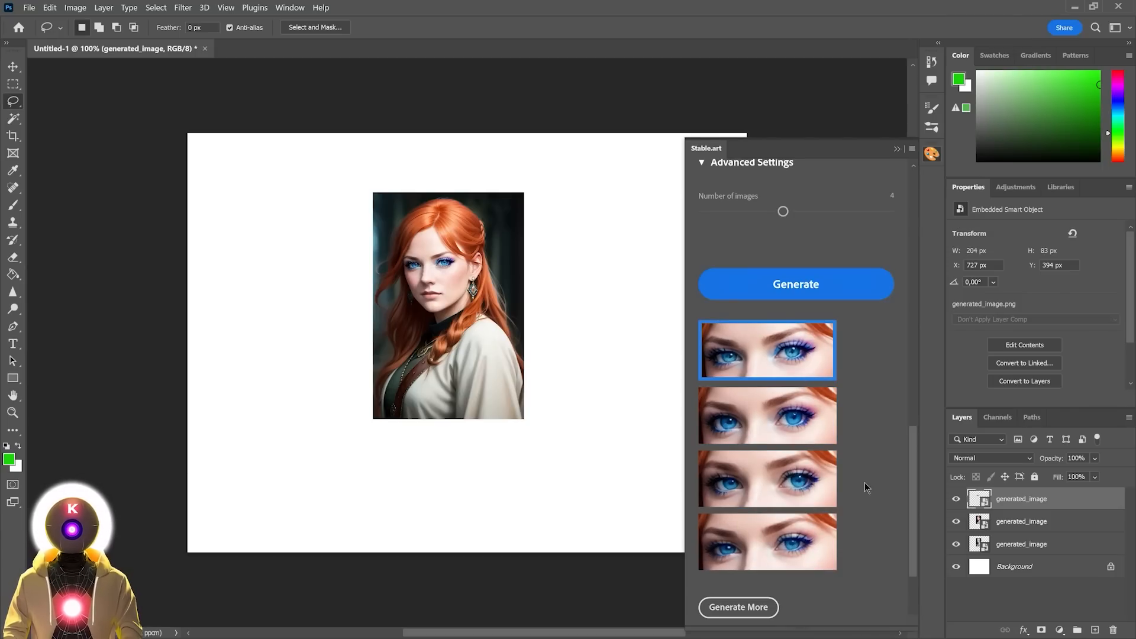
pyautogui.moveTo(860, 538)
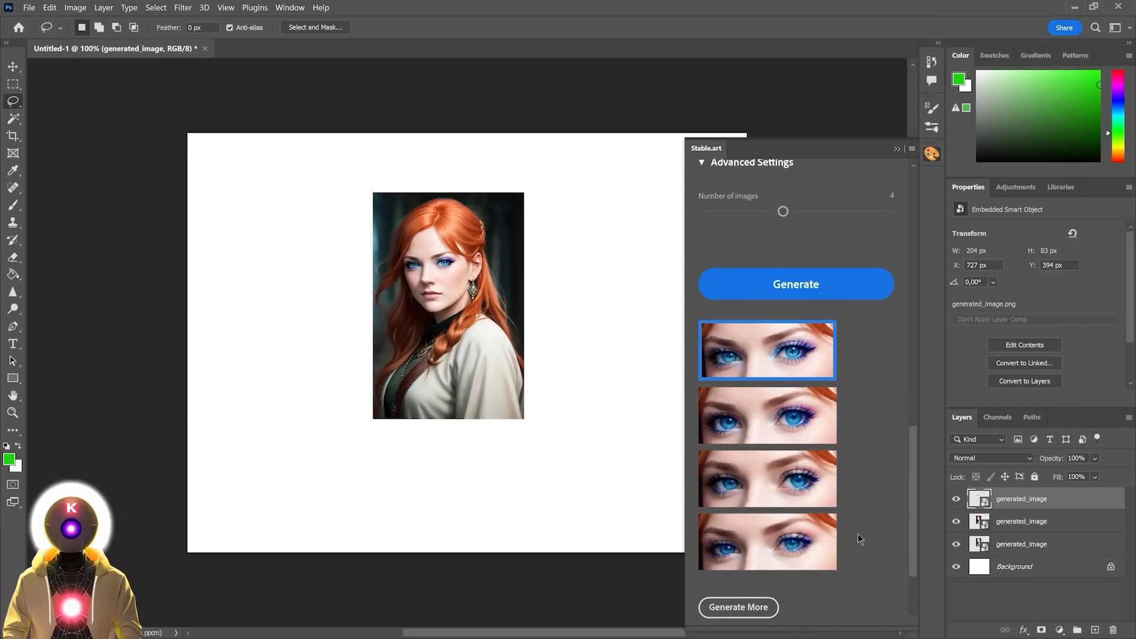
pyautogui.moveTo(759, 607)
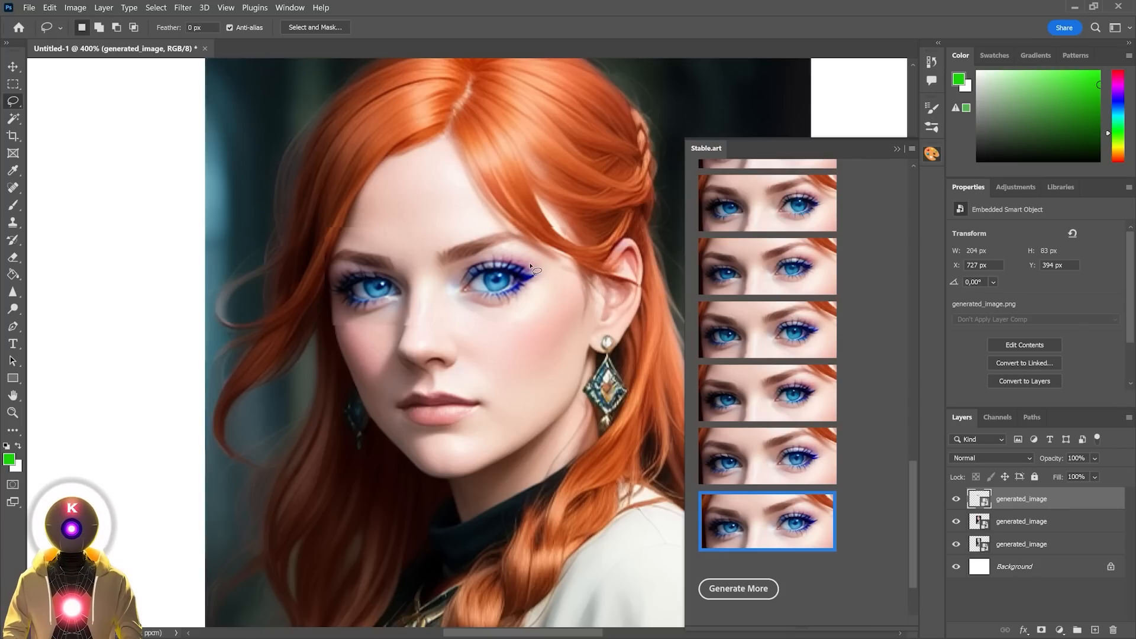
pyautogui.moveTo(366, 206)
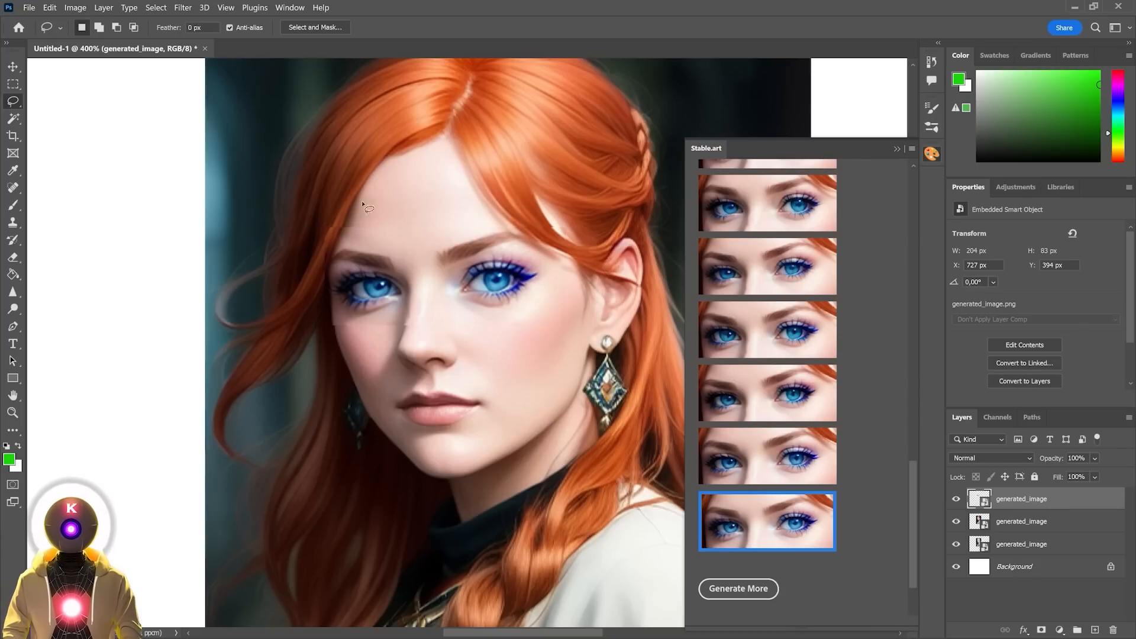
pyautogui.moveTo(447, 225)
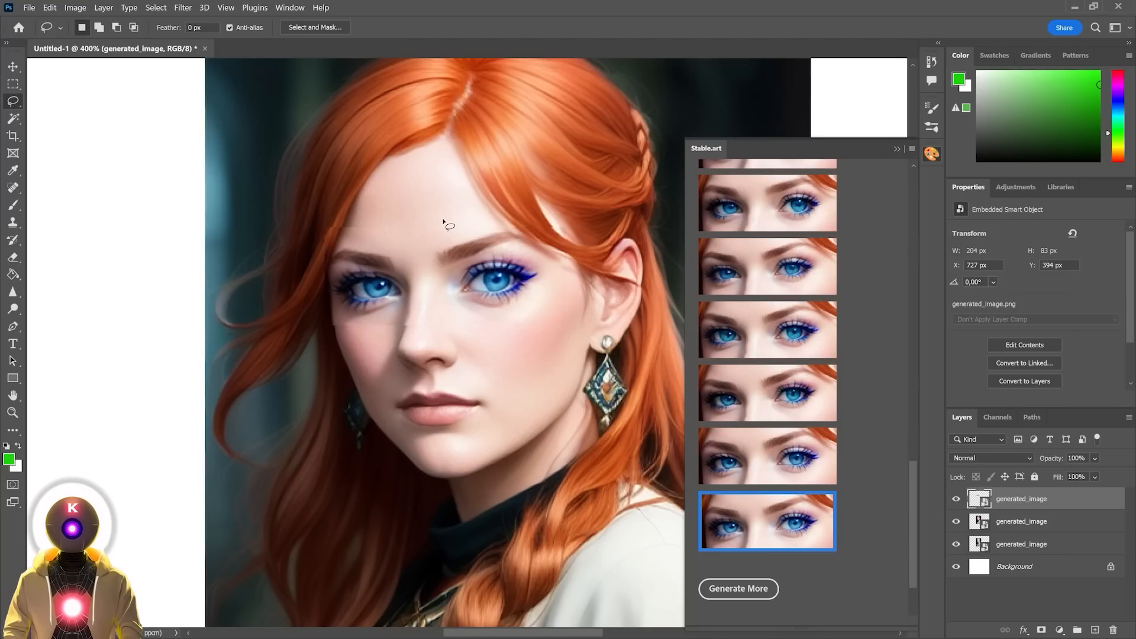
# Apply the last blue-eye variant with purple eyeliner and ready the Eraser
pyautogui.click(13, 257)
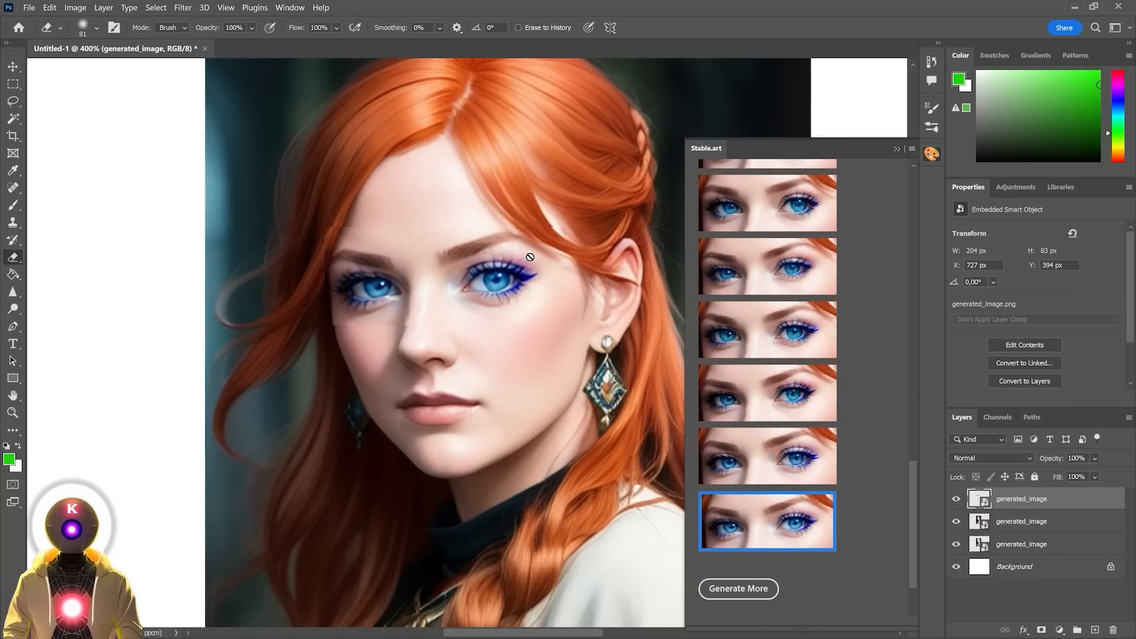
pyautogui.moveTo(4, 225)
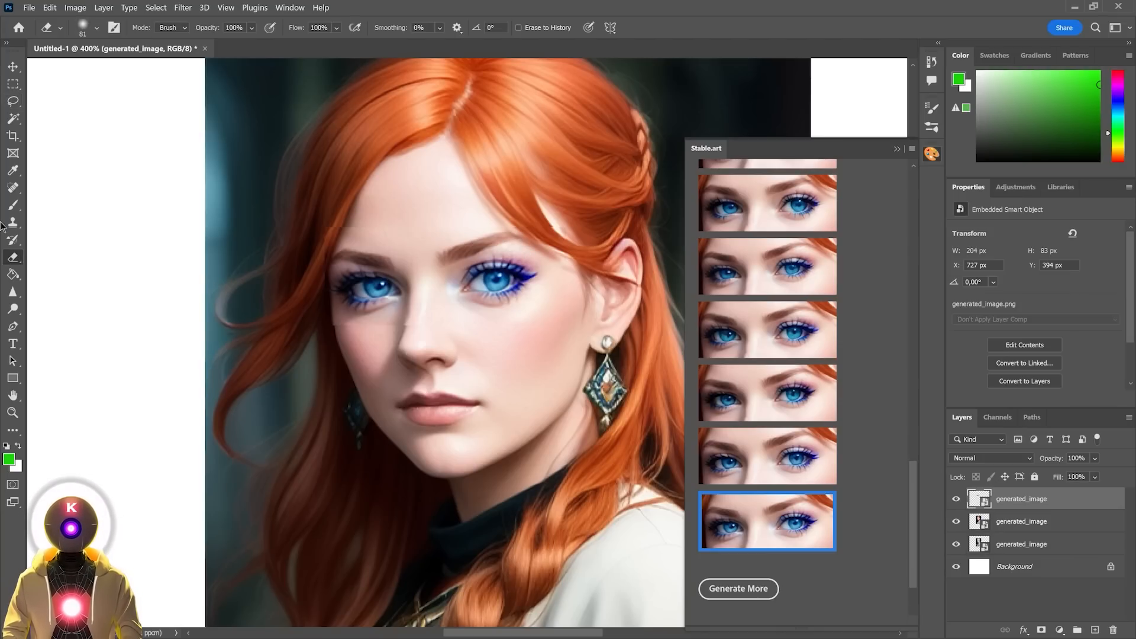
# Rasterize the top blue-eye layer into a plain pixel layer
pyautogui.rightClick(1022, 498)
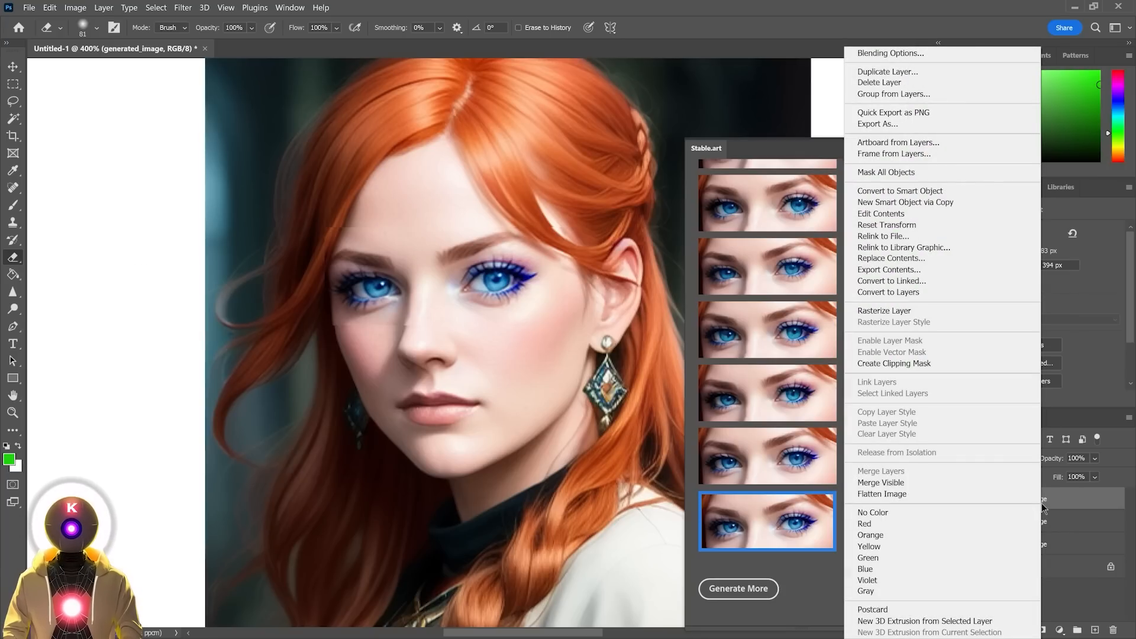
pyautogui.click(420, 222)
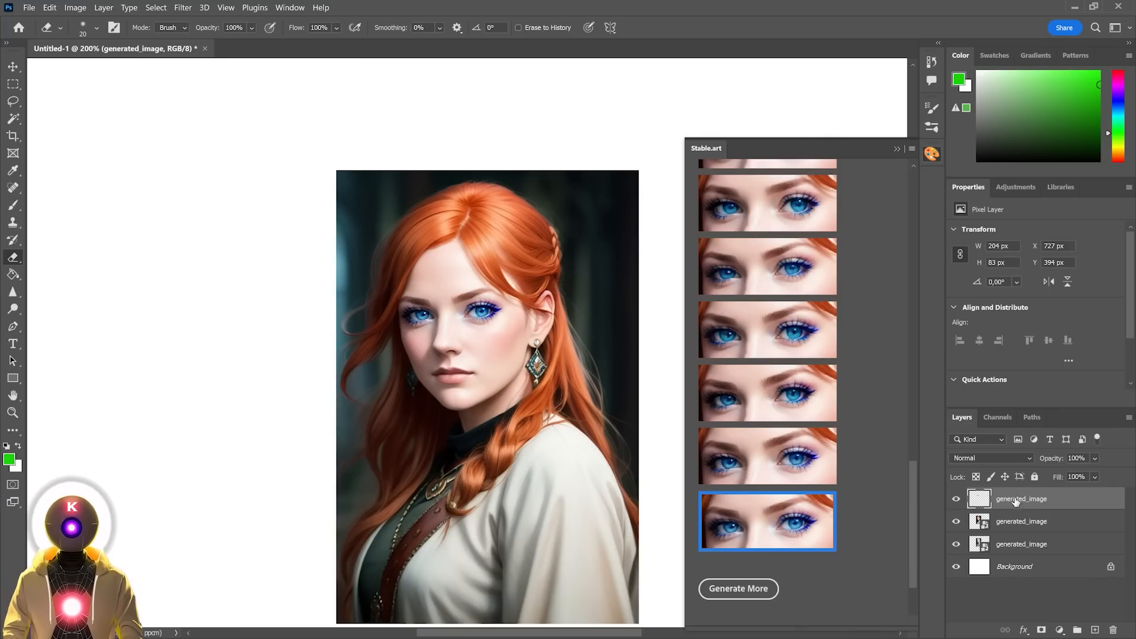
pyautogui.moveTo(1029, 542)
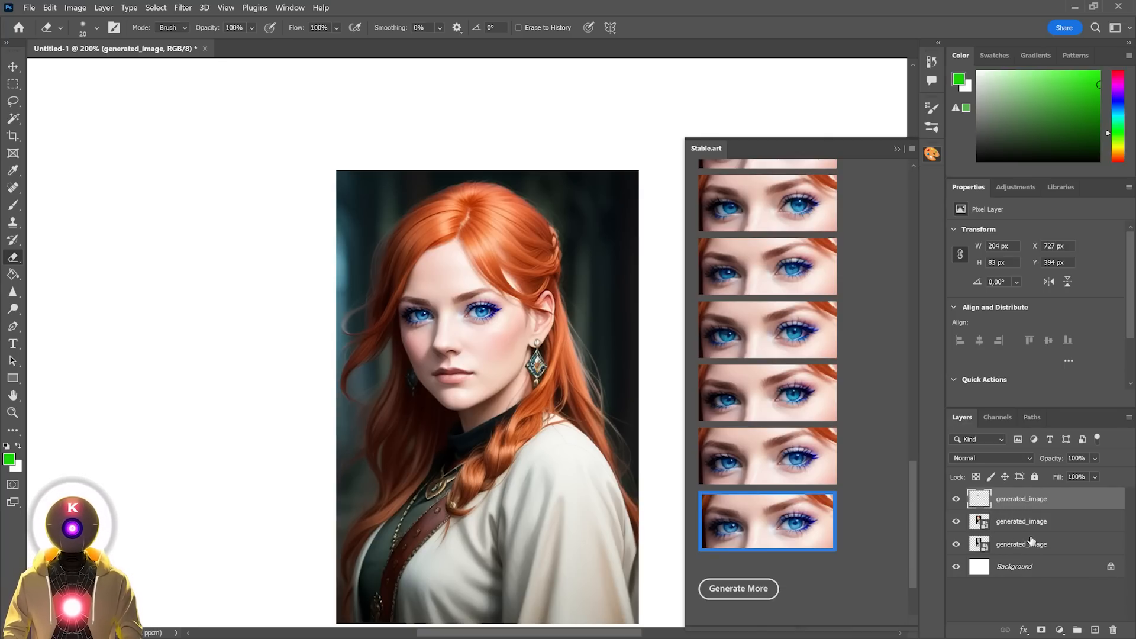
# Toggle layer visibility to compare the portraits, then show all layers again
pyautogui.click(957, 498)
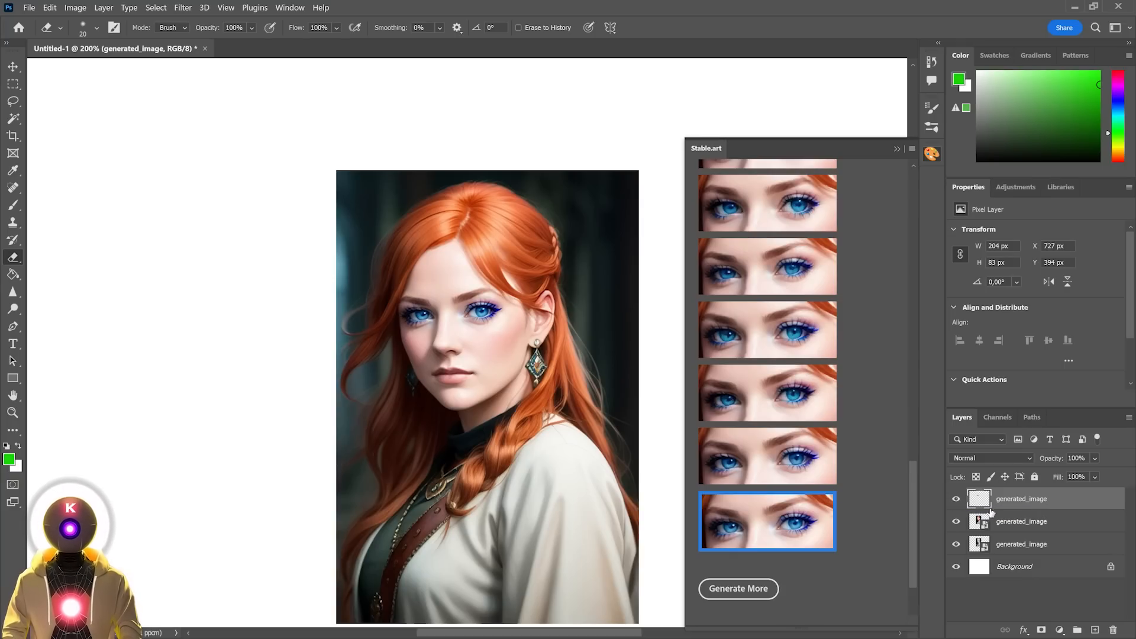
pyautogui.click(956, 498)
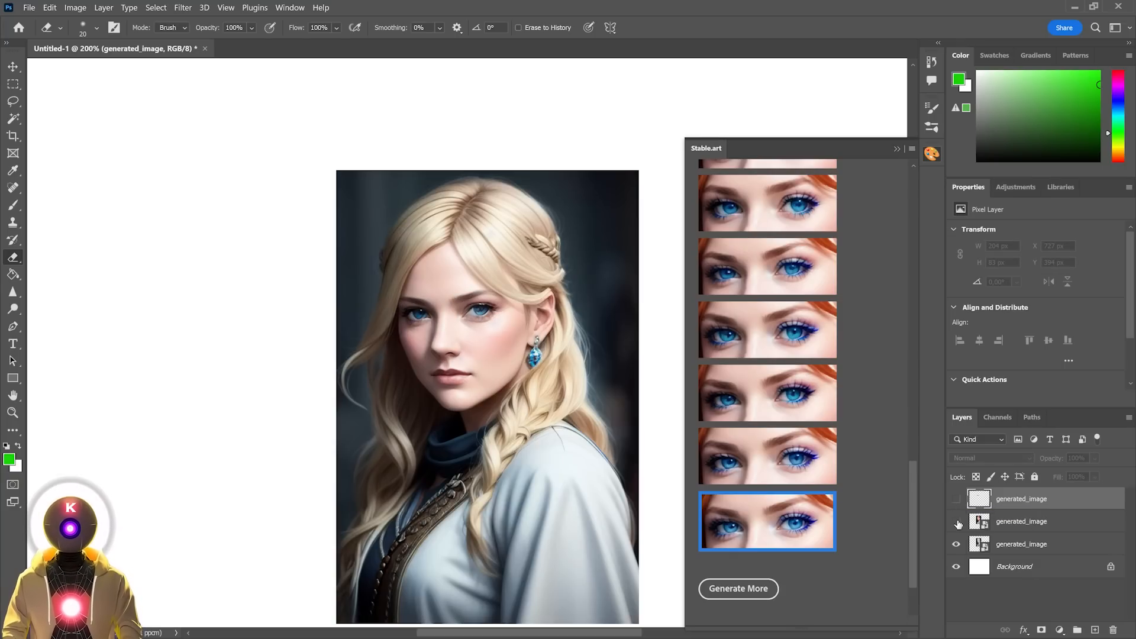
pyautogui.click(957, 498)
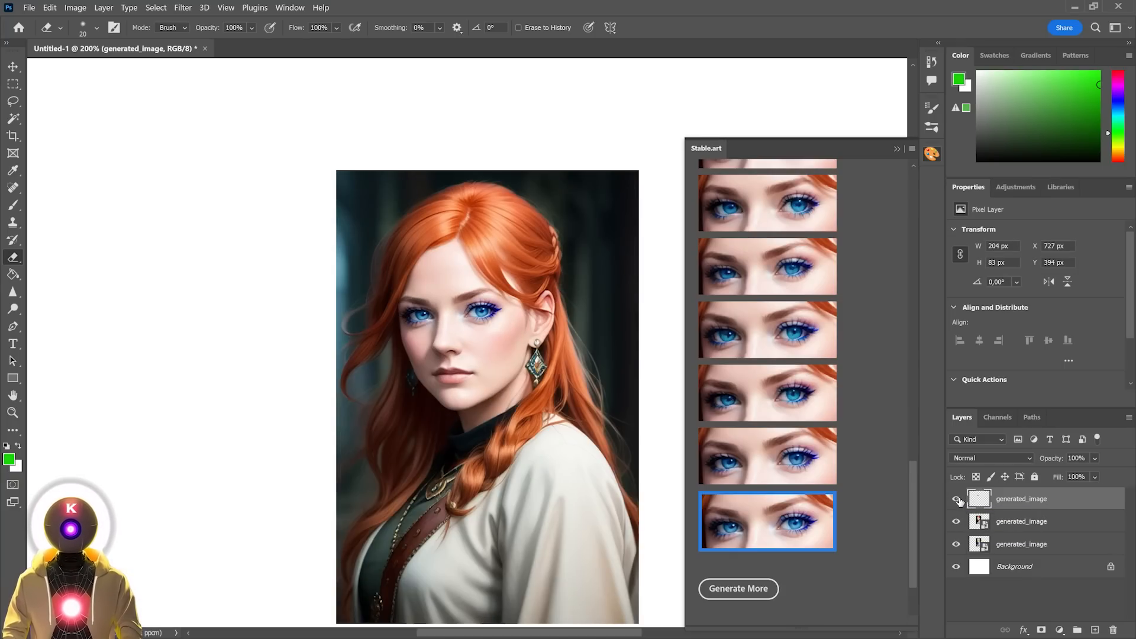
pyautogui.click(732, 184)
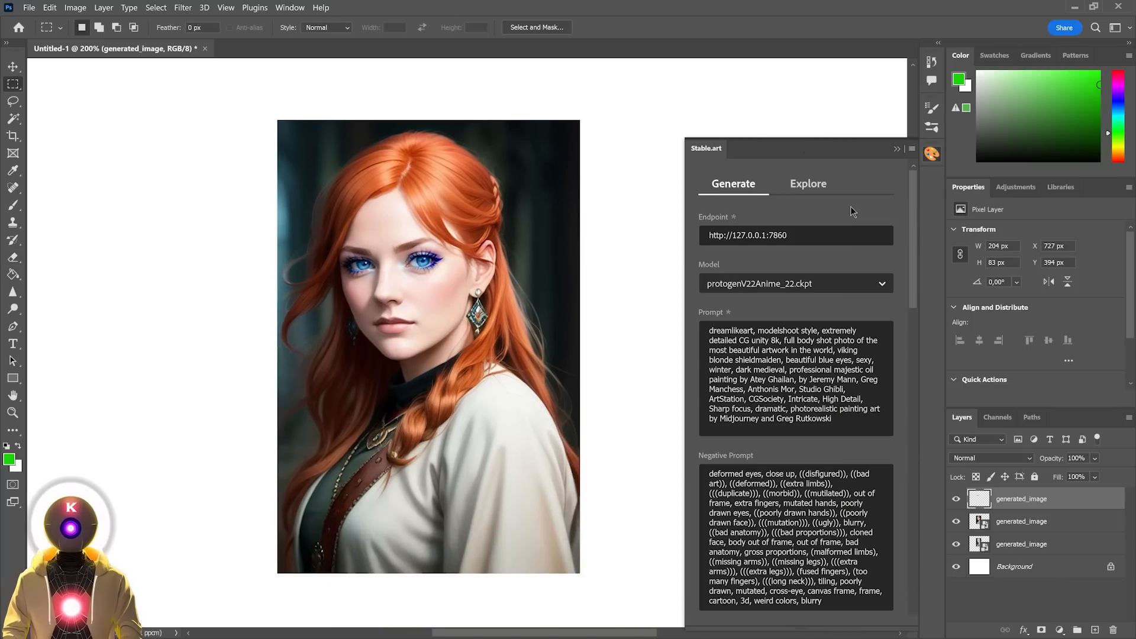
# Browse the Explore gallery for cyberpunk and copy a Neon Operator Girl image's prompt into the generator
pyautogui.click(808, 183)
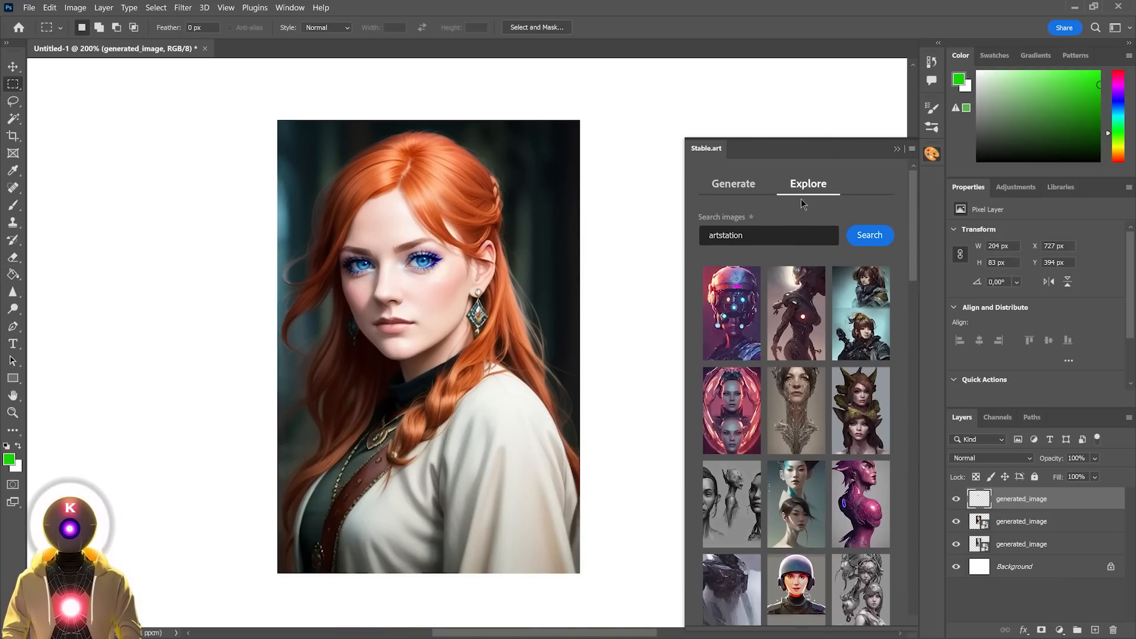
pyautogui.moveTo(789, 214)
pyautogui.write('cyberpunk')
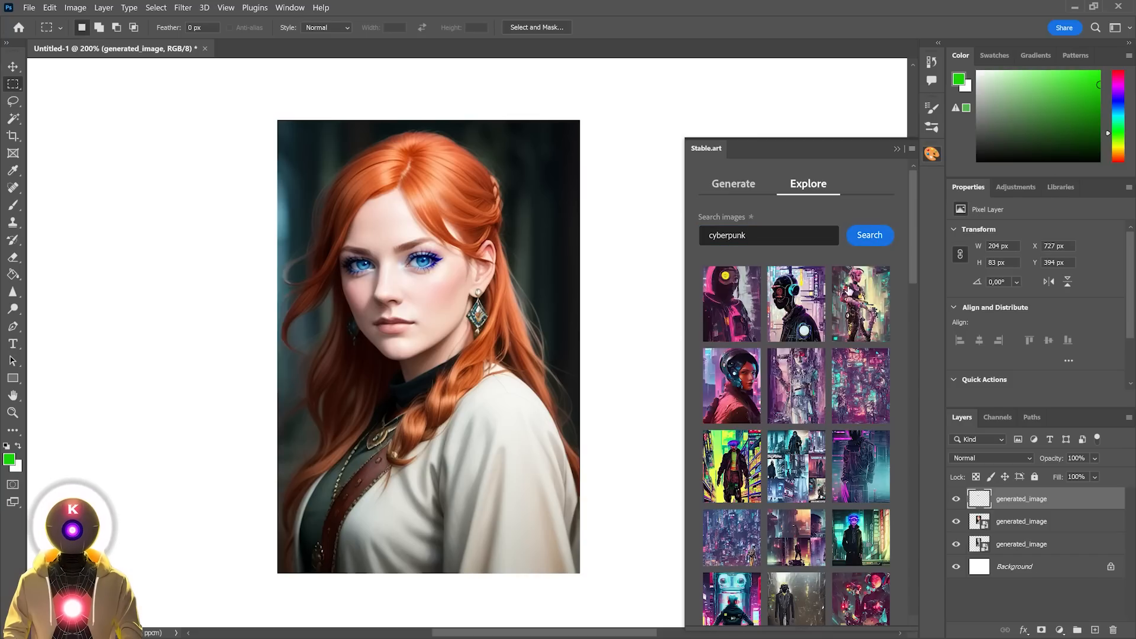
pyautogui.scroll(-3)
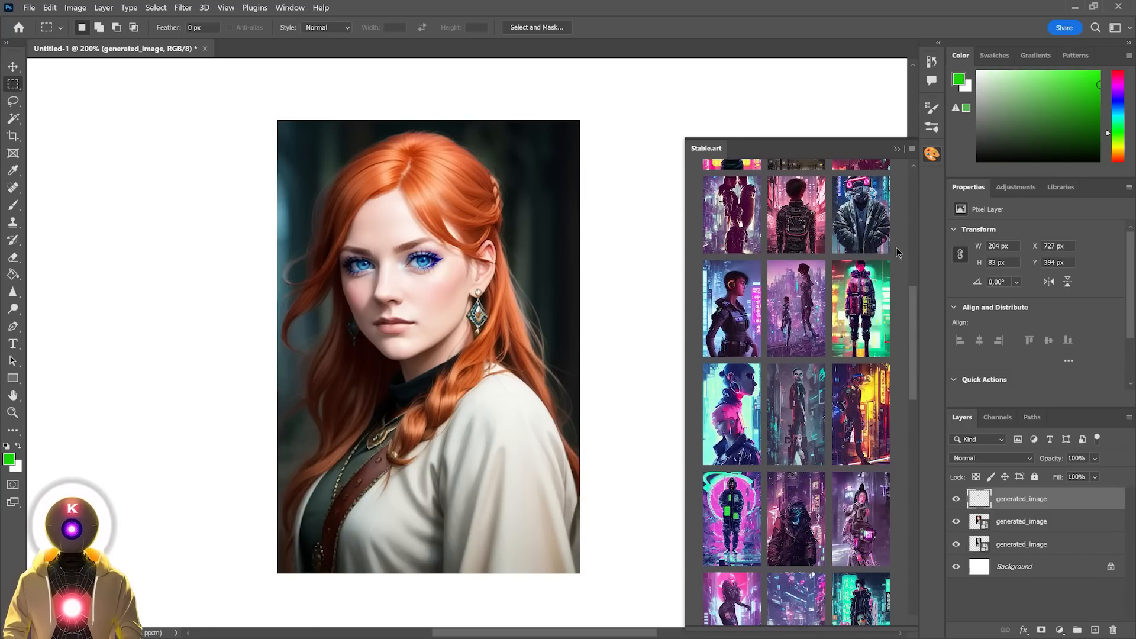
pyautogui.scroll(-3)
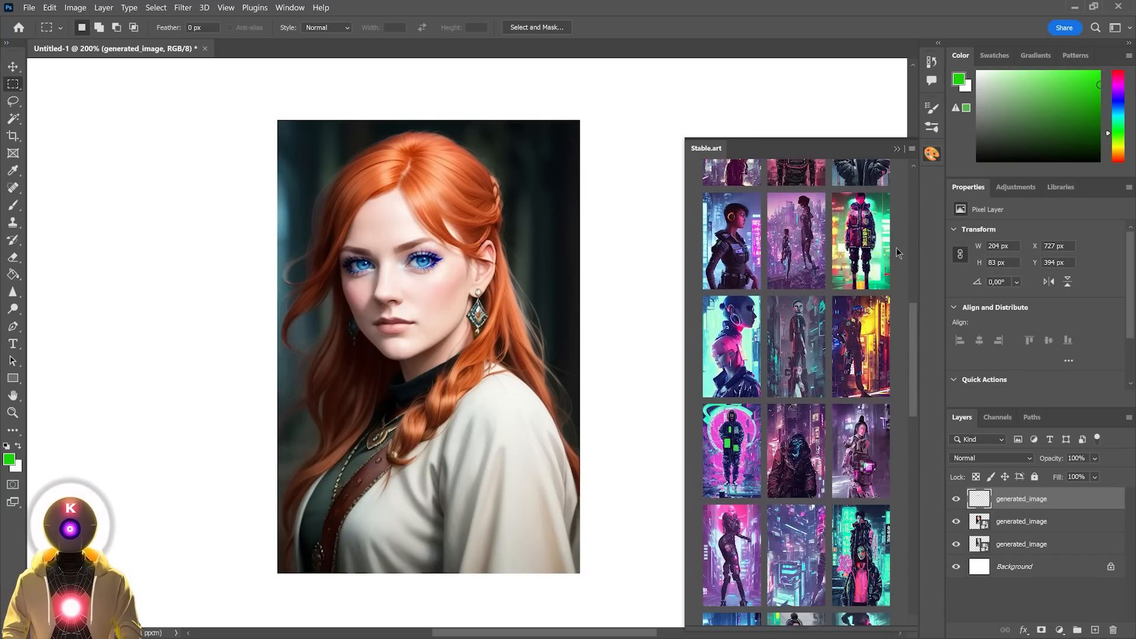
pyautogui.scroll(-3)
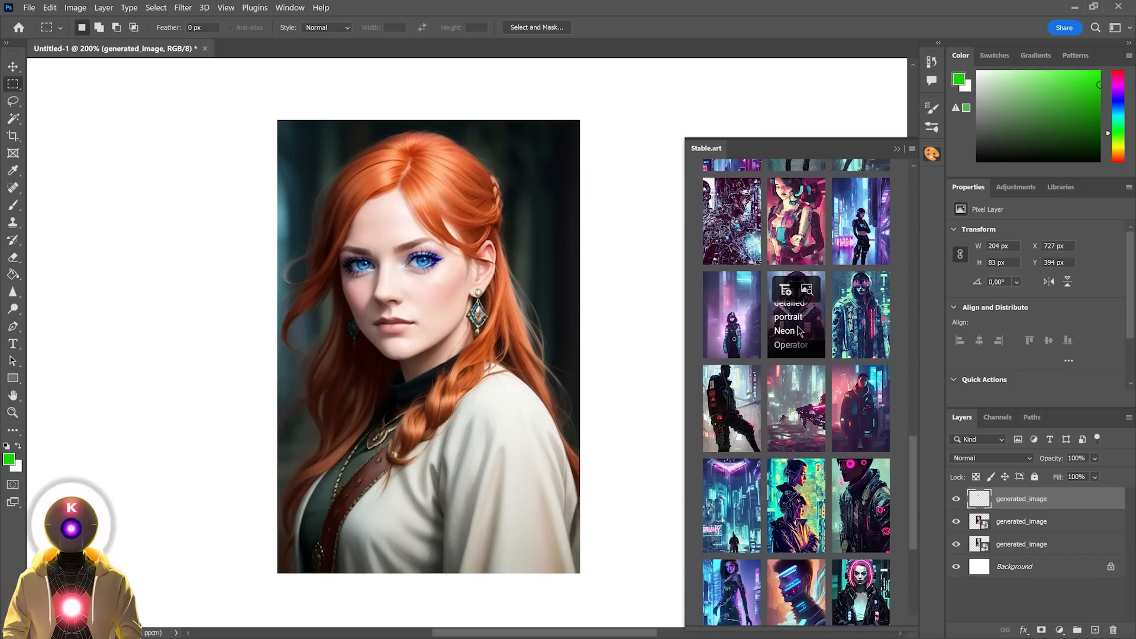
pyautogui.click(733, 184)
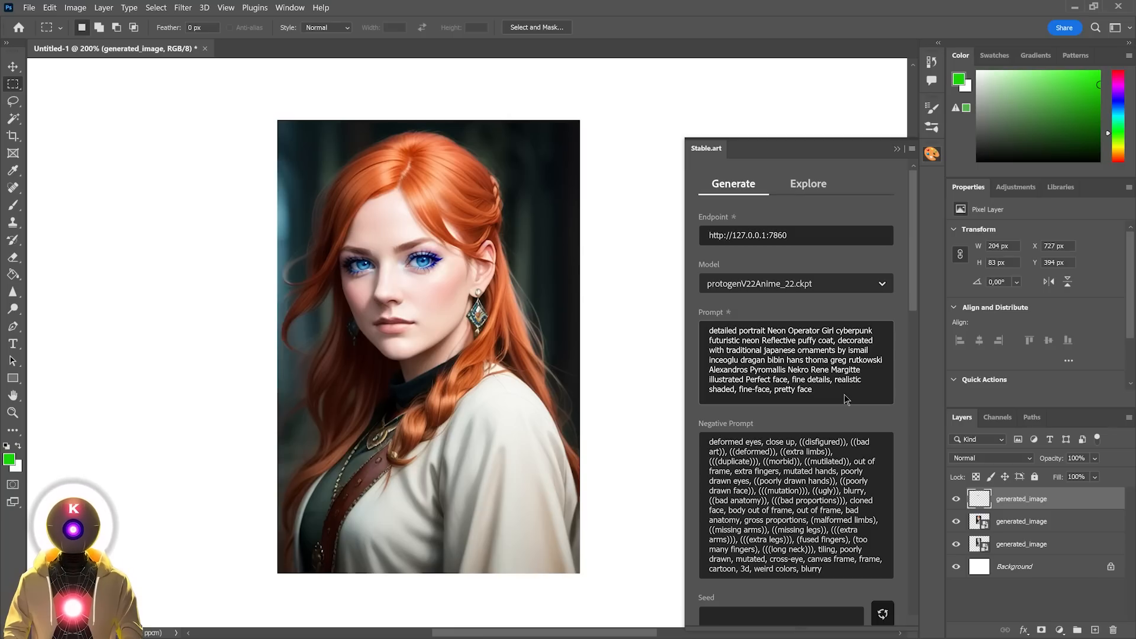
pyautogui.scroll(-3)
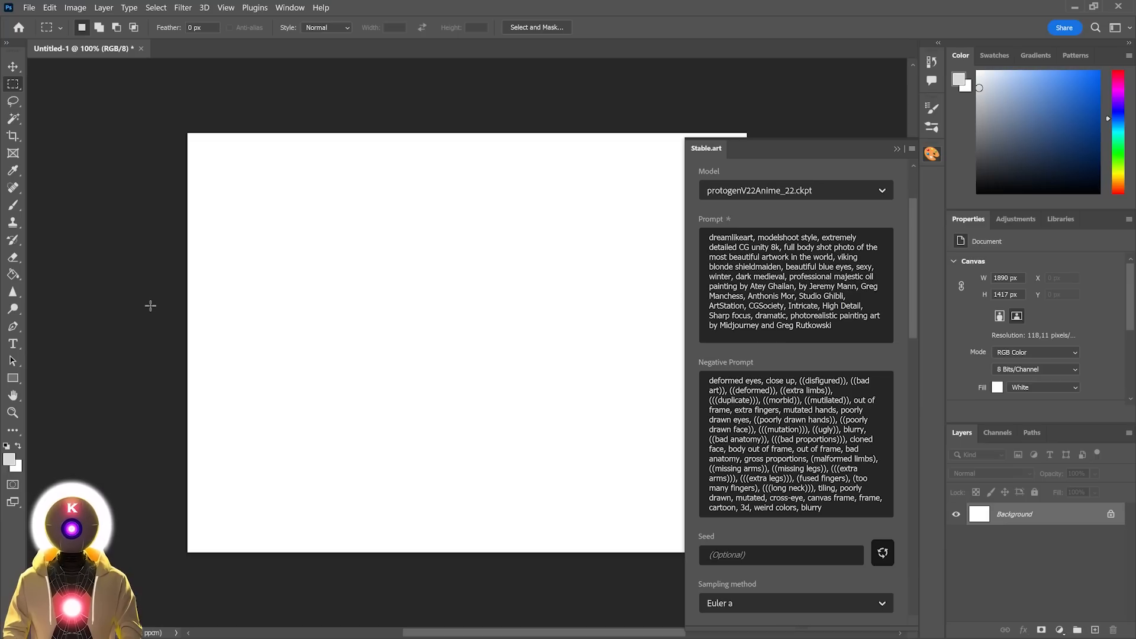
pyautogui.moveTo(280, 193)
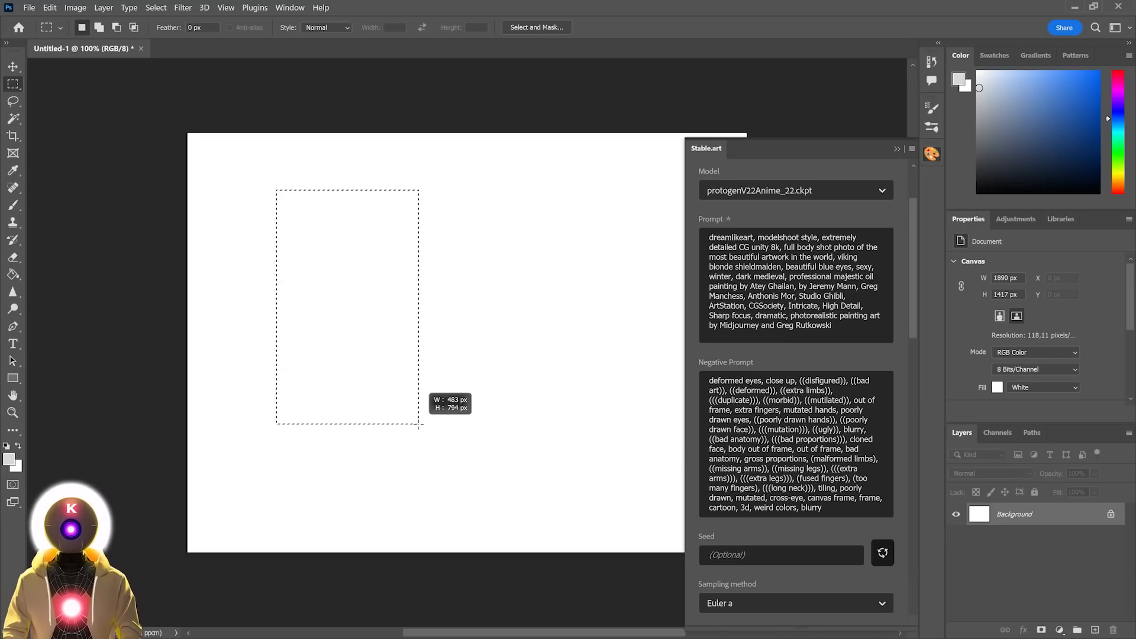
# Generate a second blonde Viking woman in the selection and merge both portrait layers
pyautogui.click(795, 214)
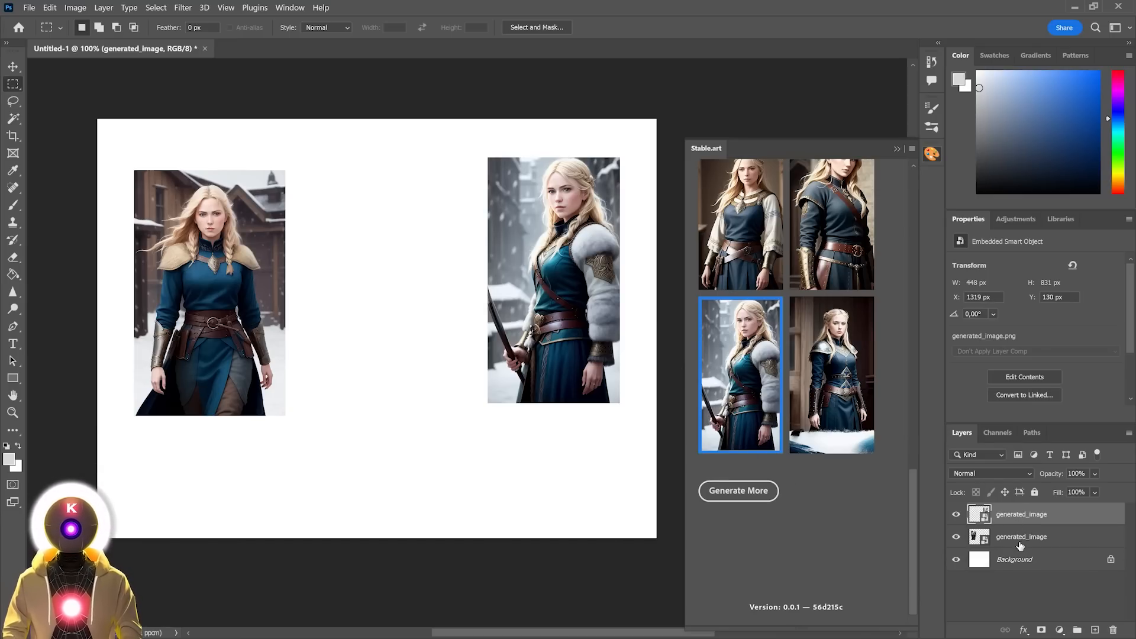
pyautogui.moveTo(1038, 549)
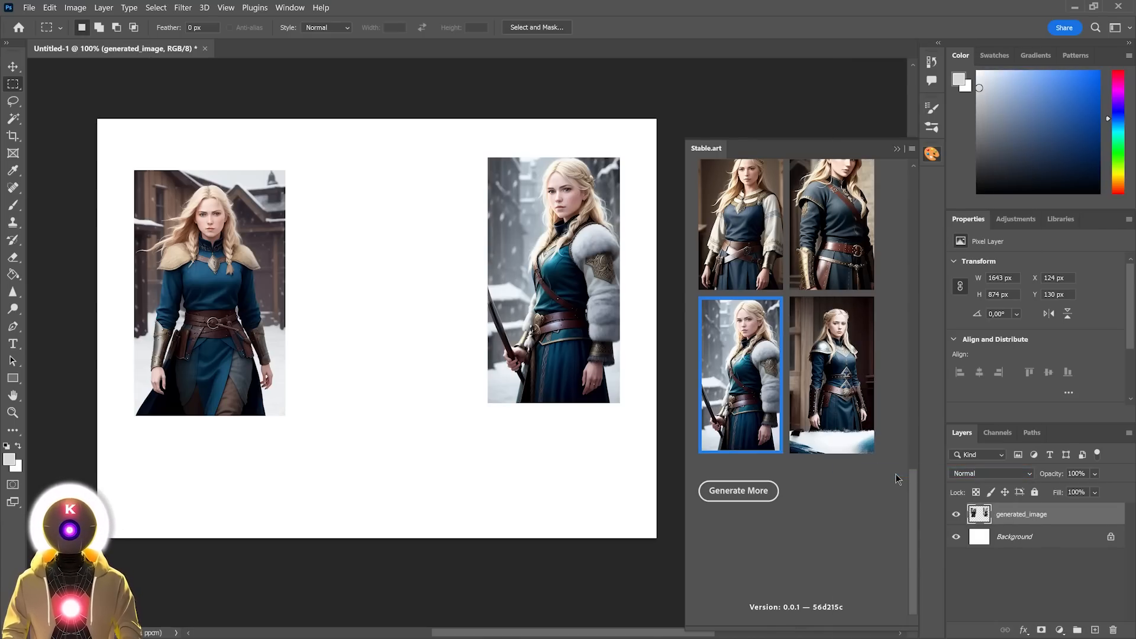
pyautogui.click(13, 66)
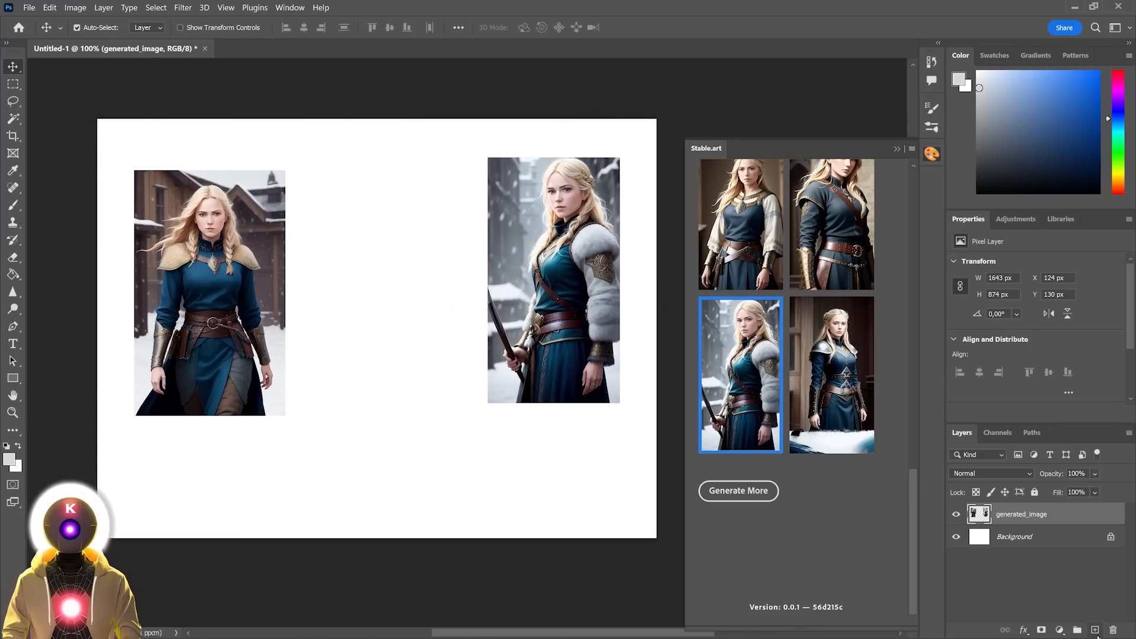
# Paint rough brown and grey blotches on a new Layer 1 between the two women
pyautogui.click(13, 205)
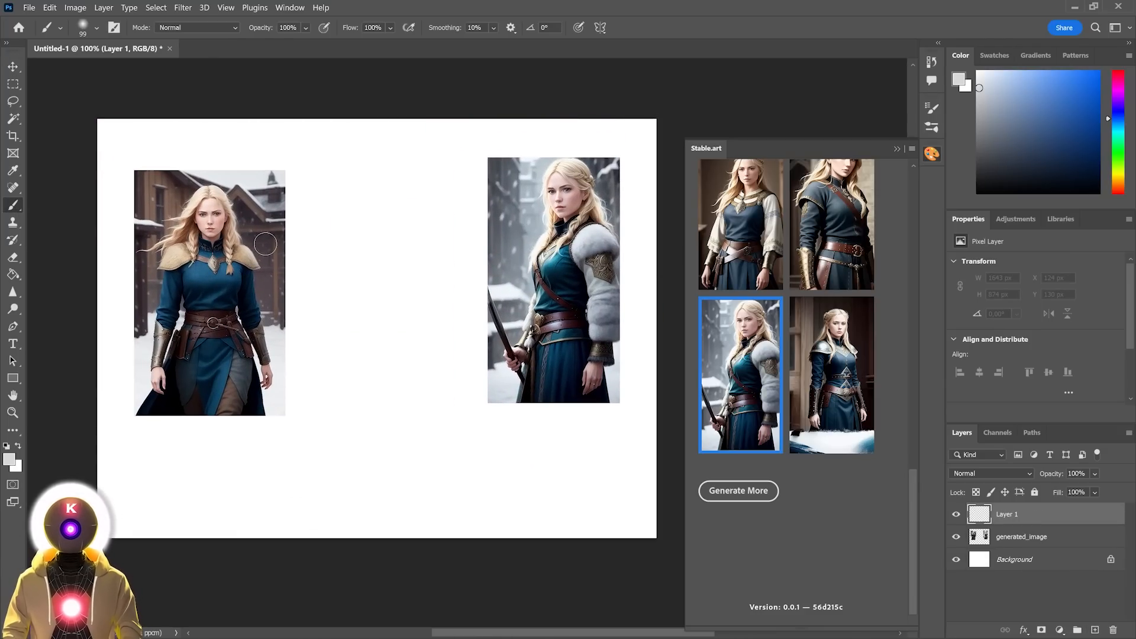
pyautogui.moveTo(421, 172)
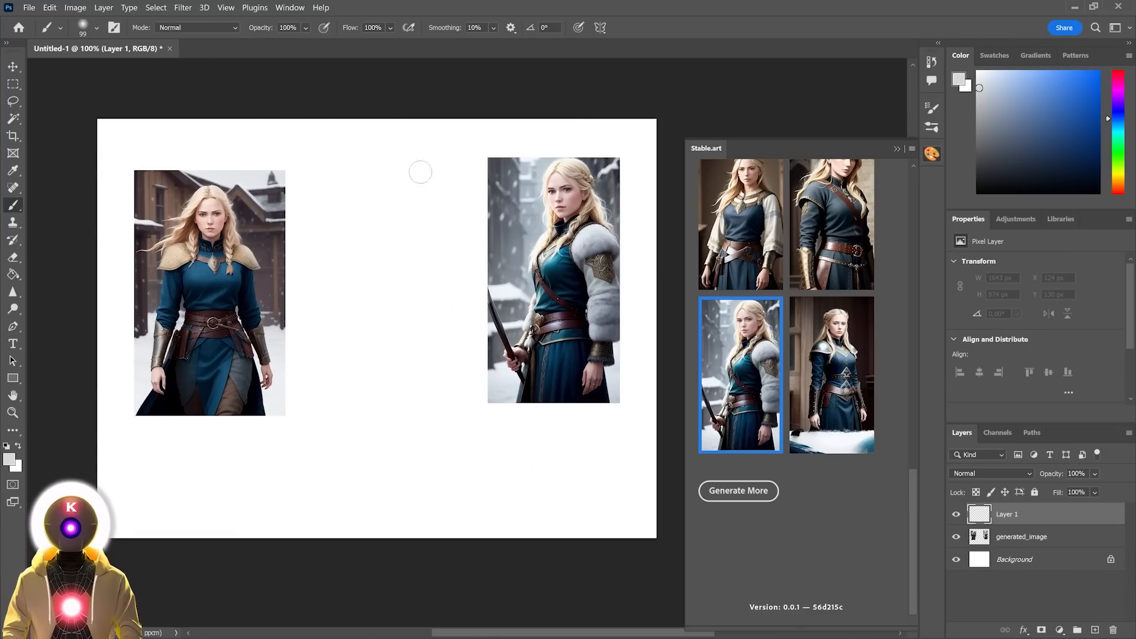
pyautogui.moveTo(324, 379)
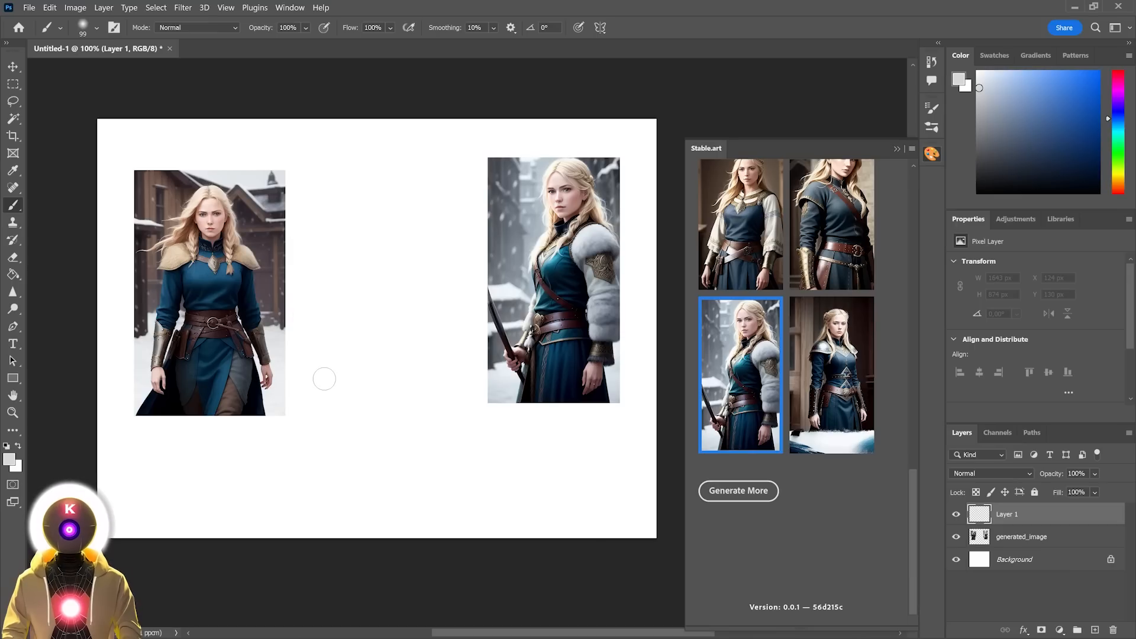
pyautogui.moveTo(291, 295)
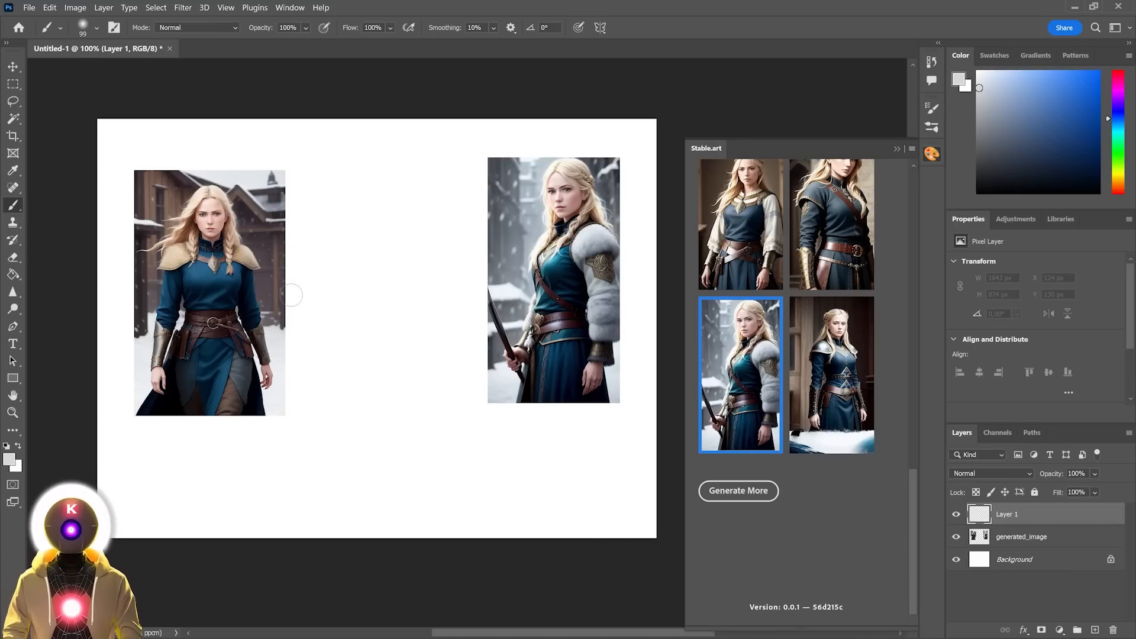
pyautogui.moveTo(428, 175)
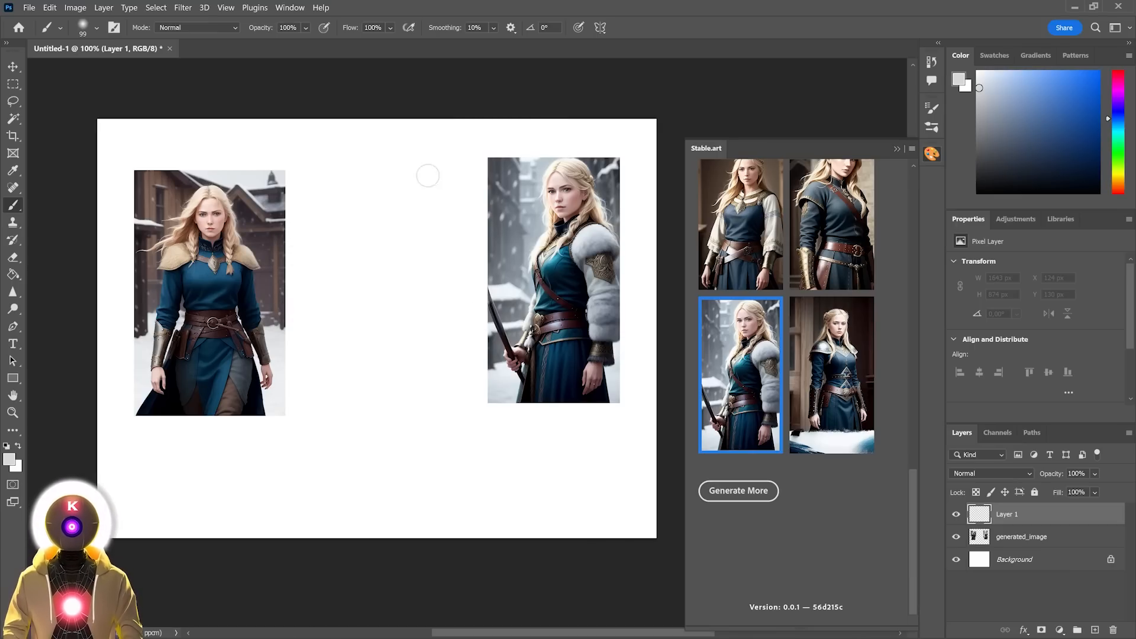
pyautogui.moveTo(285, 241)
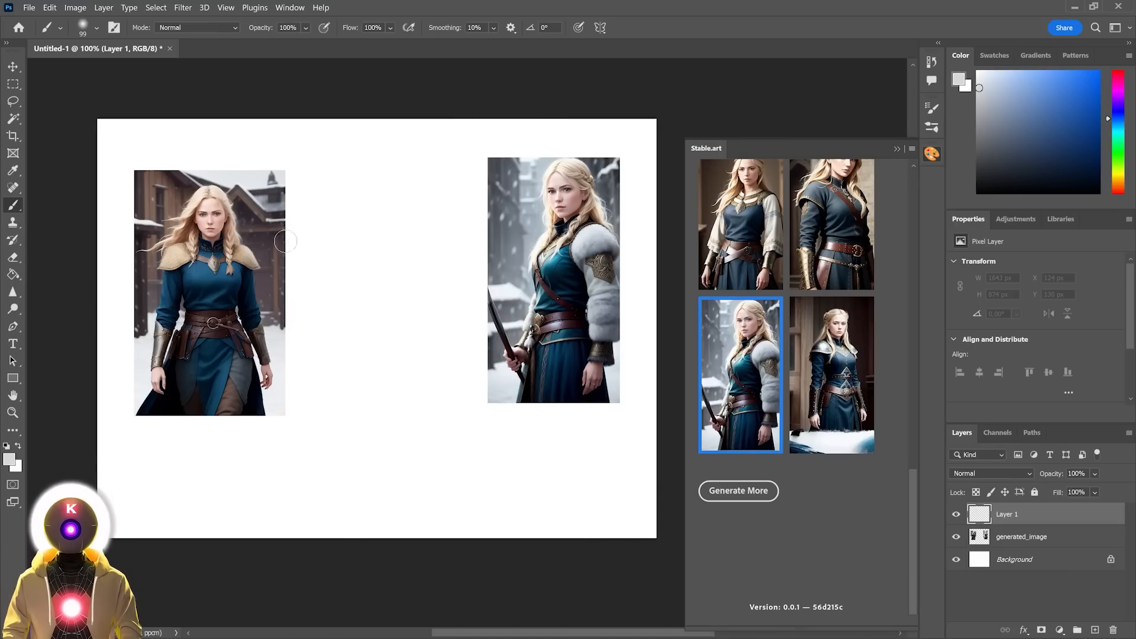
pyautogui.click(1128, 79)
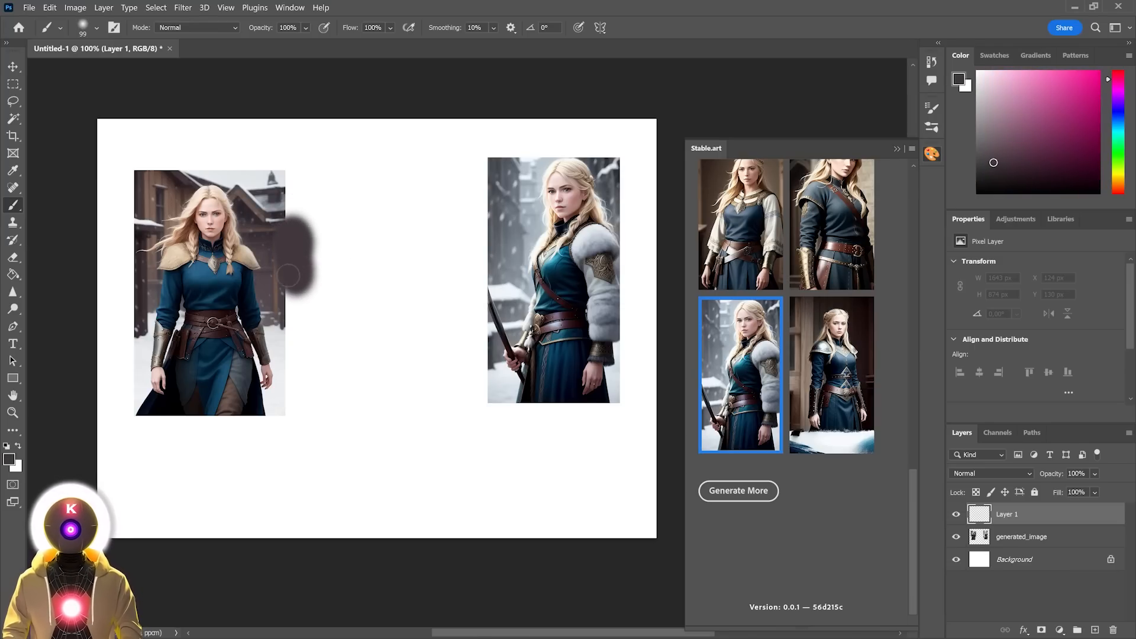
pyautogui.click(95, 28)
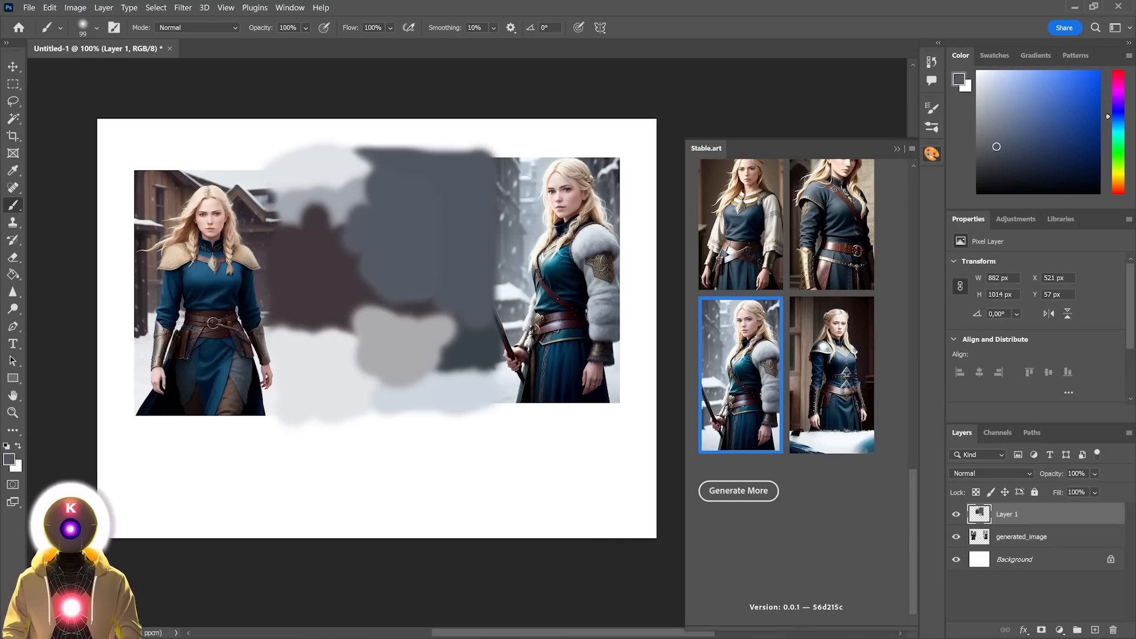
pyautogui.moveTo(301, 241)
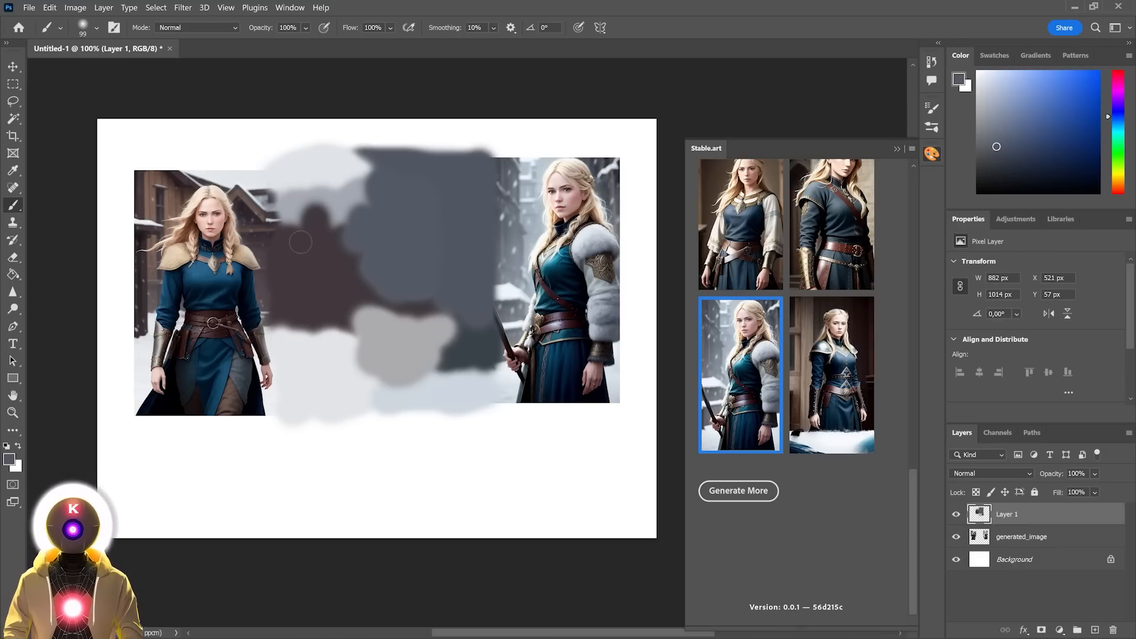
pyautogui.moveTo(1003, 502)
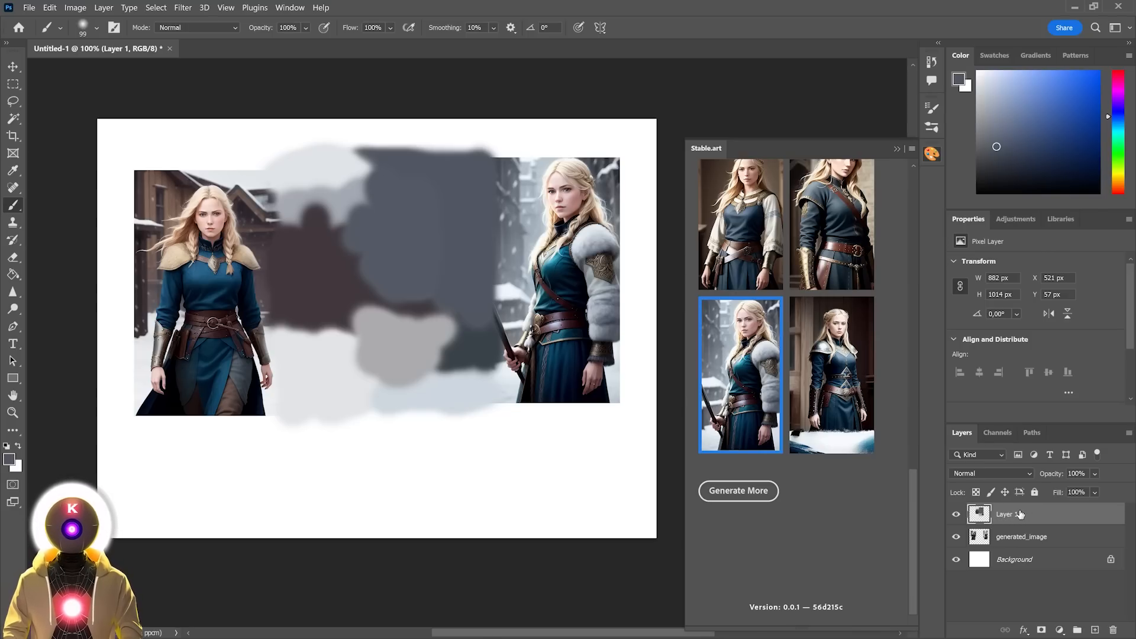
# Duplicate Layer 1 as a hidden backup, merge the blobs down and select their outline for inpainting
pyautogui.press('ctrl+j')
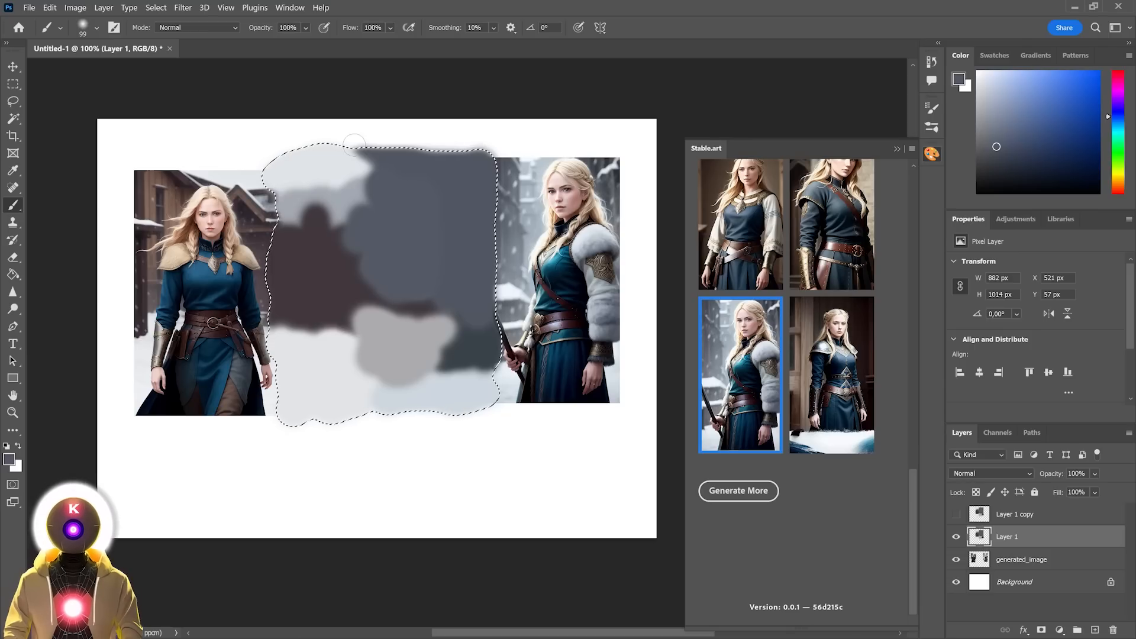
pyautogui.moveTo(936, 549)
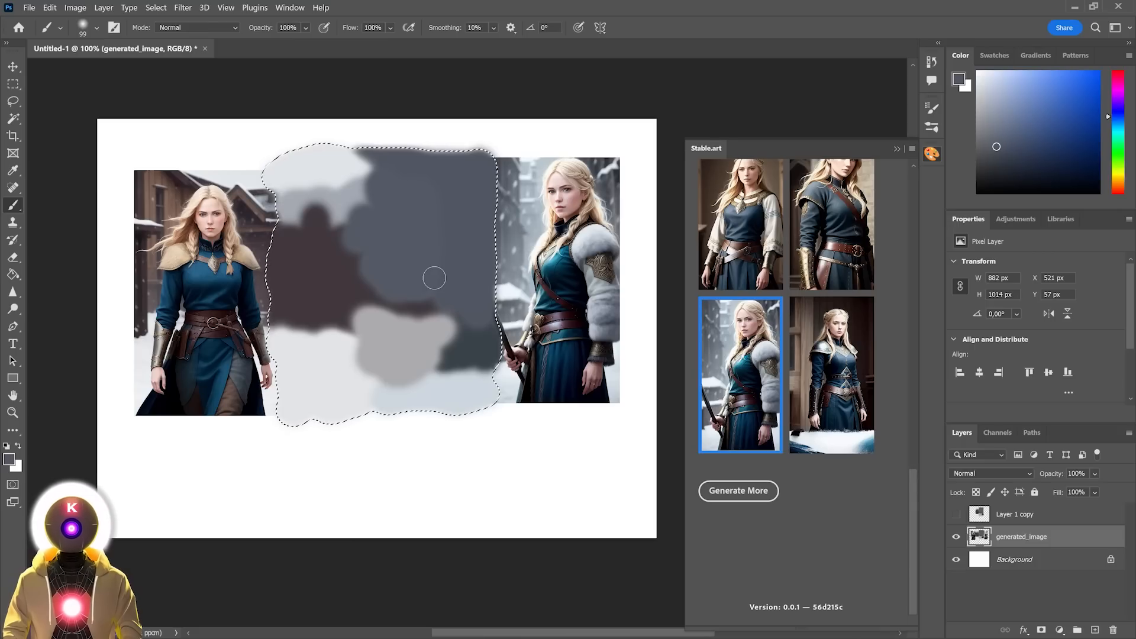
pyautogui.click(733, 184)
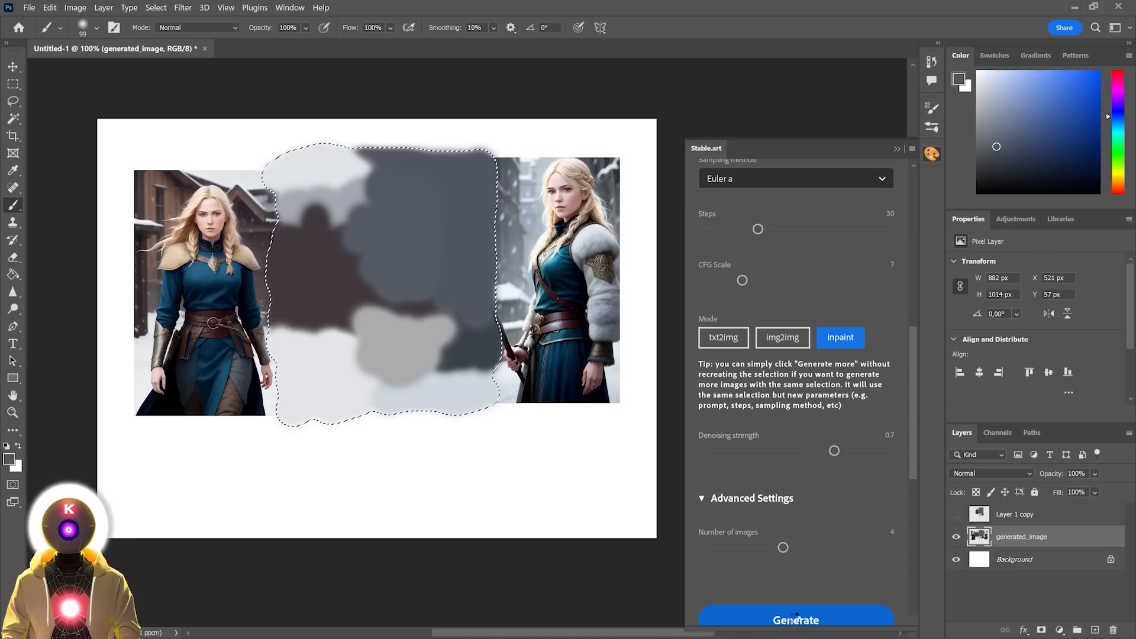
# Generate four snowy medieval town variants inside the painted outline and preview them
pyautogui.click(795, 619)
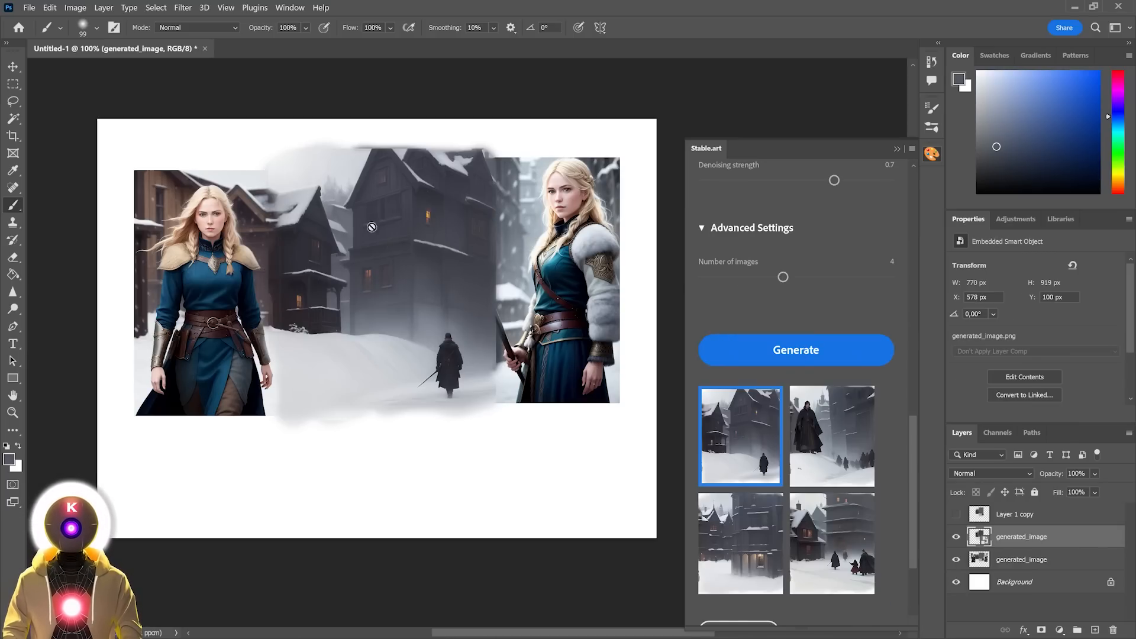
pyautogui.moveTo(553, 257)
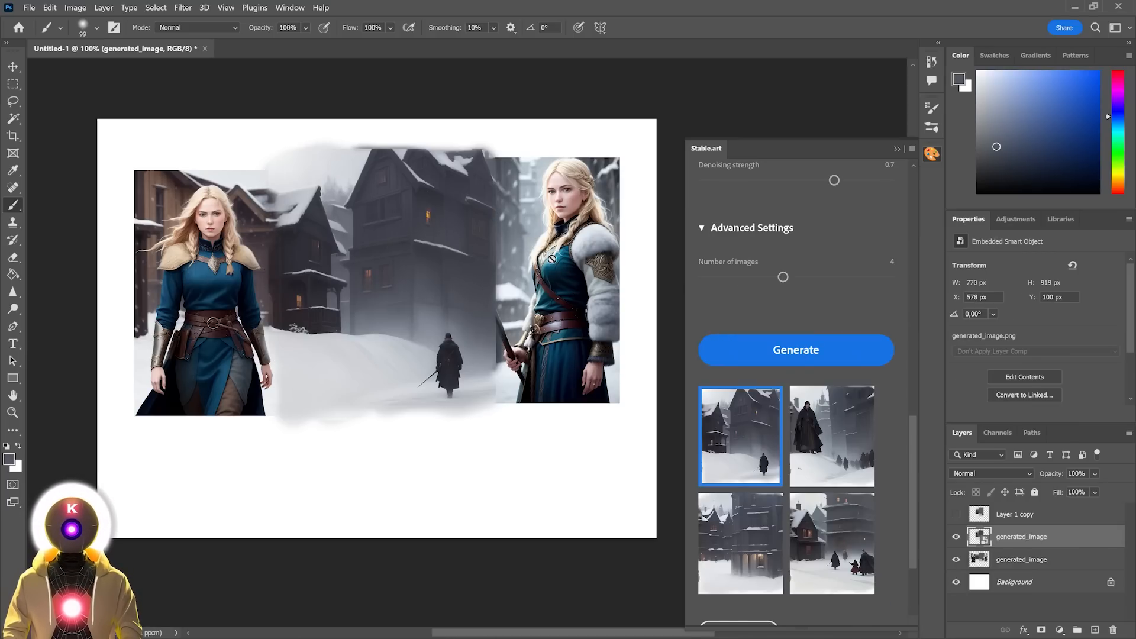
pyautogui.click(956, 514)
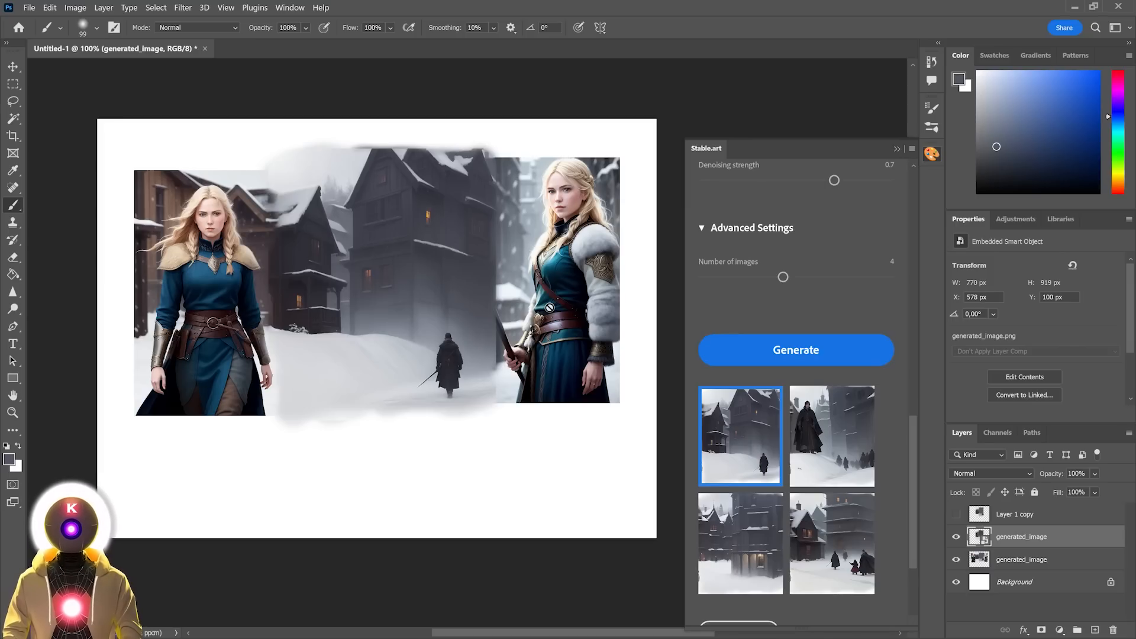
pyautogui.click(832, 544)
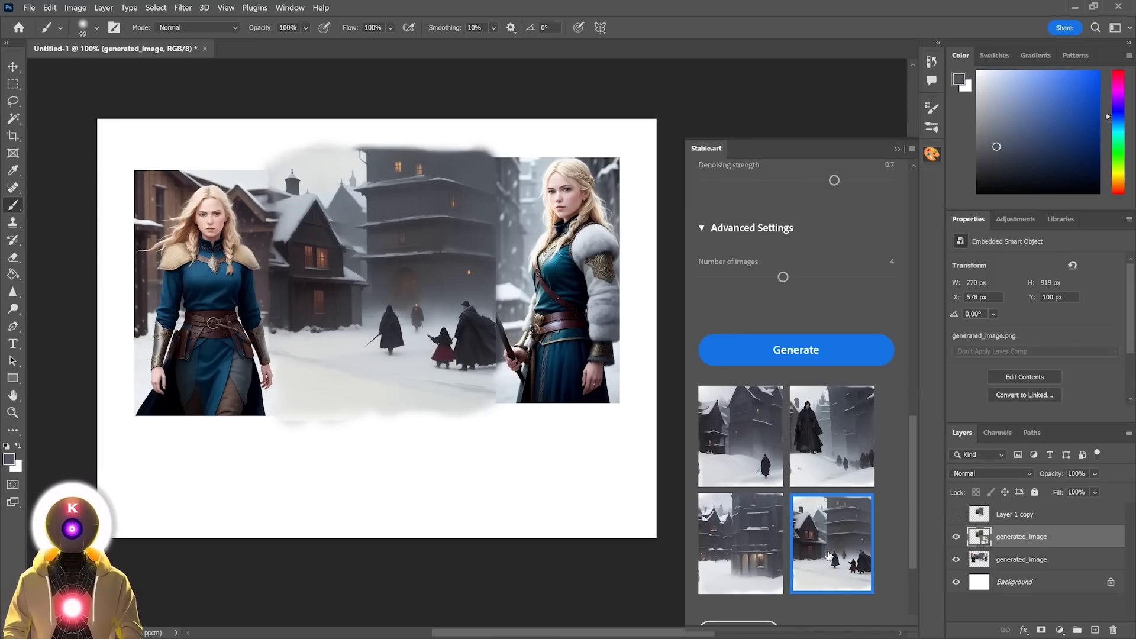
pyautogui.click(740, 436)
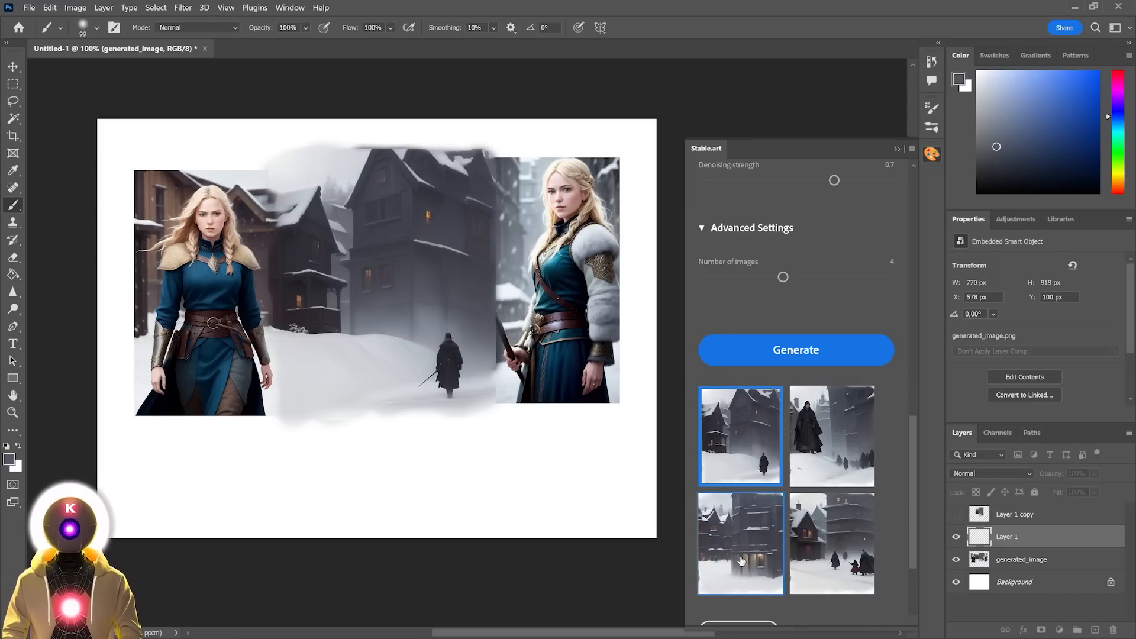
# Keep the town with one cloaked figure and rasterize it into a pixel layer
pyautogui.click(1021, 537)
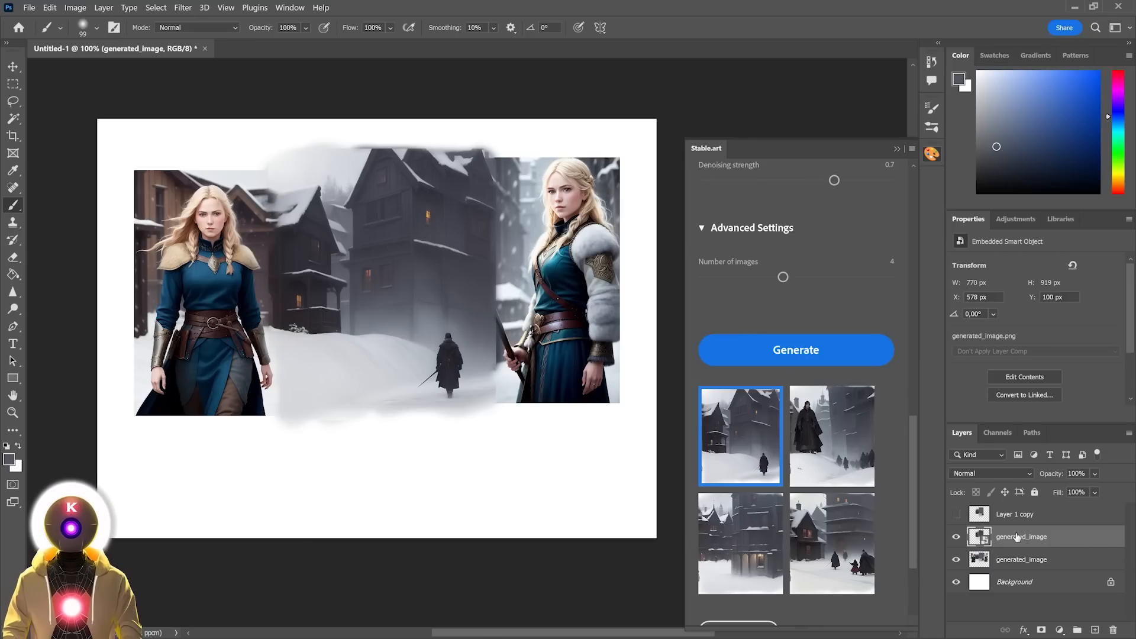
pyautogui.click(1022, 536)
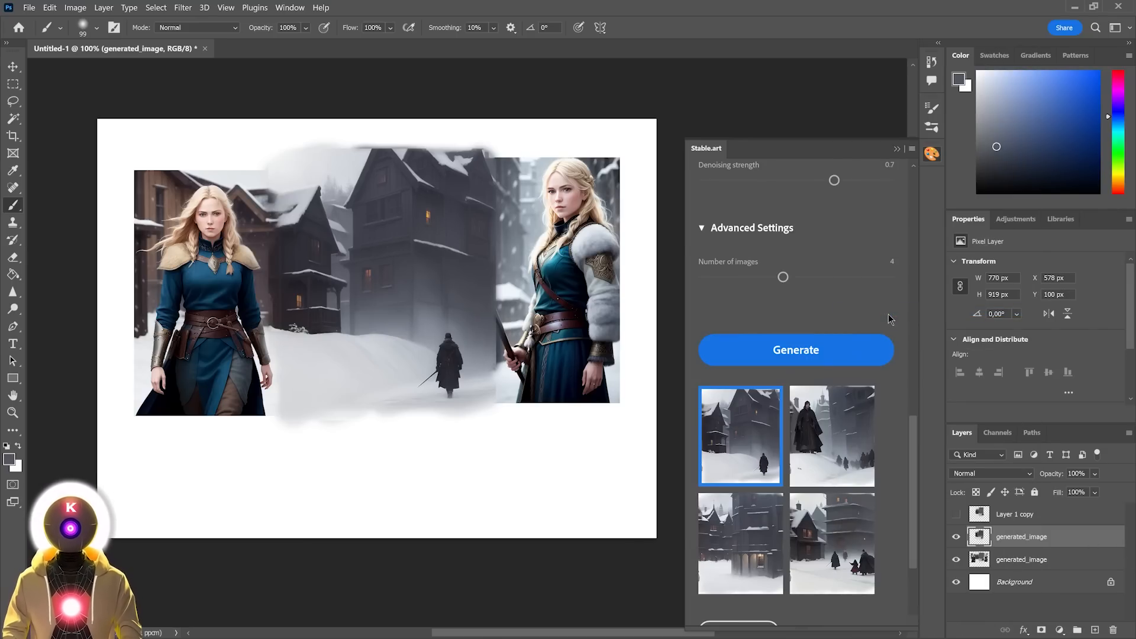
# Erase the town pixels covering the left woman's arm
pyautogui.click(13, 257)
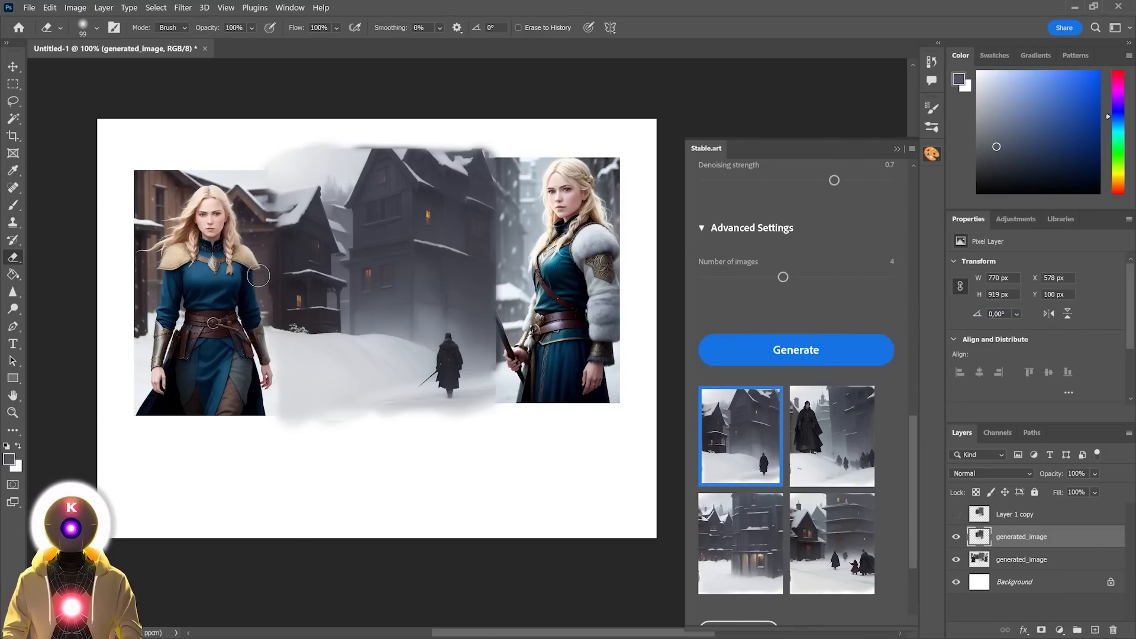
pyautogui.moveTo(257, 368)
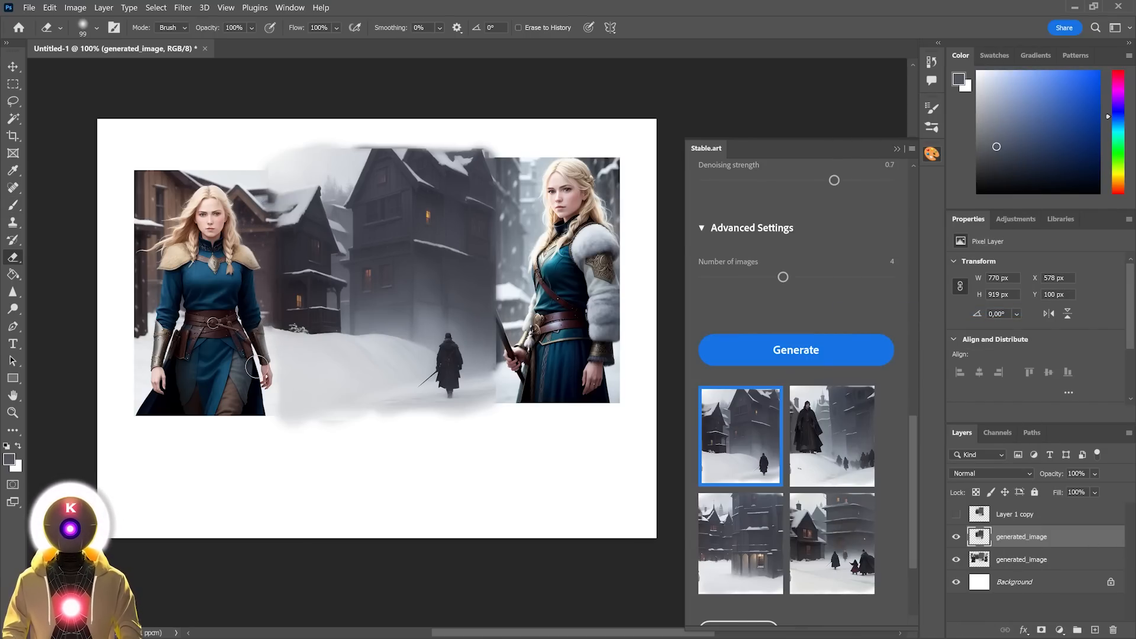
pyautogui.click(12, 83)
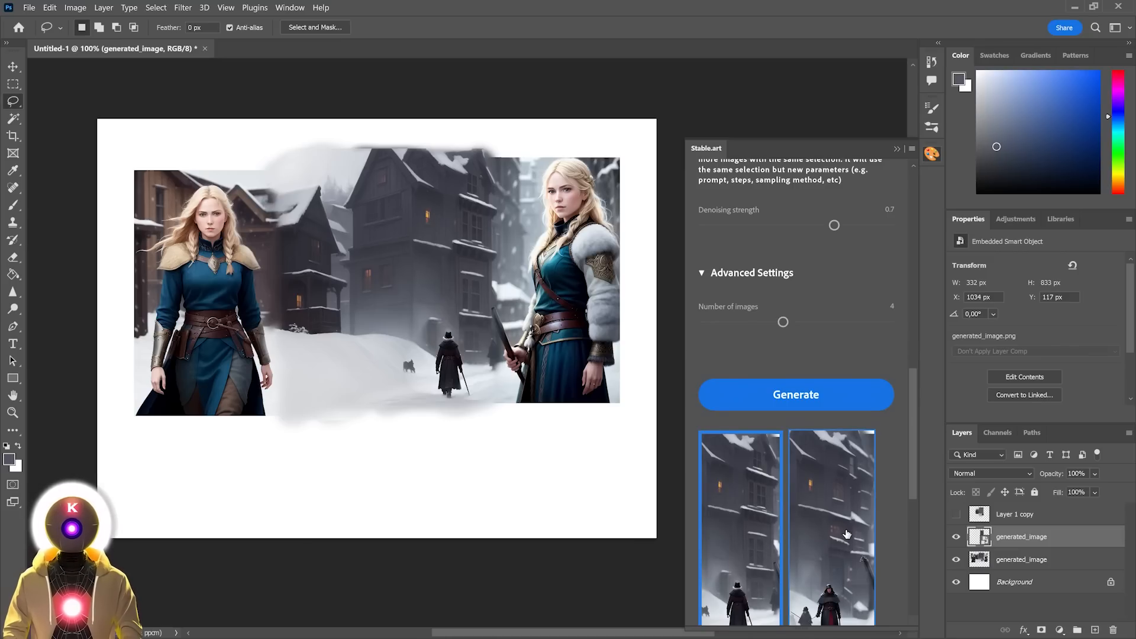
pyautogui.click(832, 527)
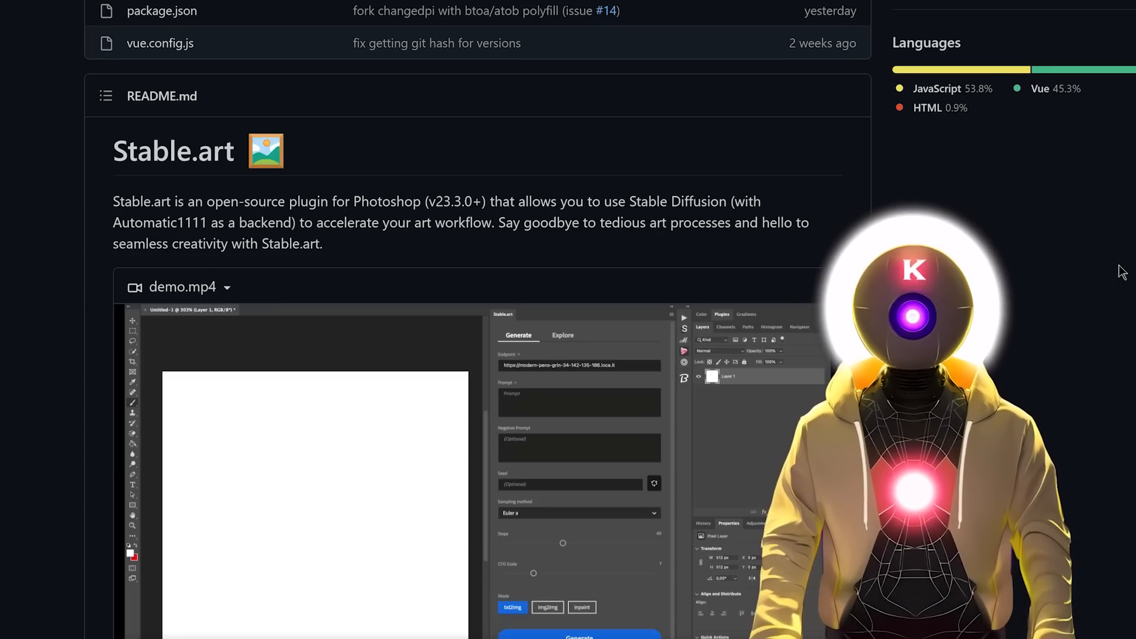
pyautogui.moveTo(1077, 474)
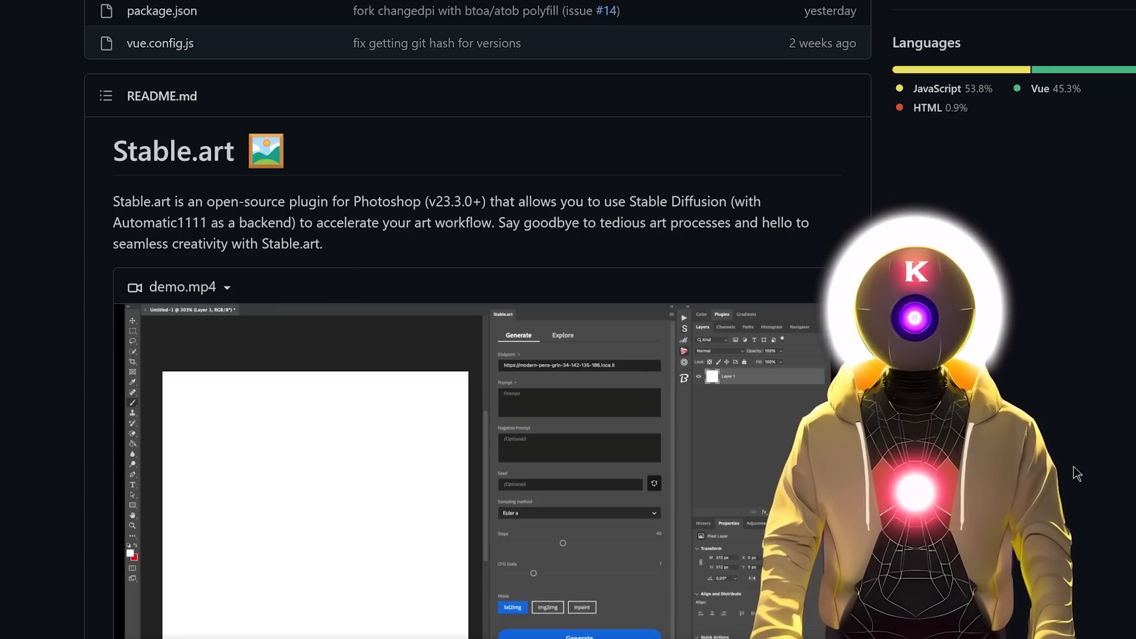